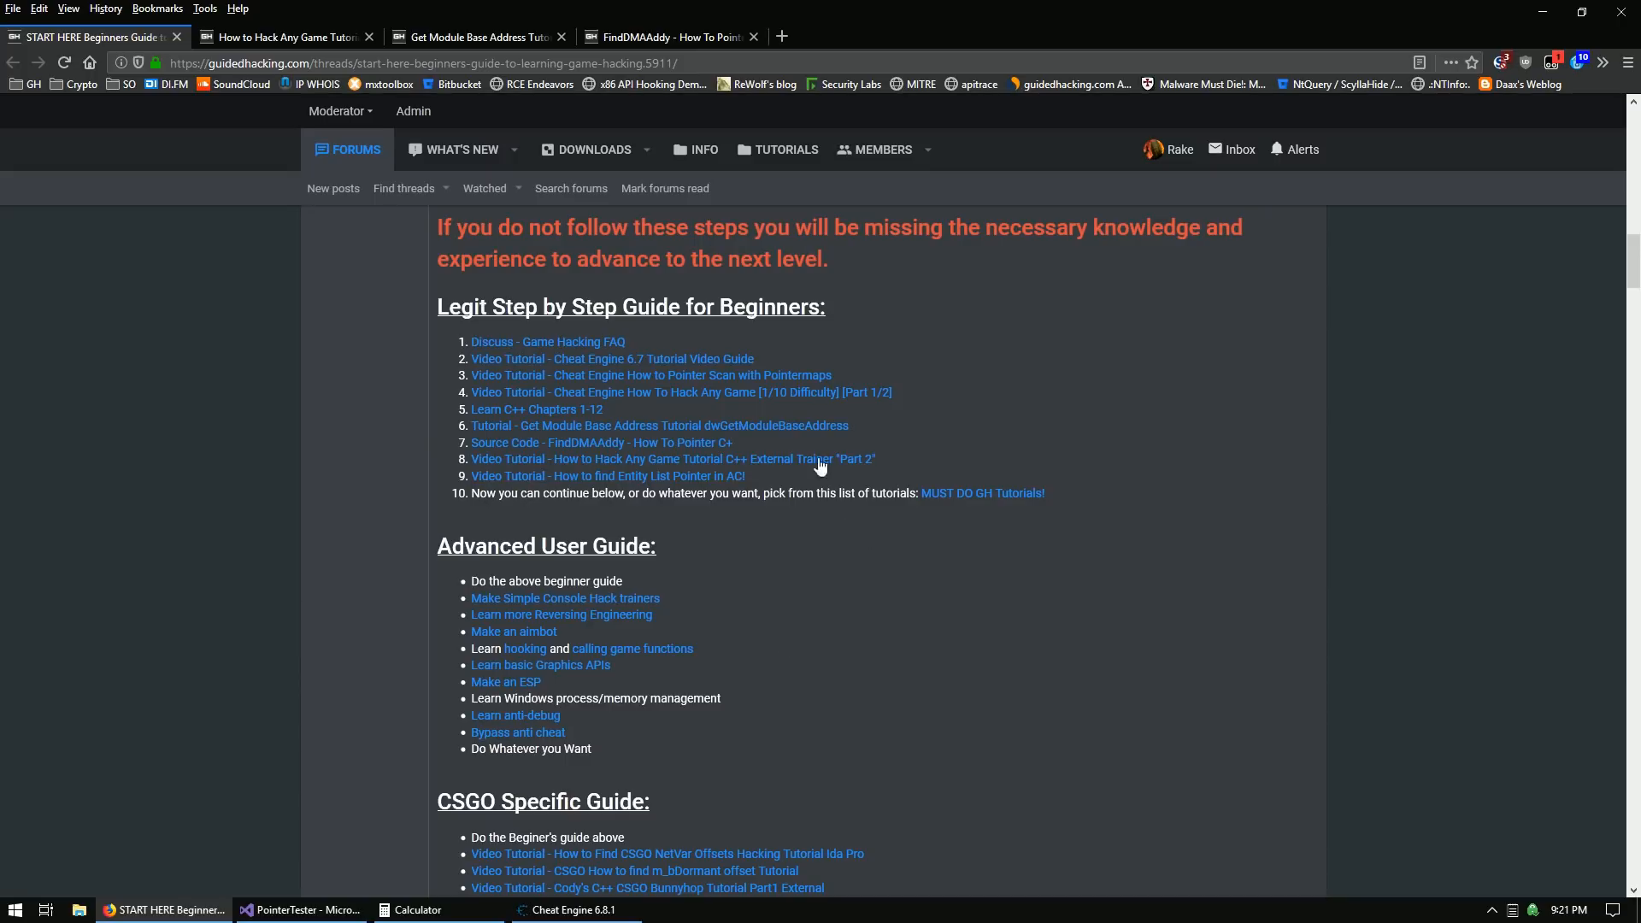
mouse_move(288, 37)
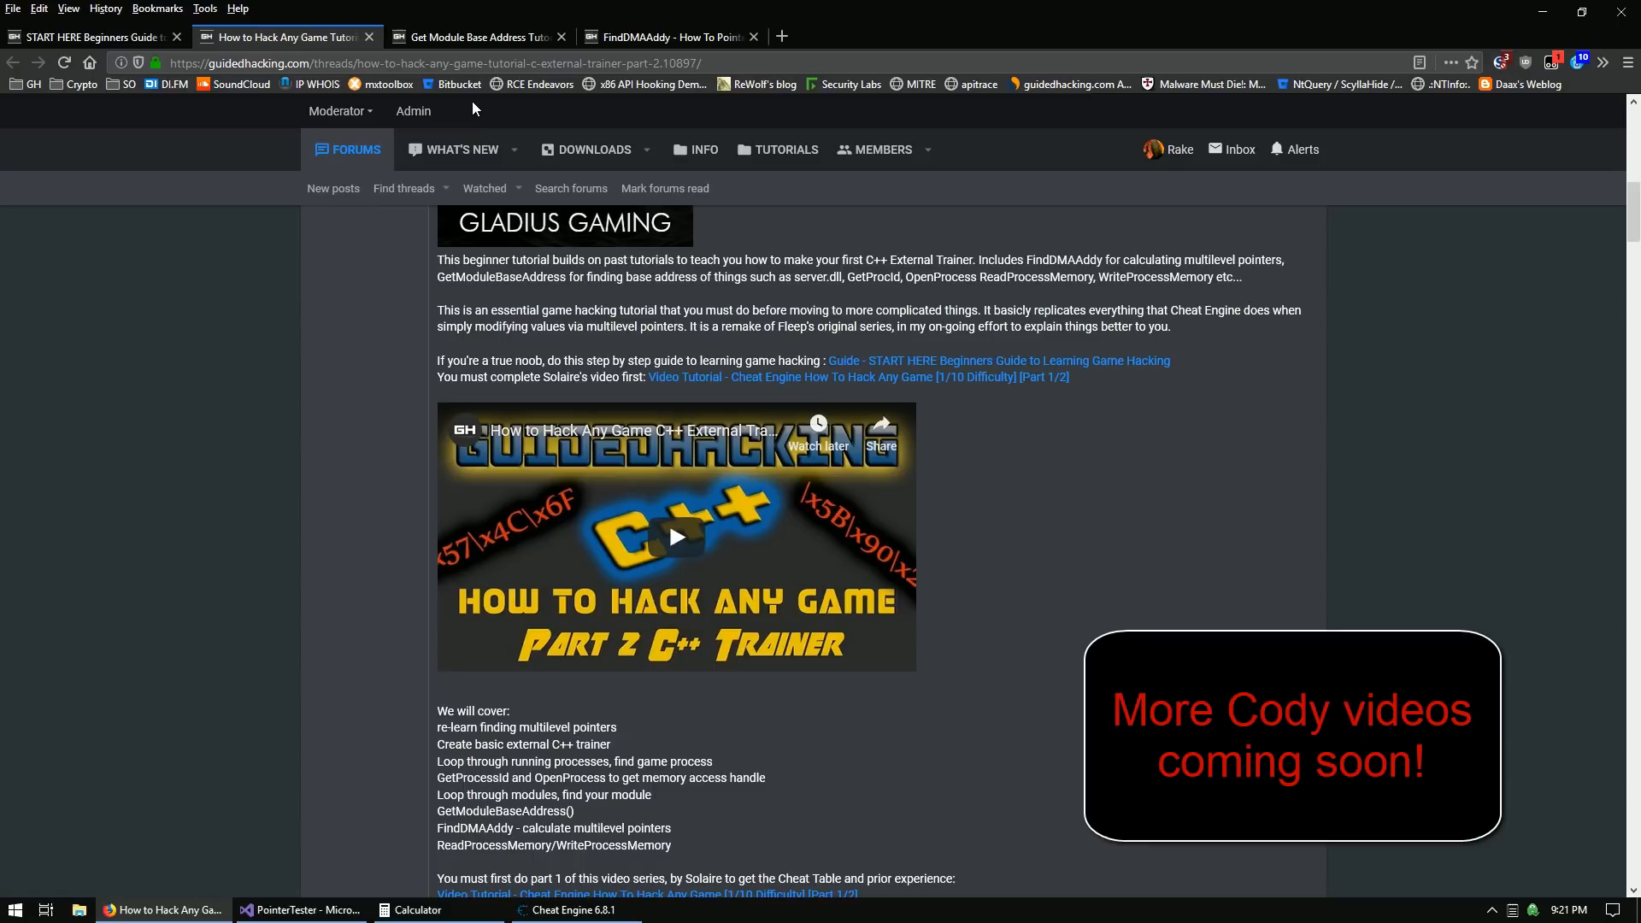
Glance through the Get Module Base Address and FindDMAAddy tutorials, then return to the beginner guide.
click(476, 37)
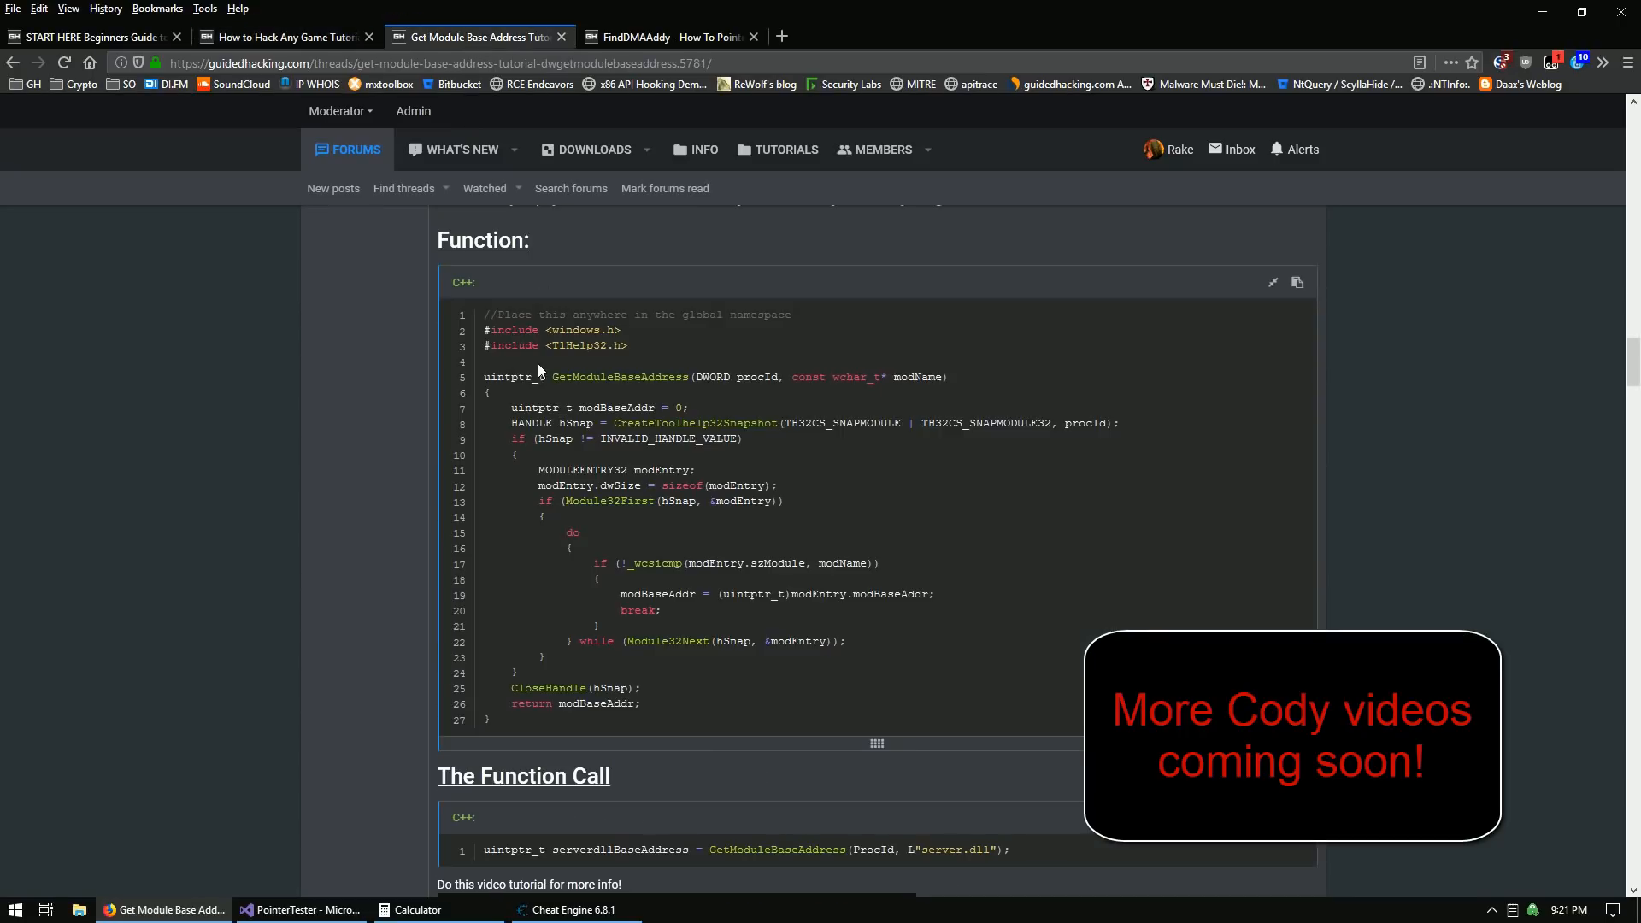
click(668, 37)
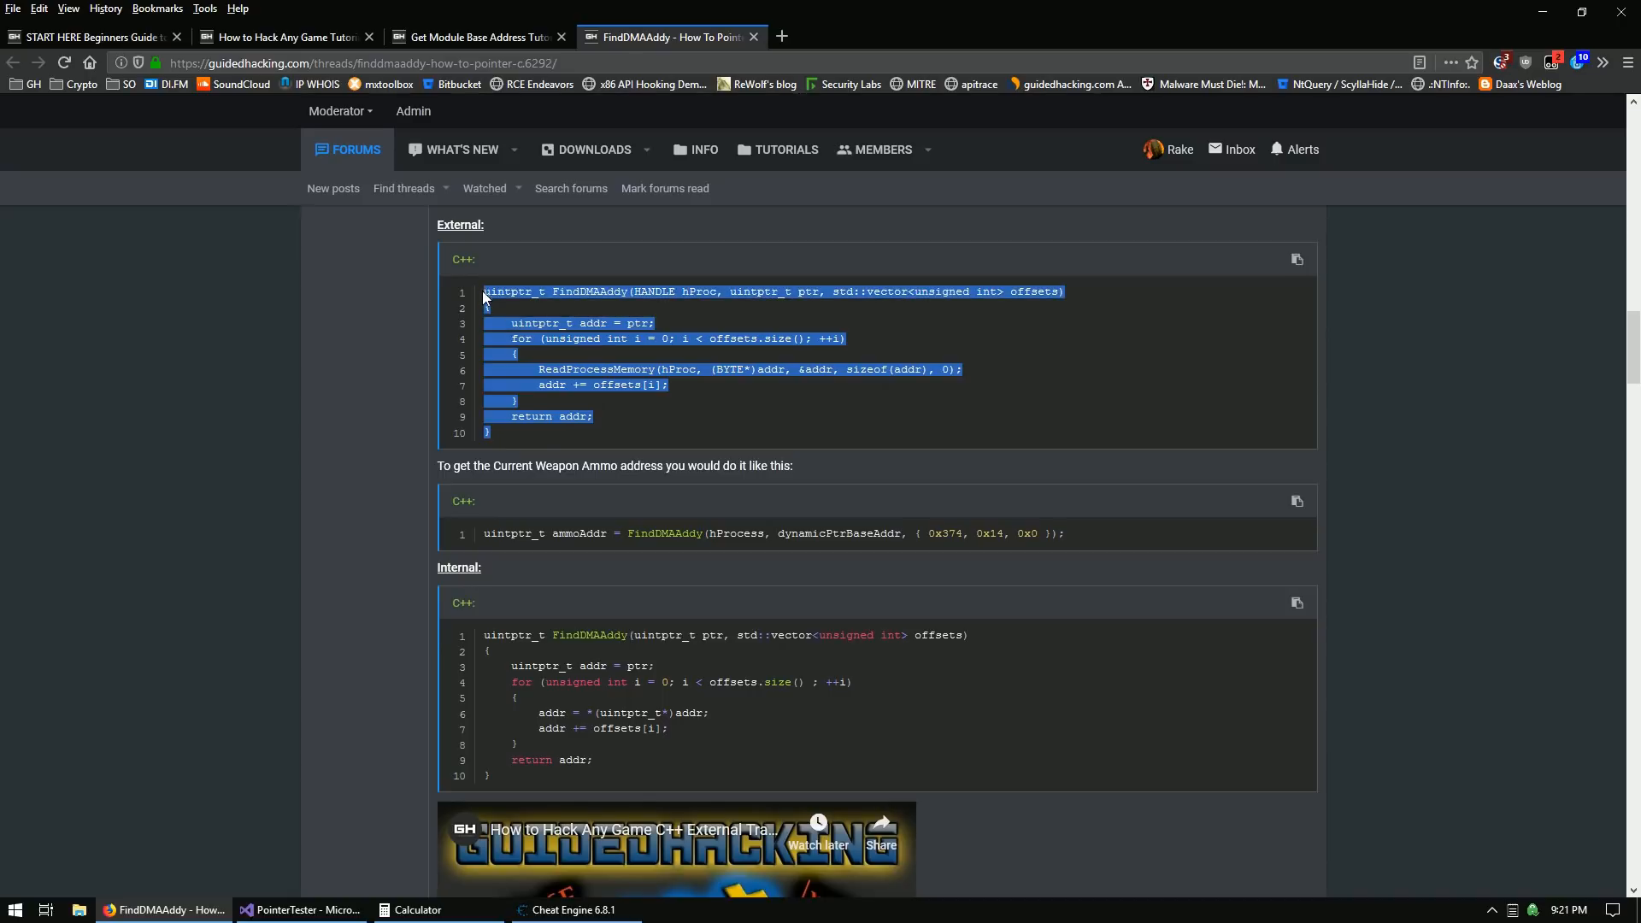
mouse_move(494, 365)
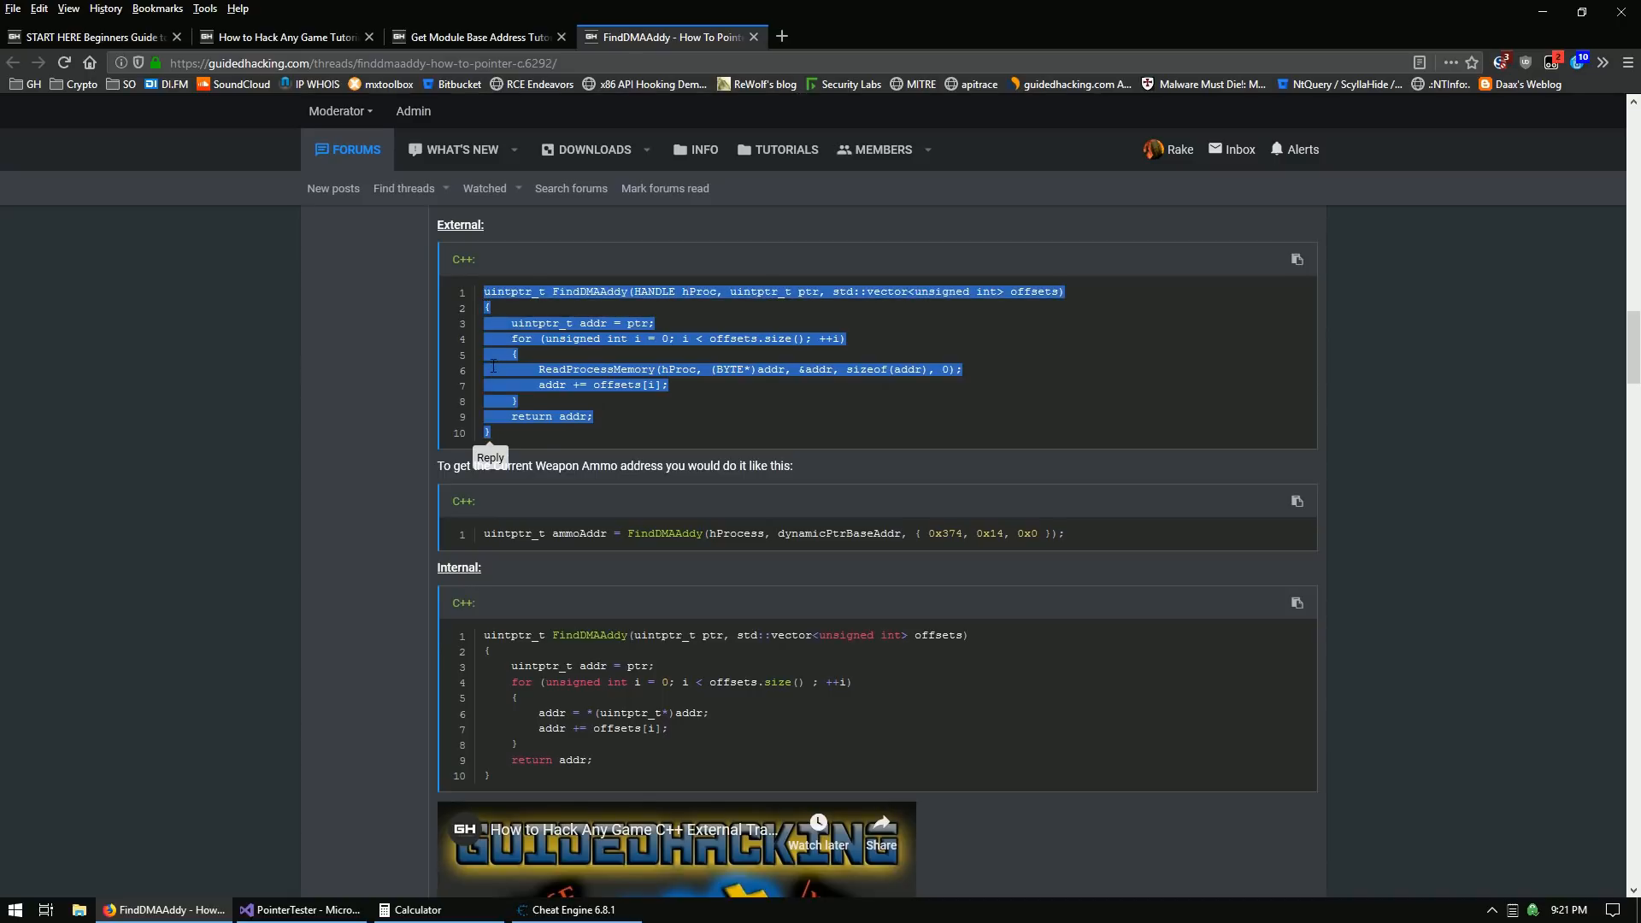
click(532, 444)
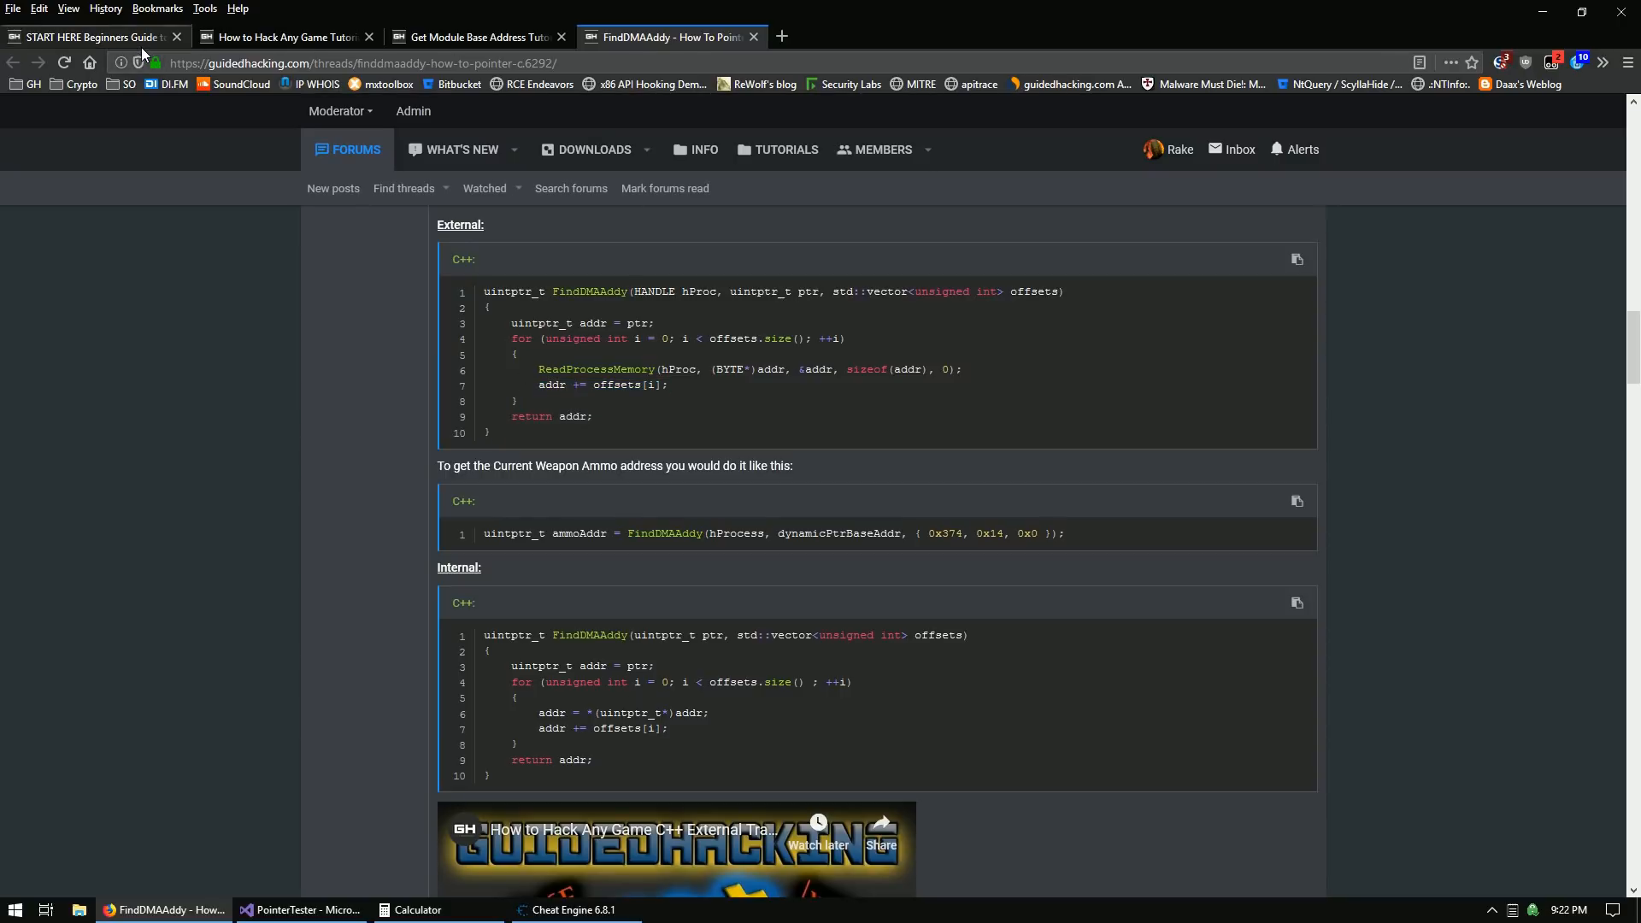
click(89, 37)
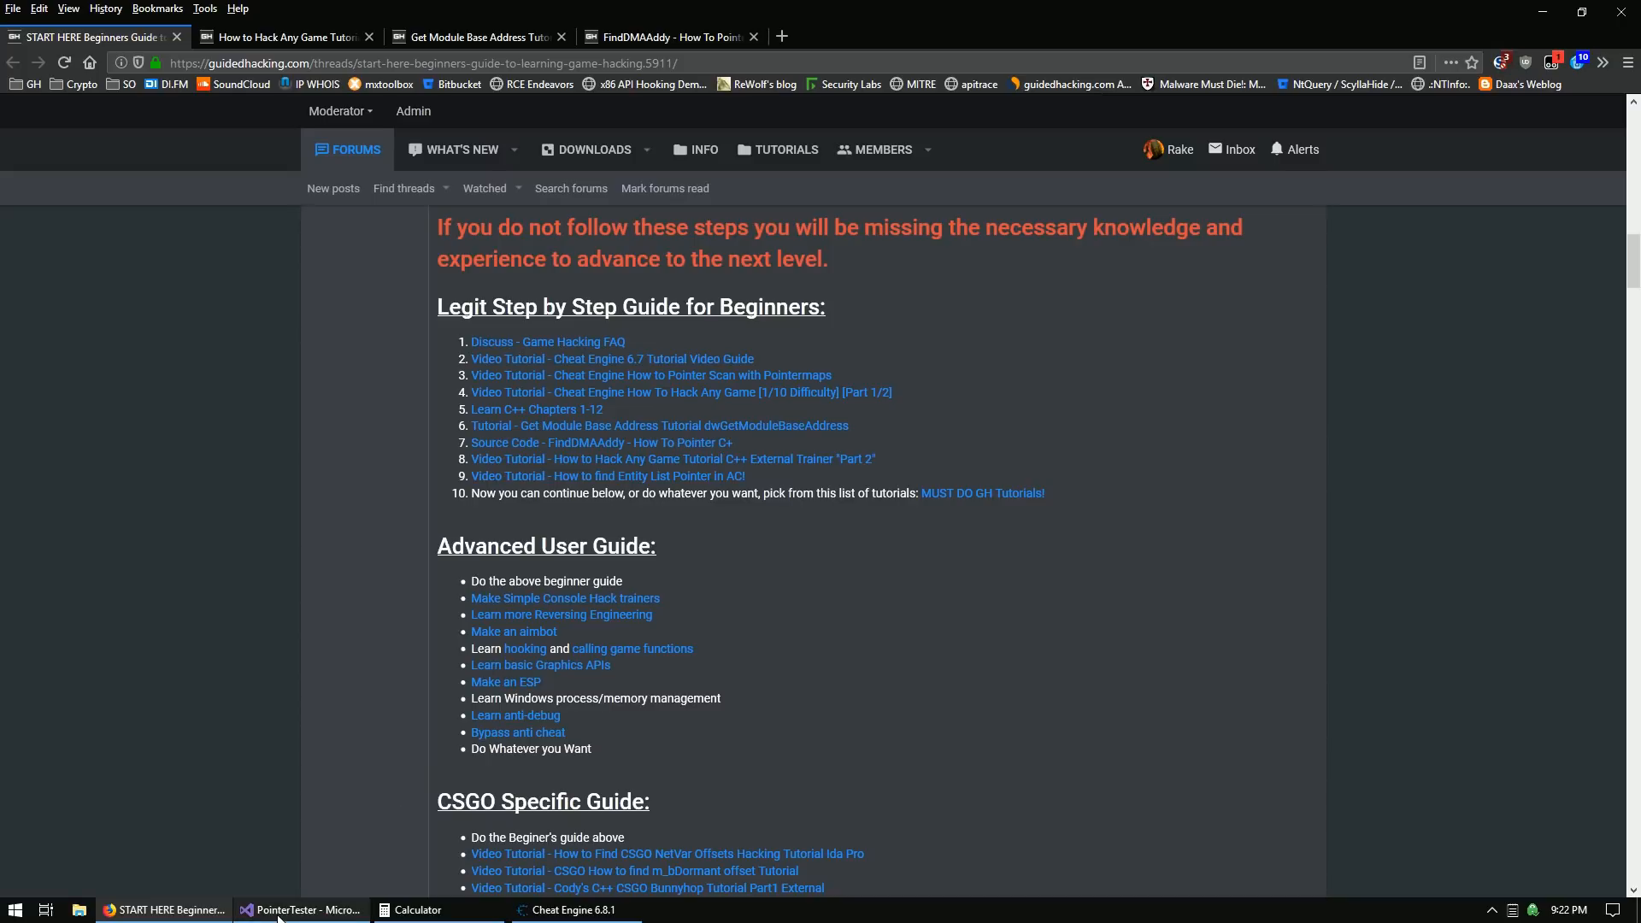
mouse_move(303, 910)
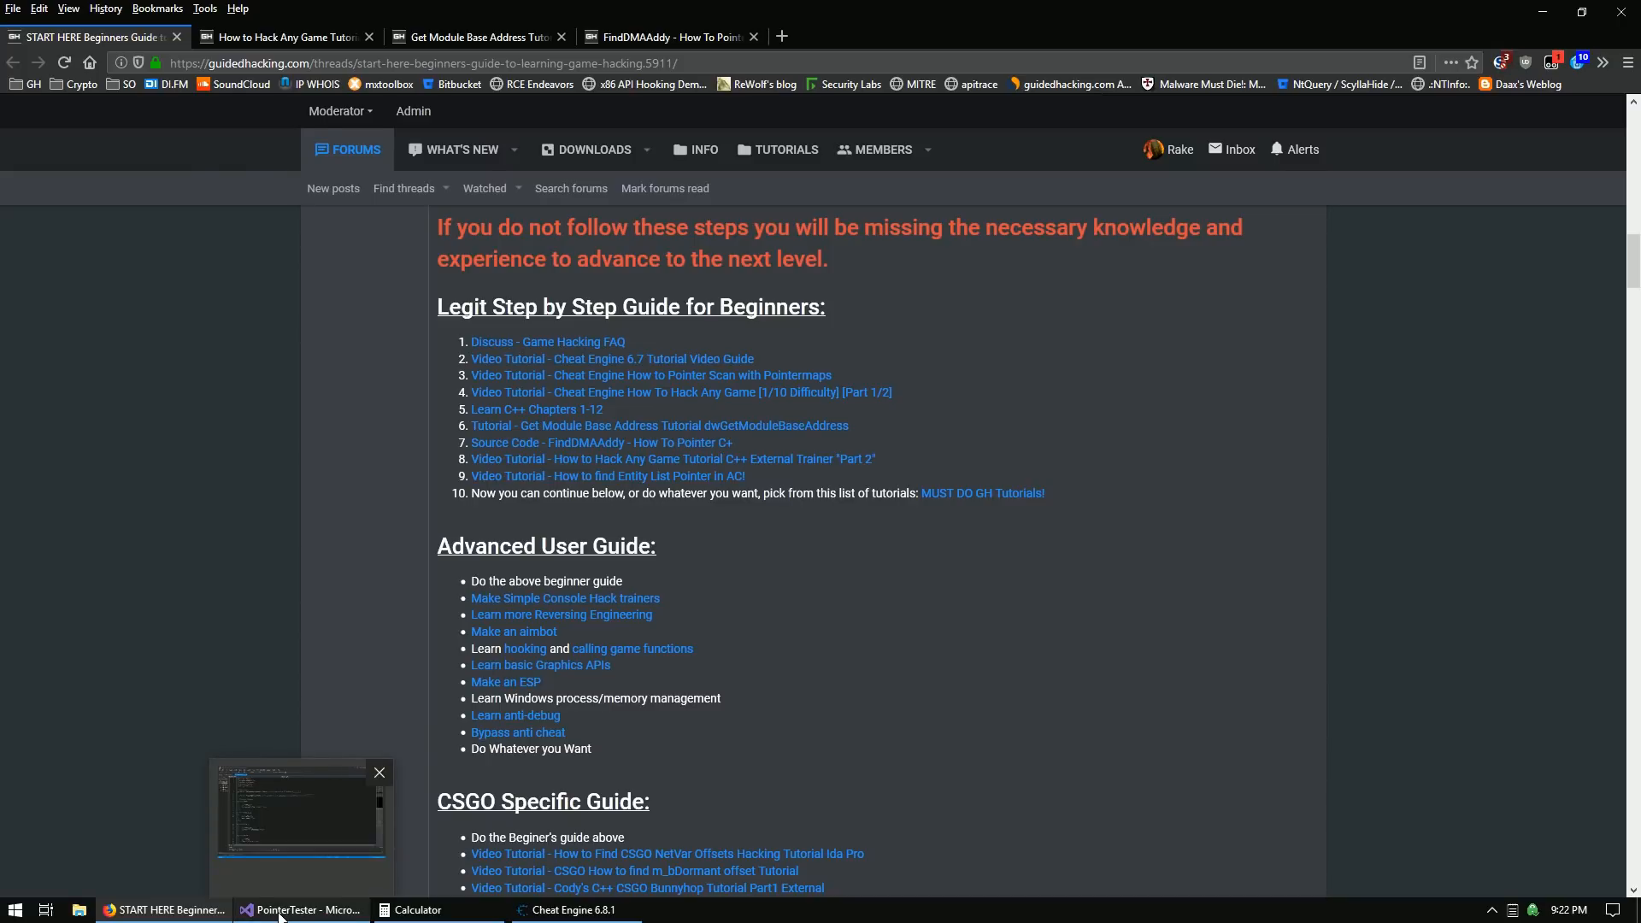
In PointerTester, review the Inventory struct's ammo member and the Actor-typed localPlayer declaration.
click(302, 910)
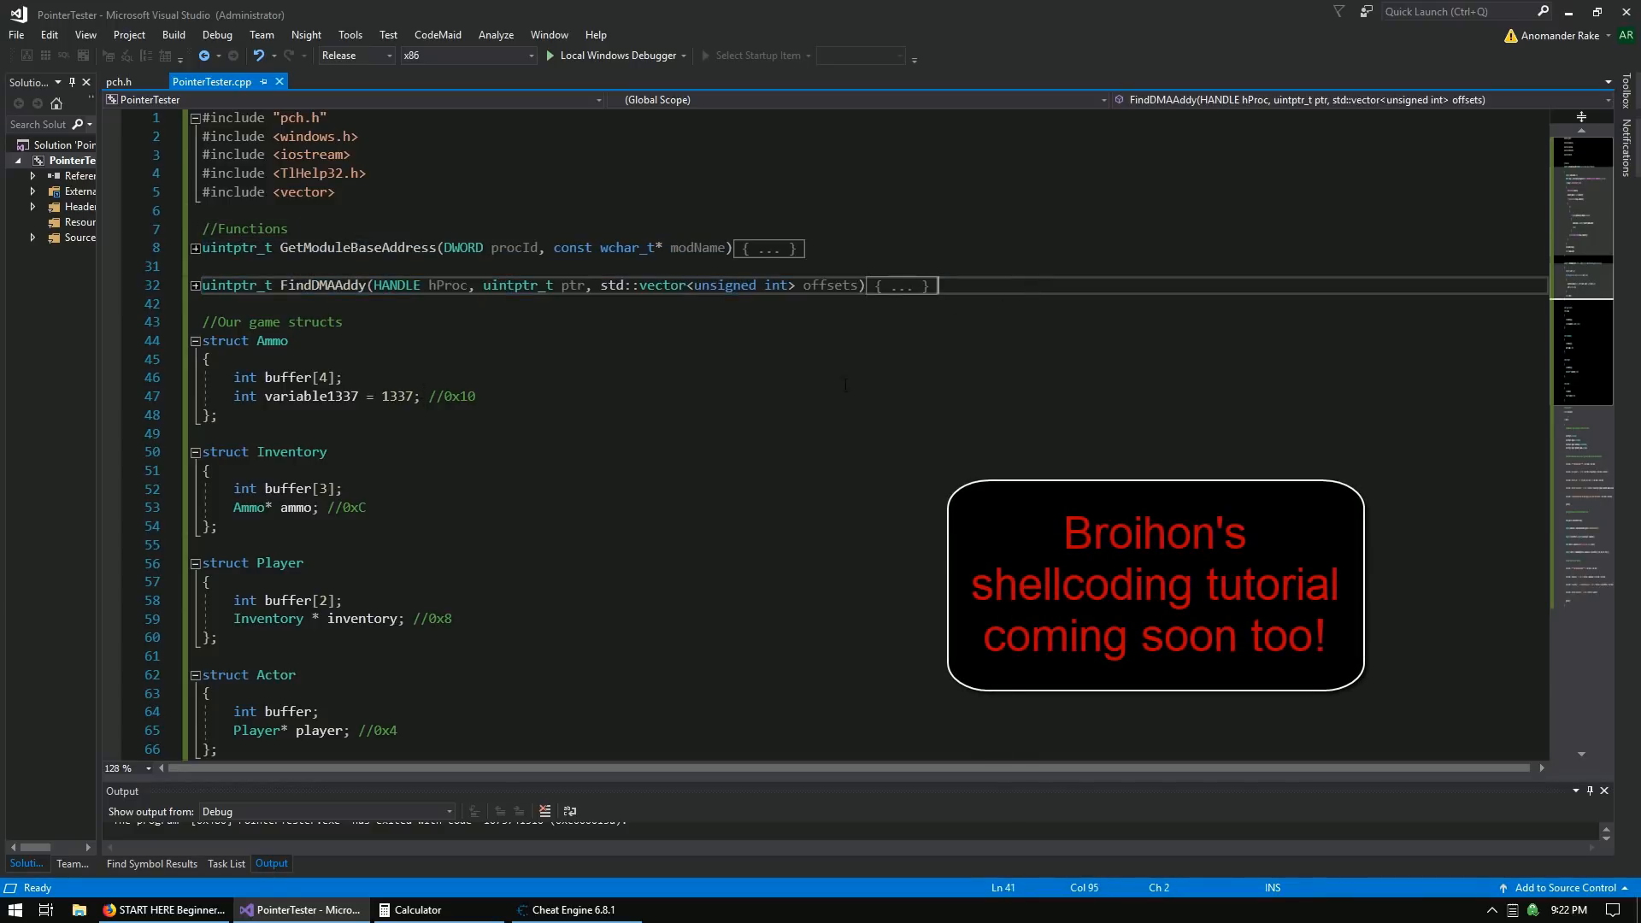
scroll(down, 3)
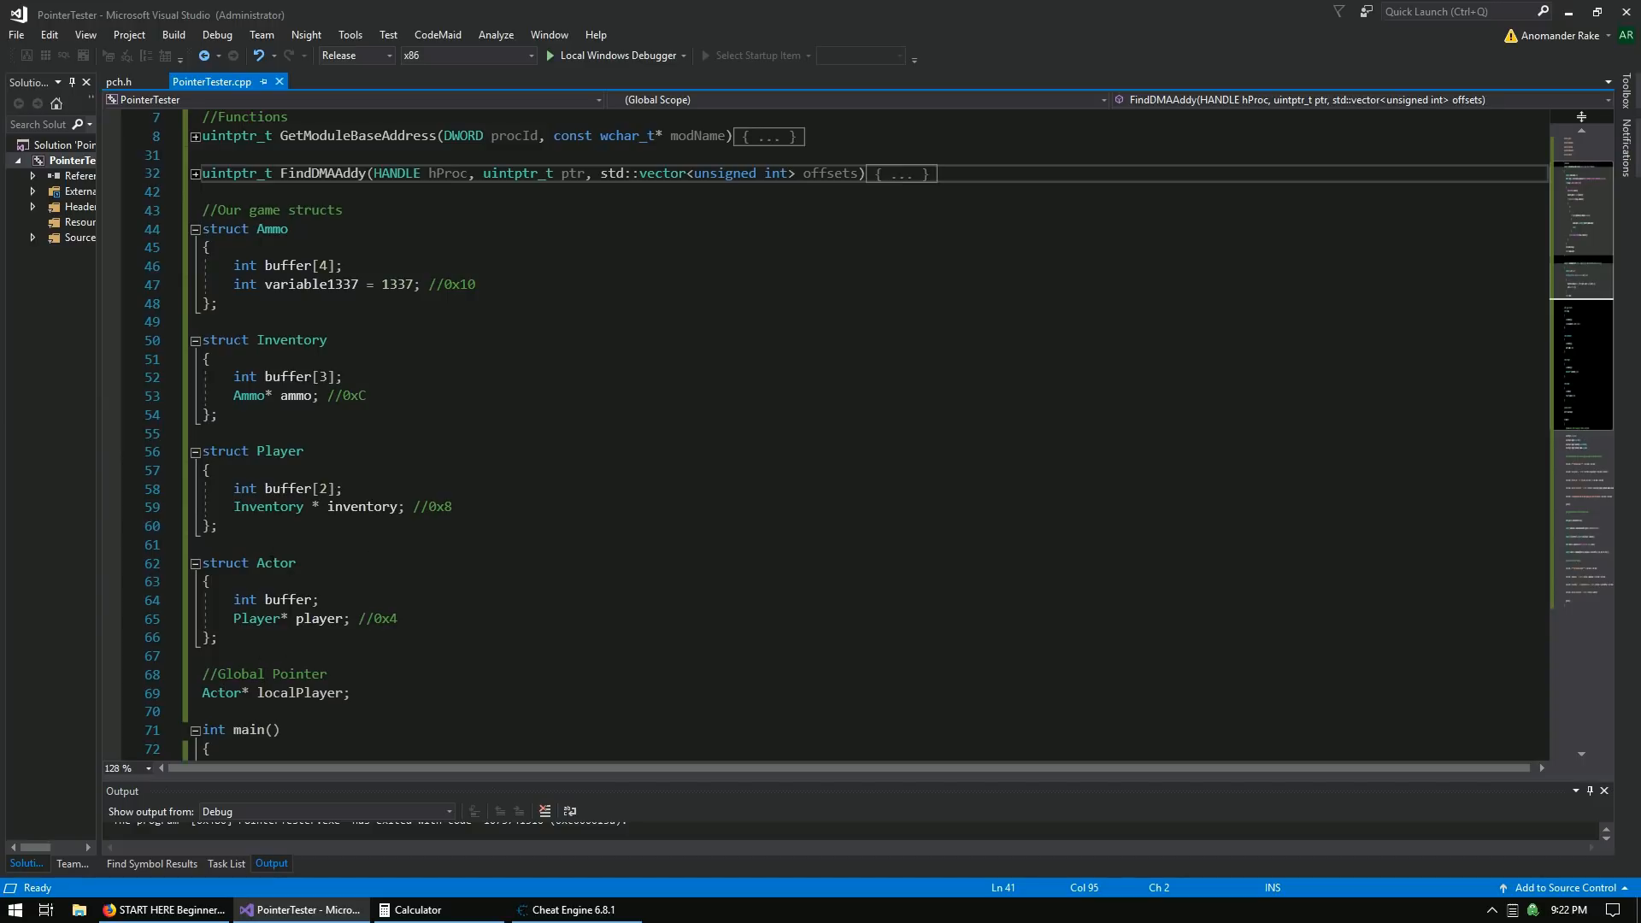
double_click(275, 564)
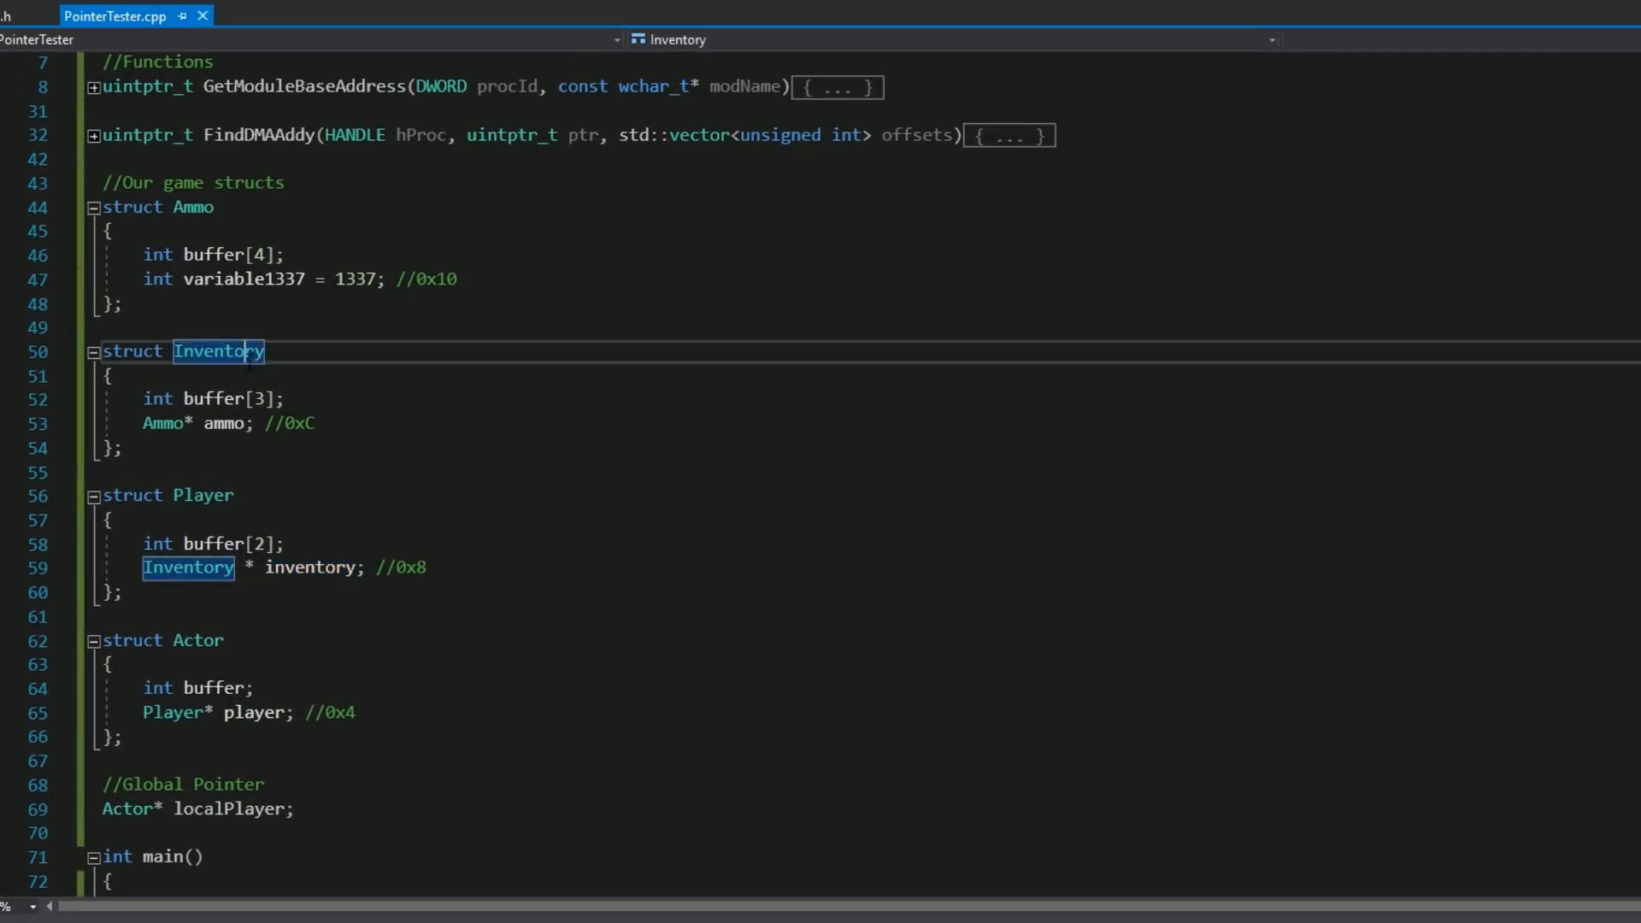
mouse_move(220, 424)
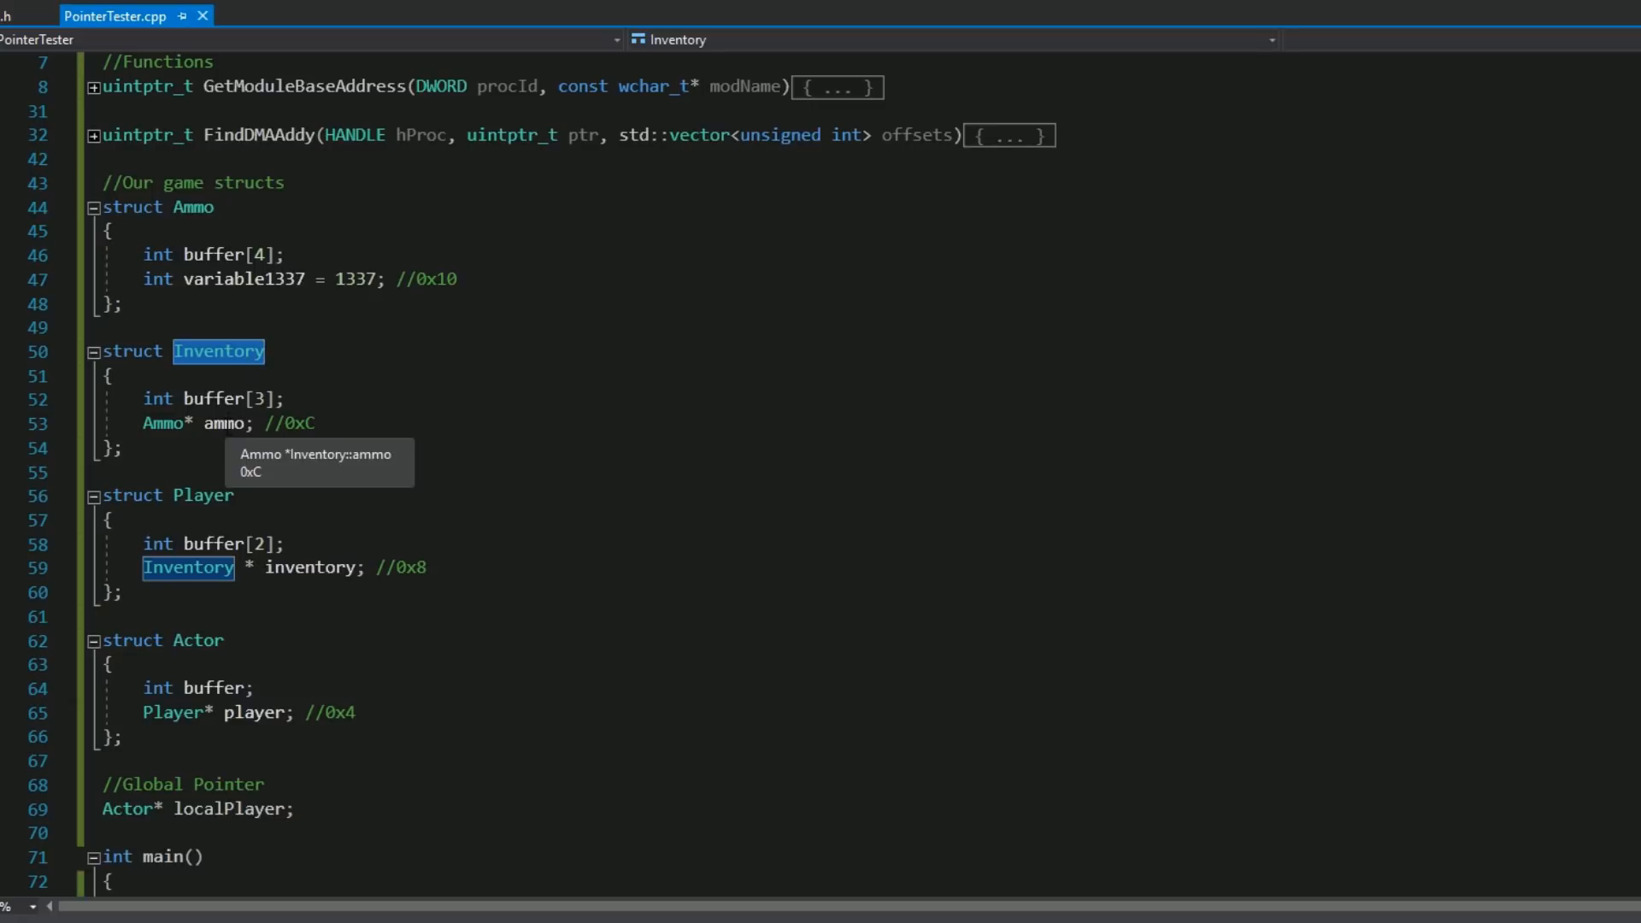
double_click(223, 424)
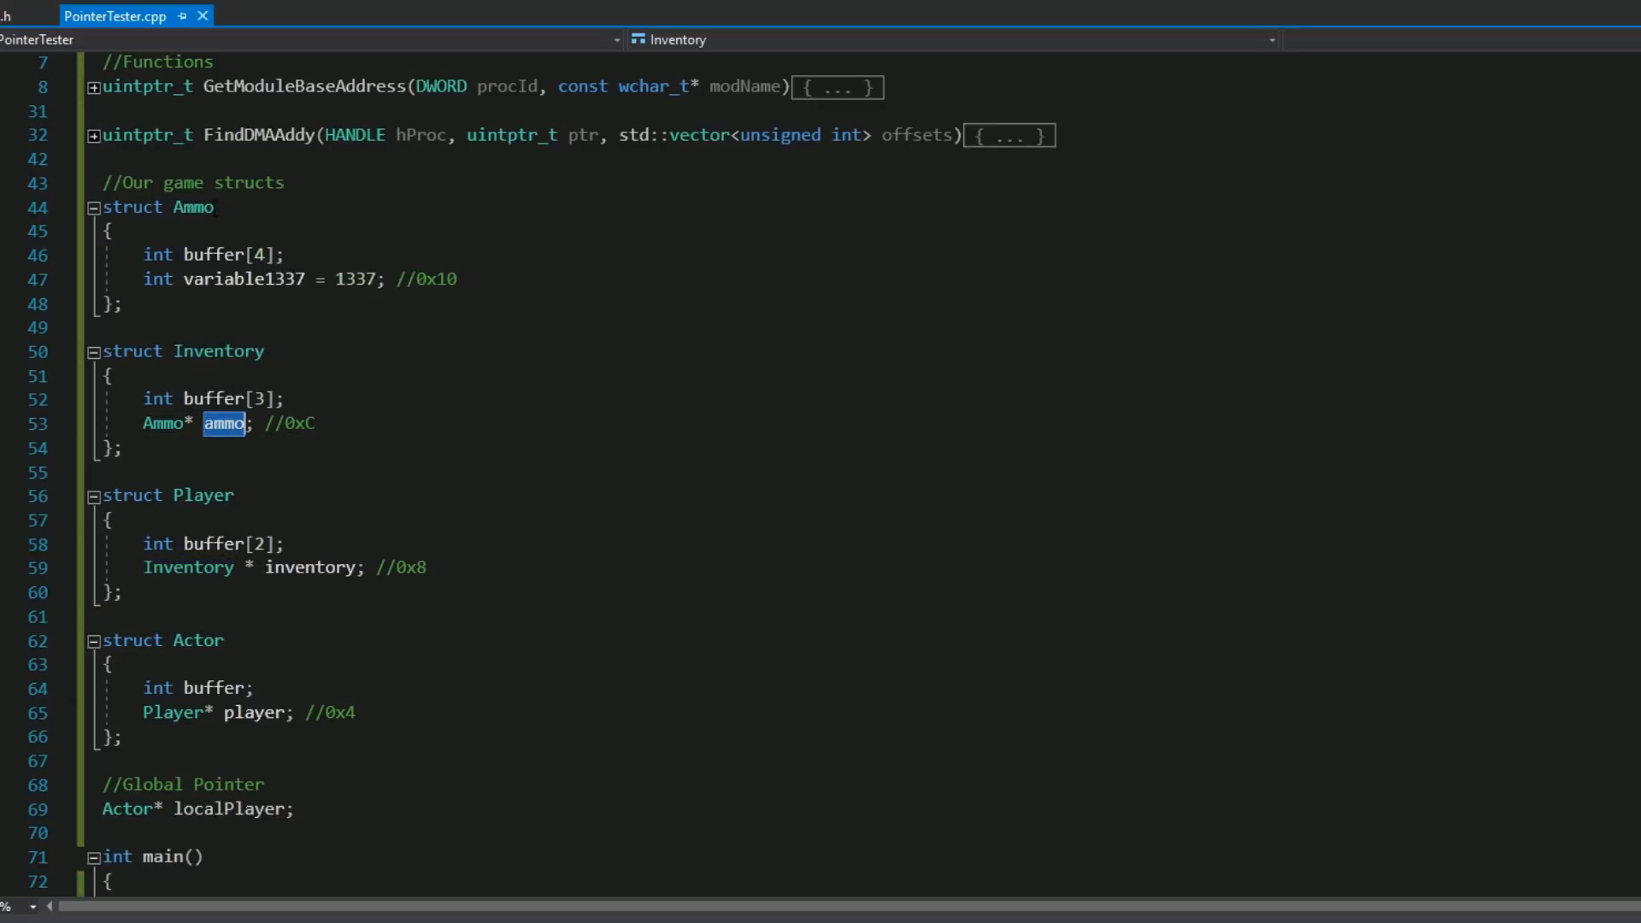
click(406, 279)
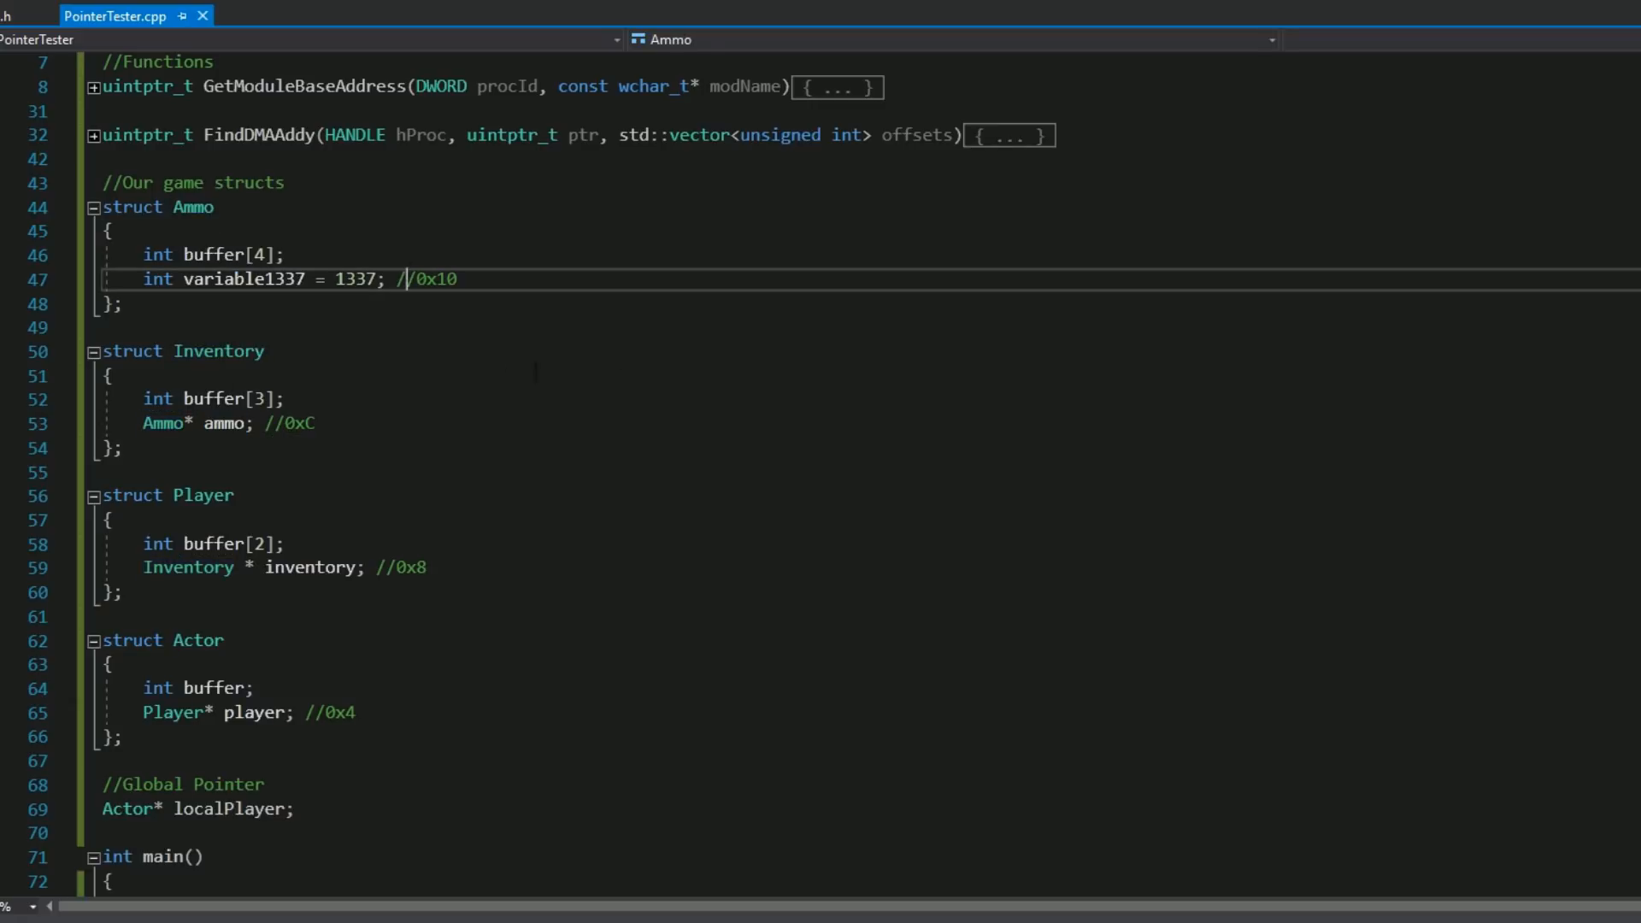
scroll(down, 3)
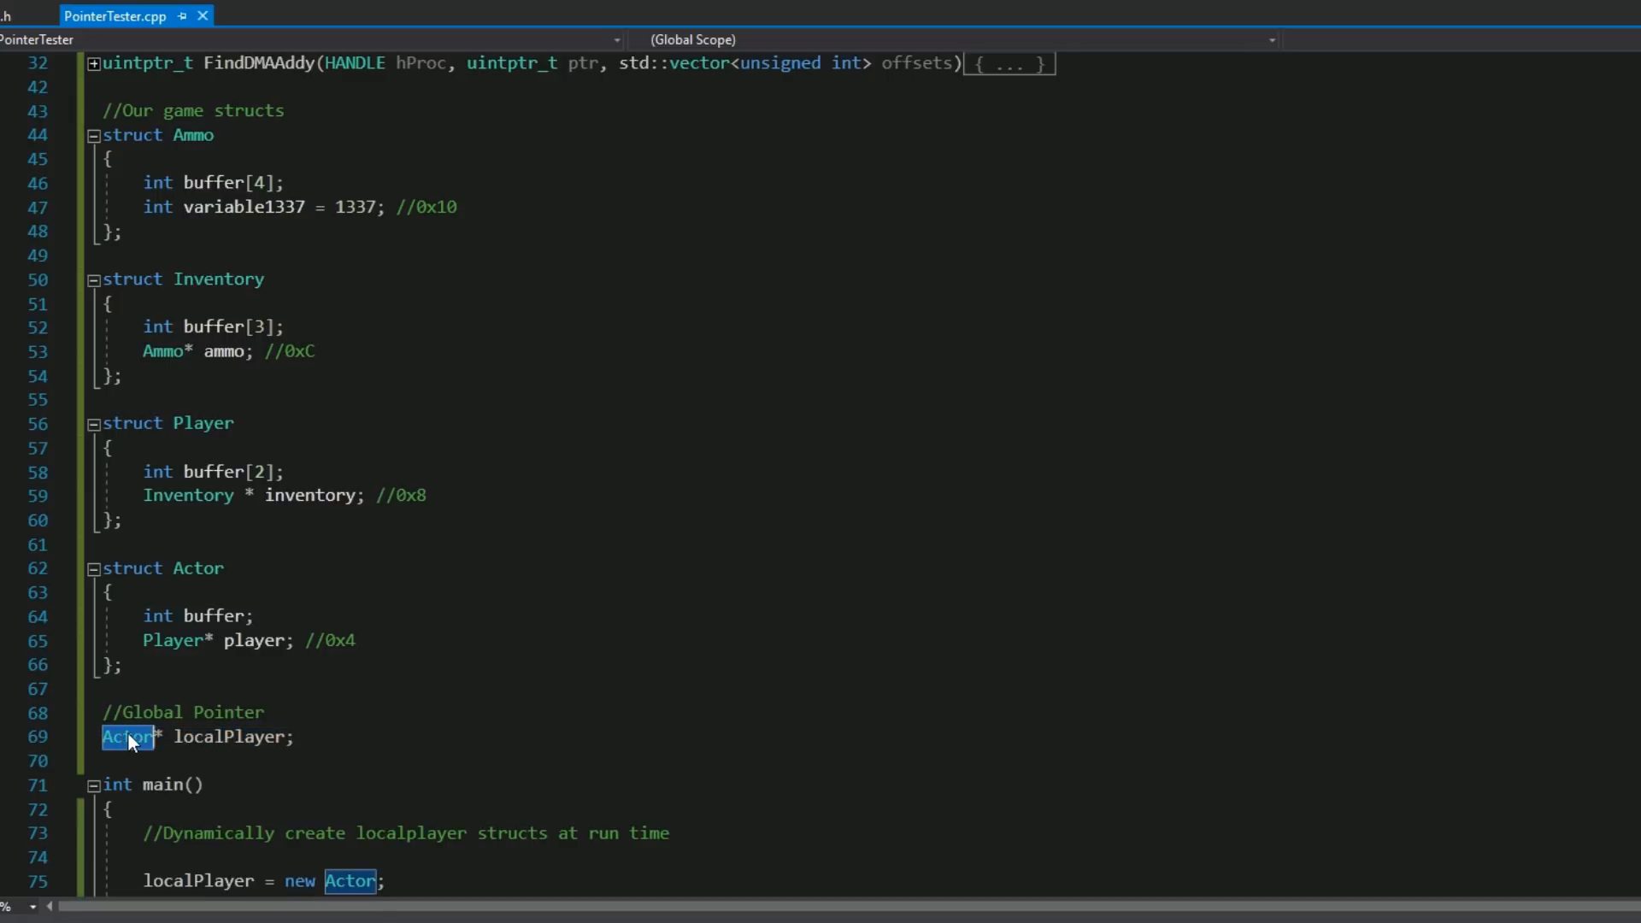
click(297, 737)
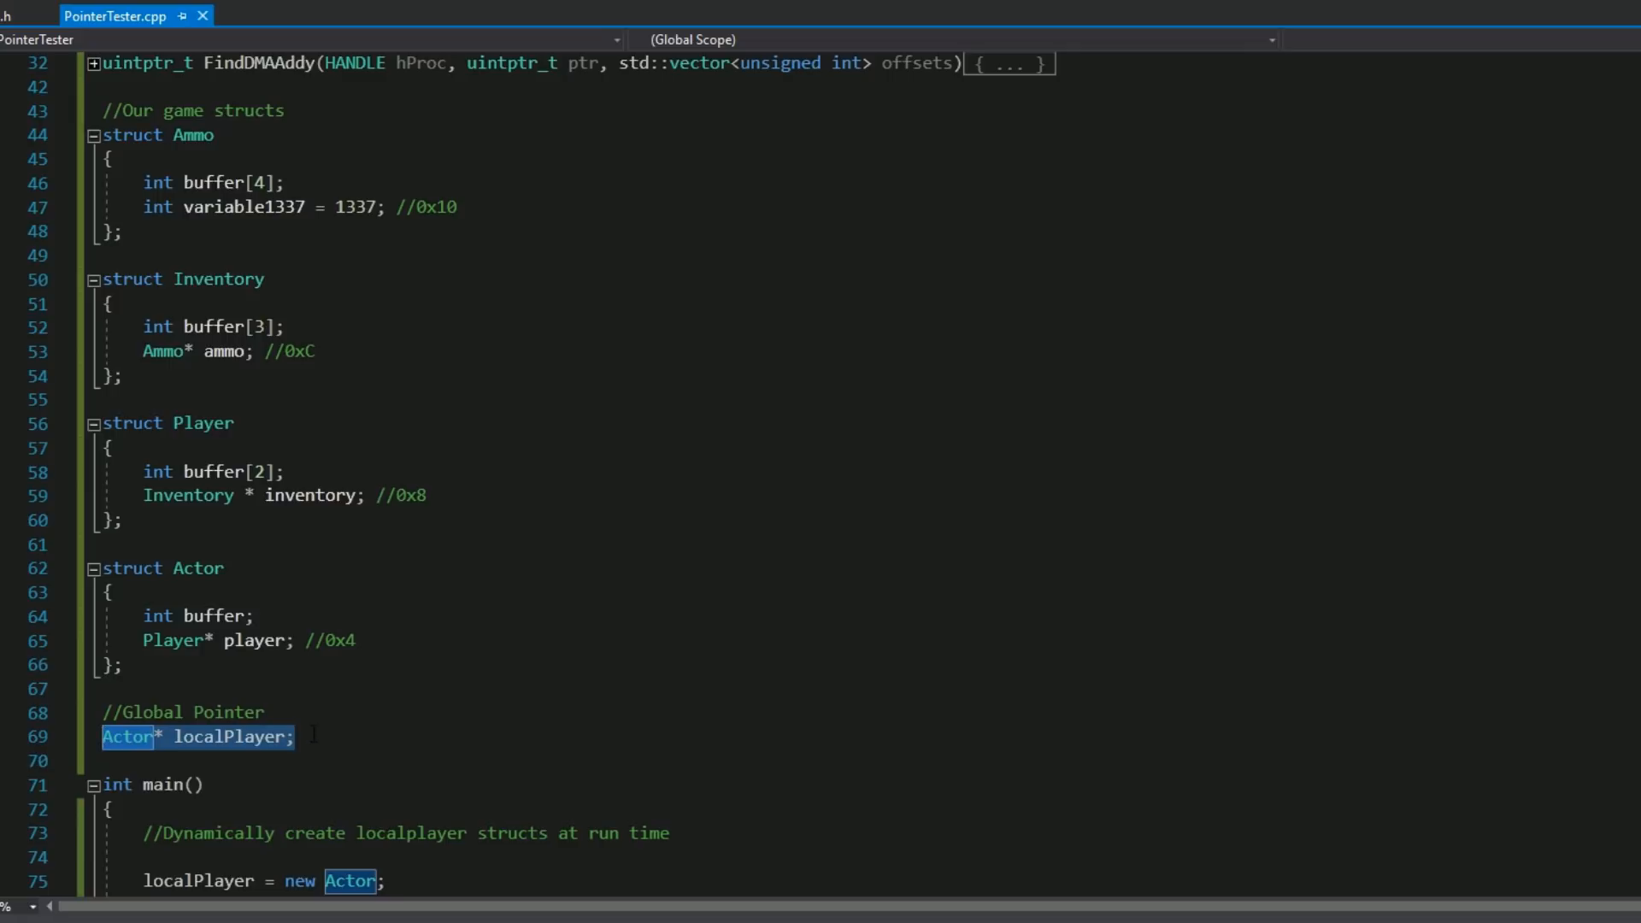
click(308, 736)
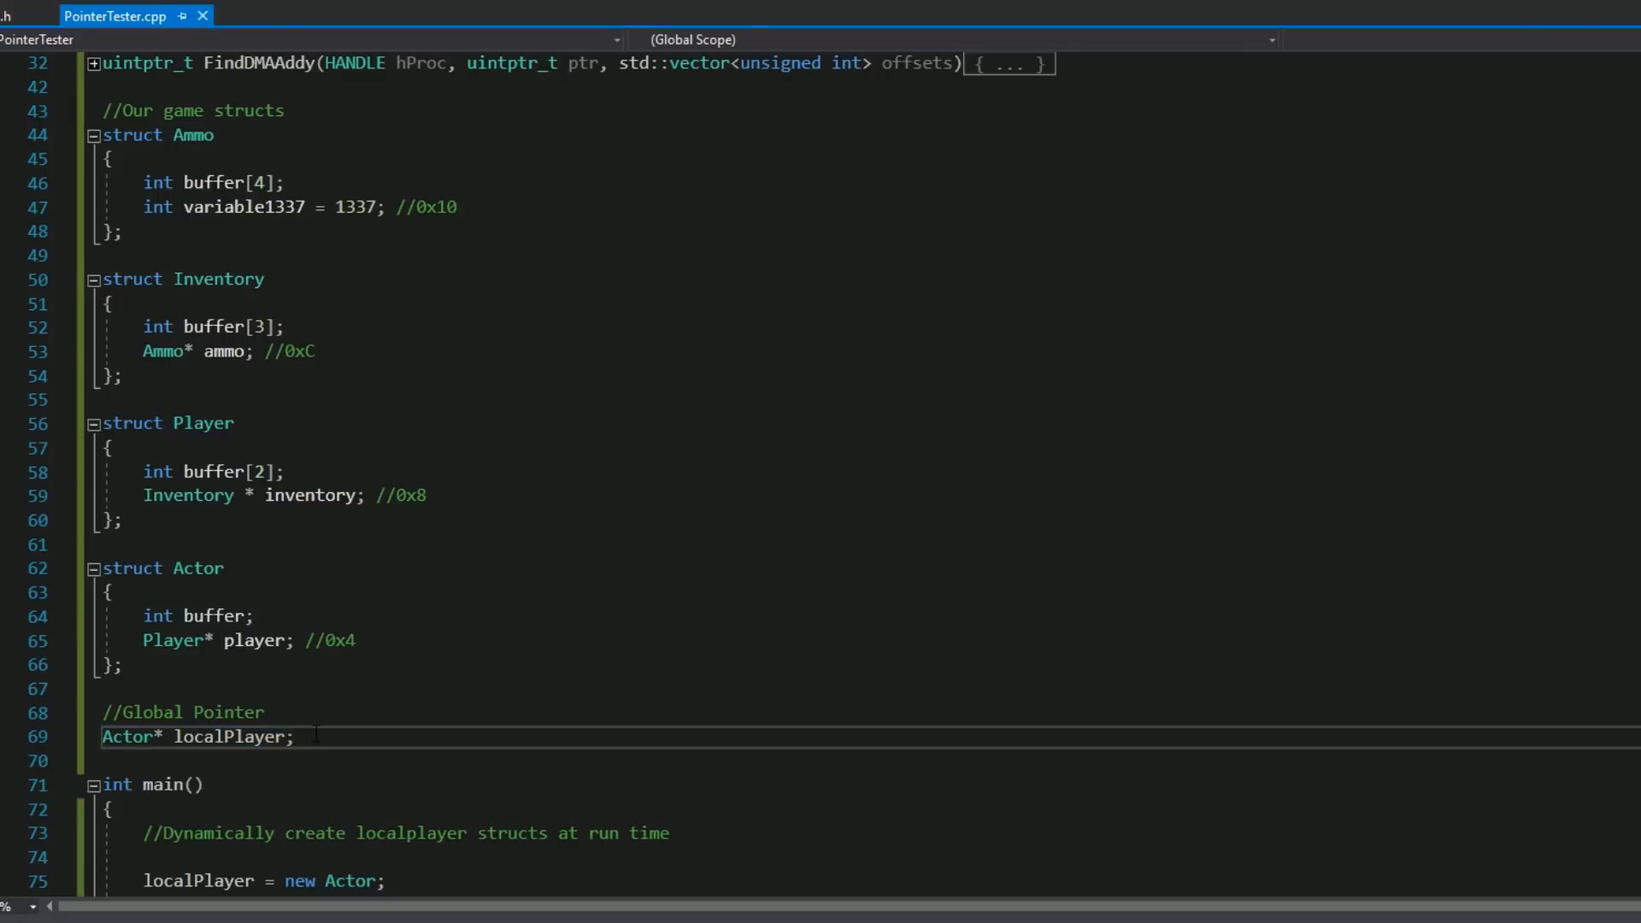
scroll(down, 3)
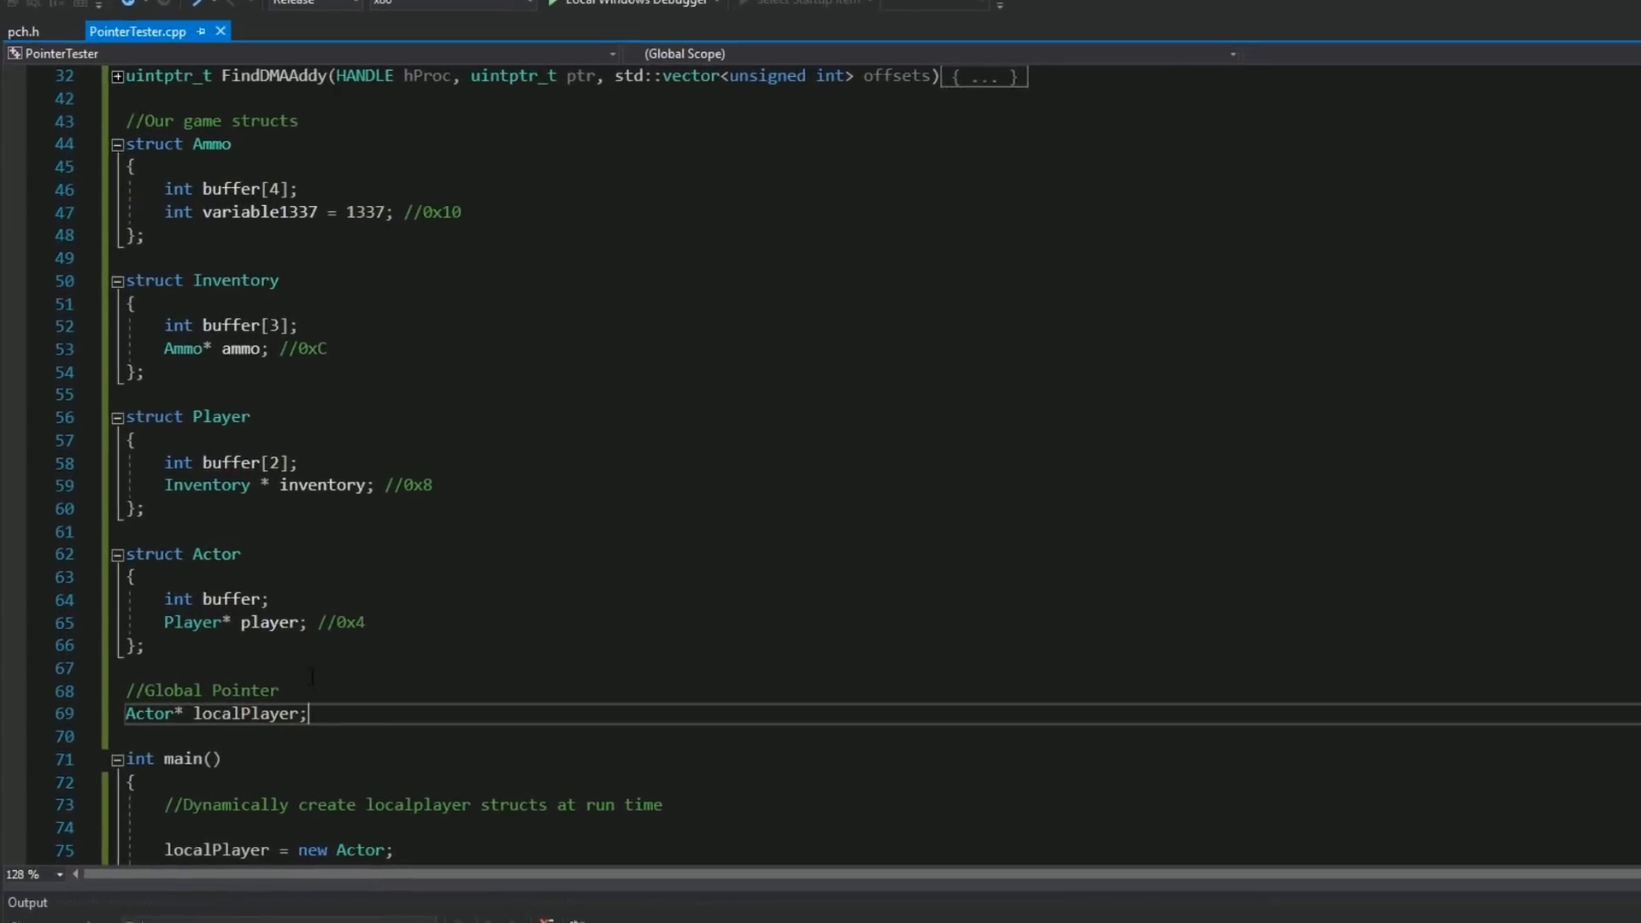
scroll(down, 3)
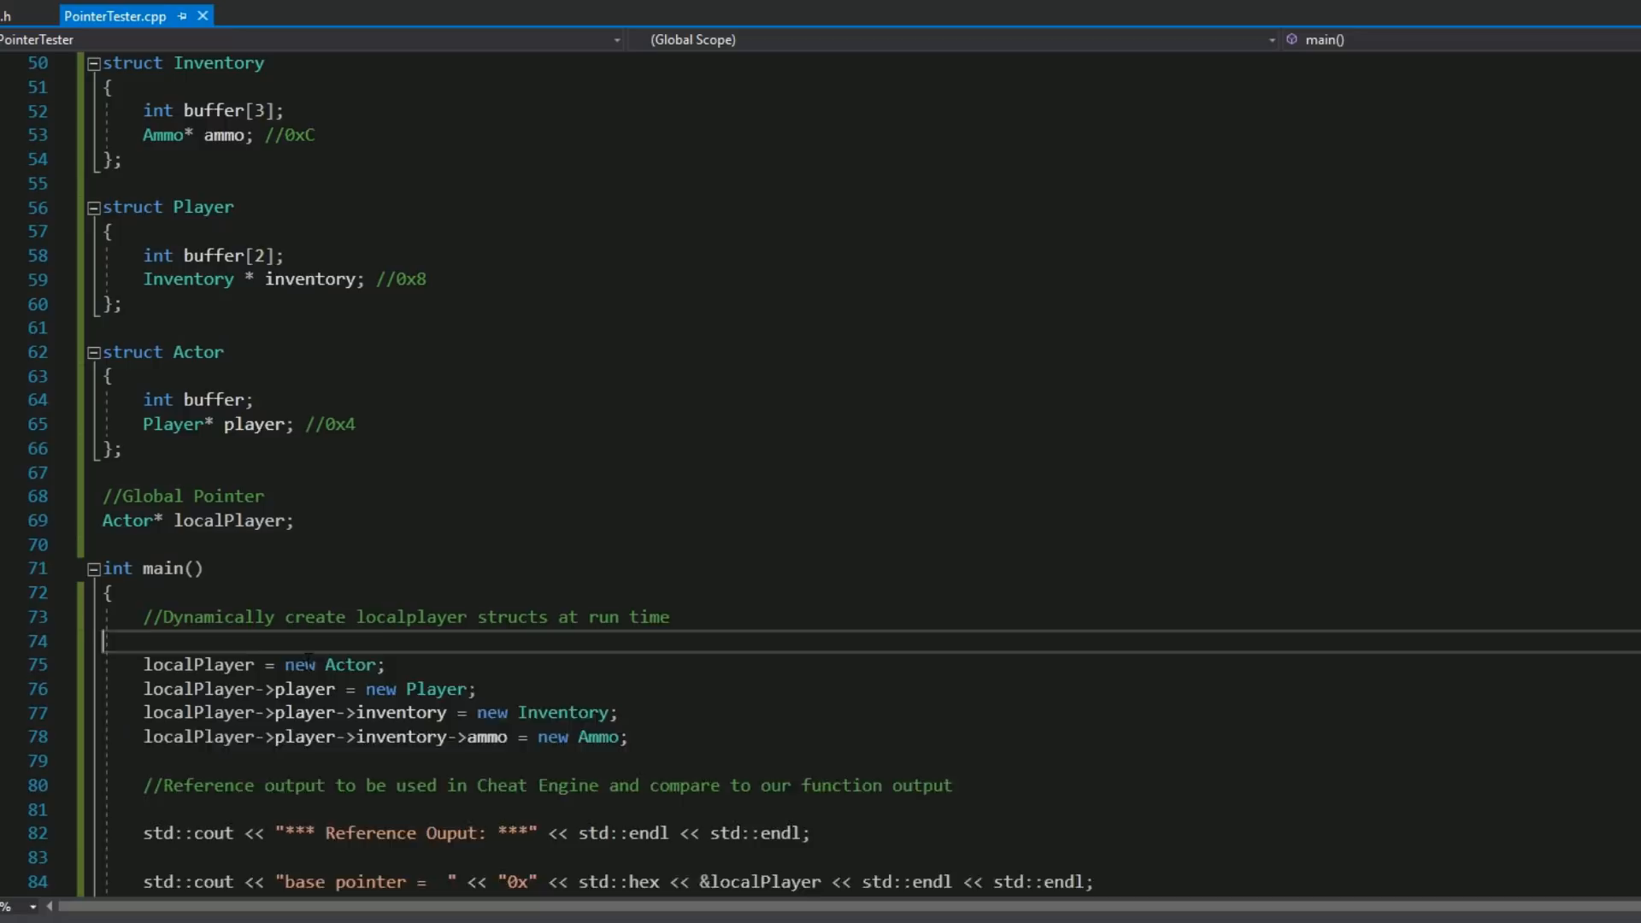
key(Backspace)
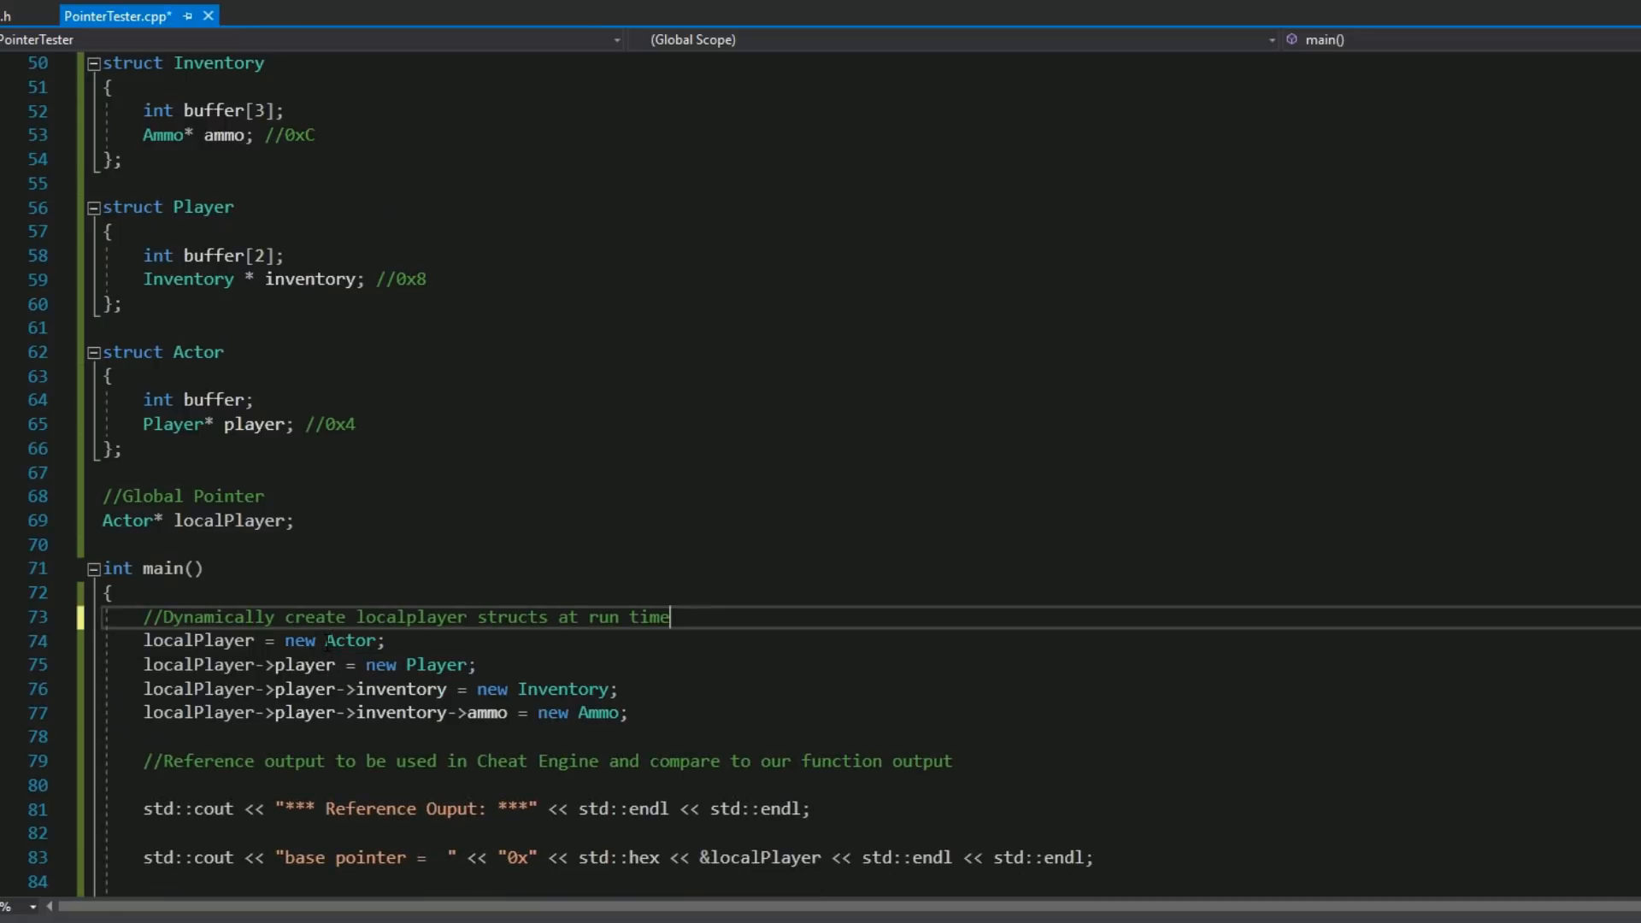
double_click(216, 617)
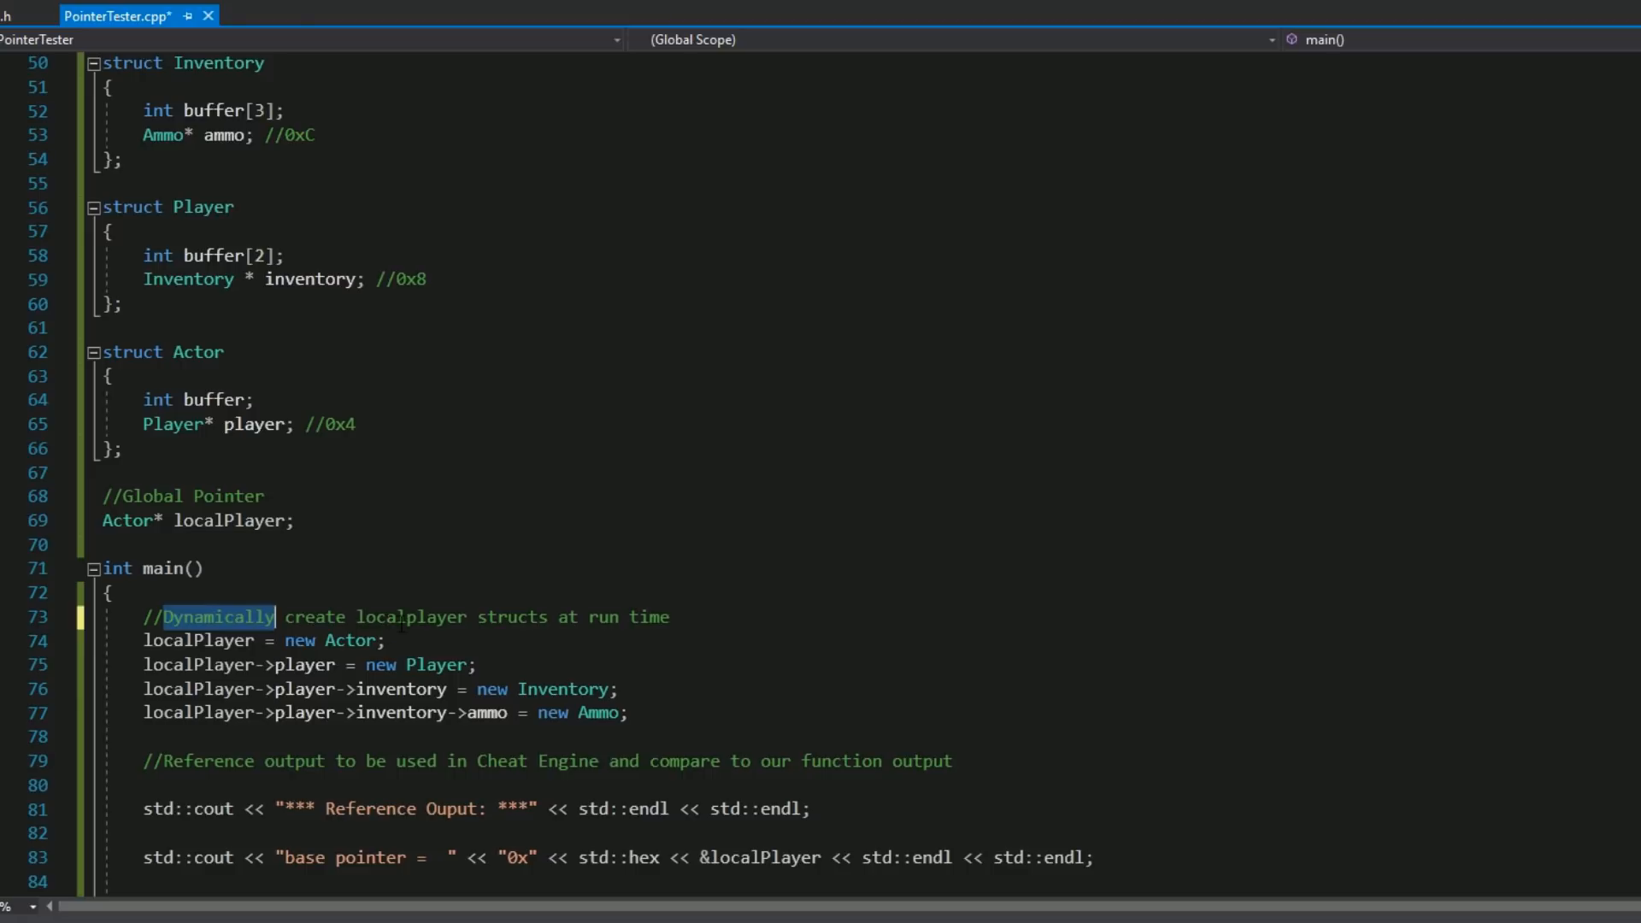
double_click(197, 640)
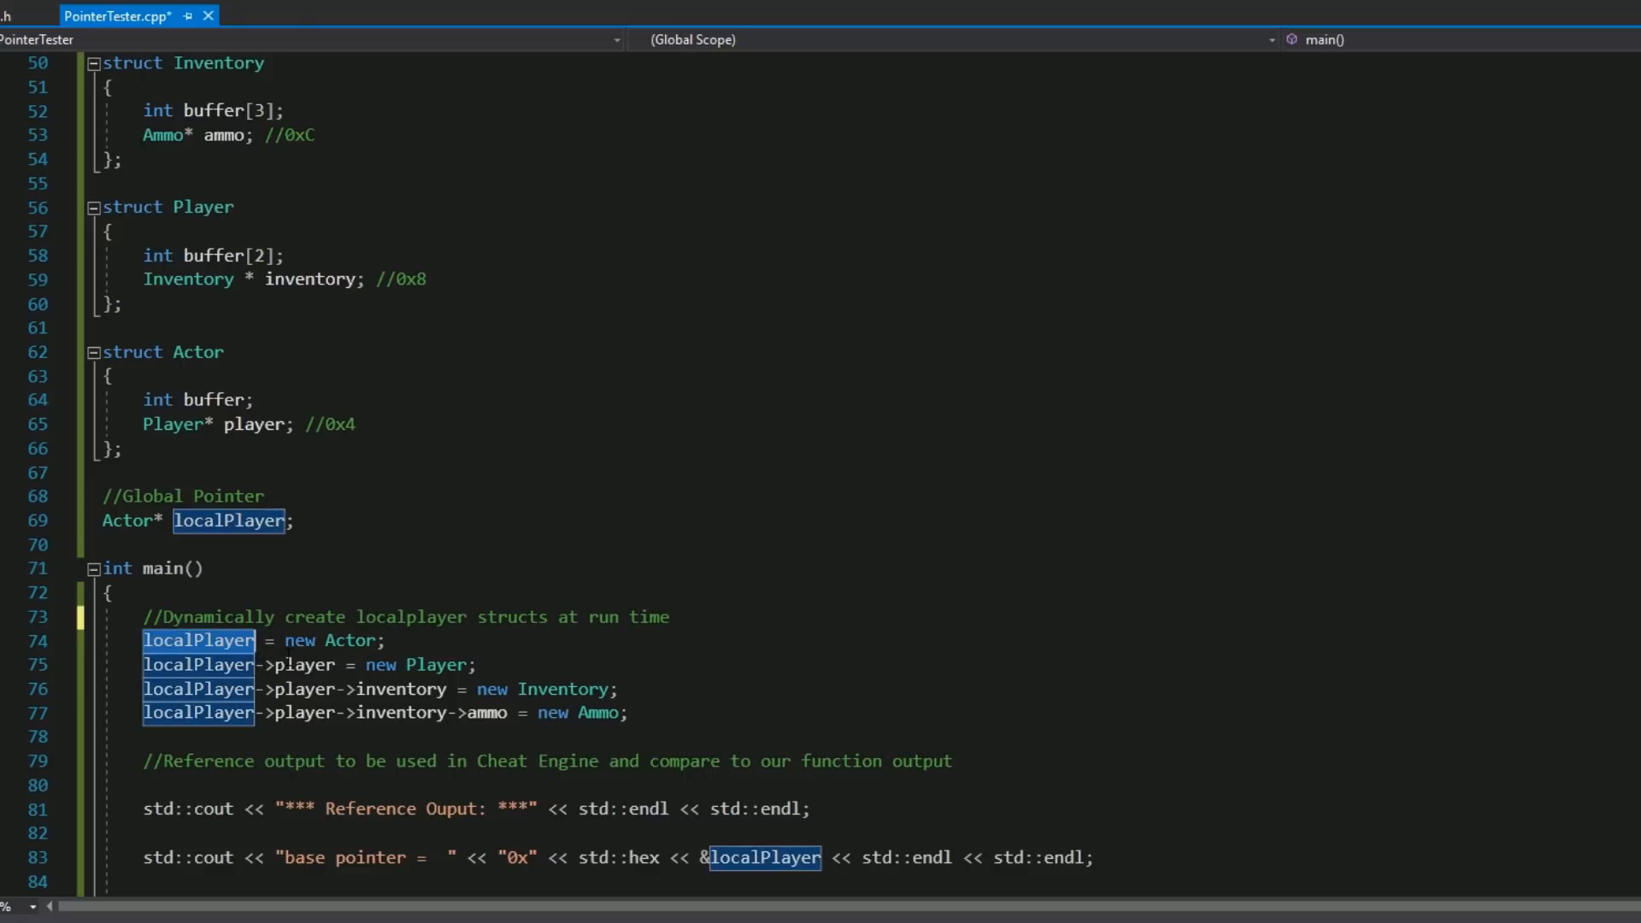
mouse_move(304, 664)
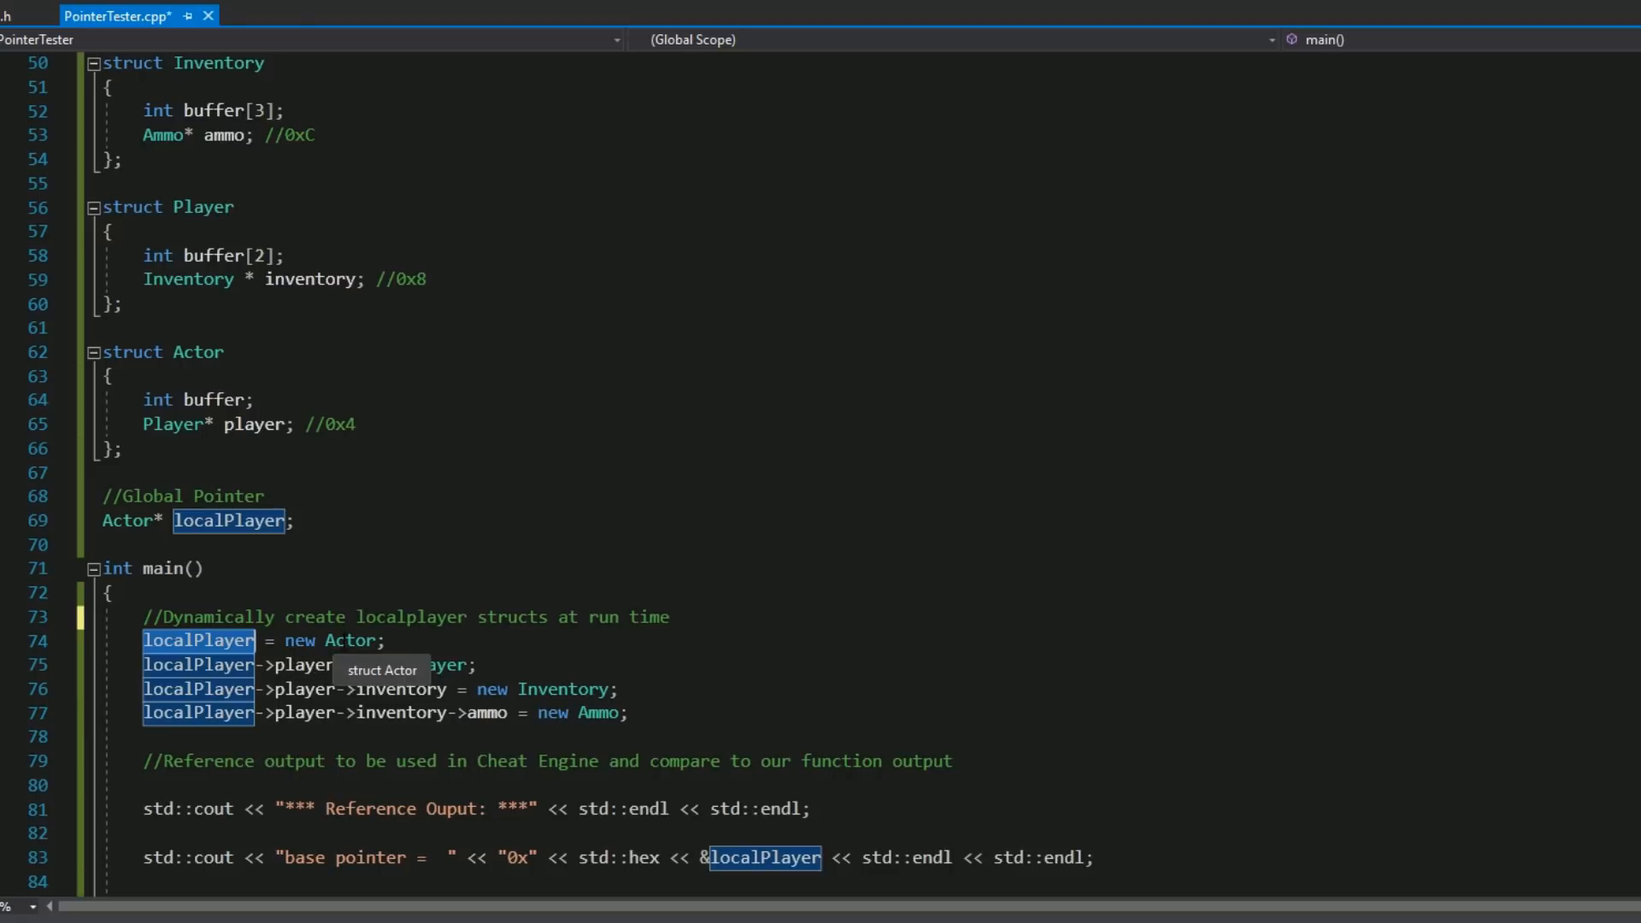
double_click(350, 639)
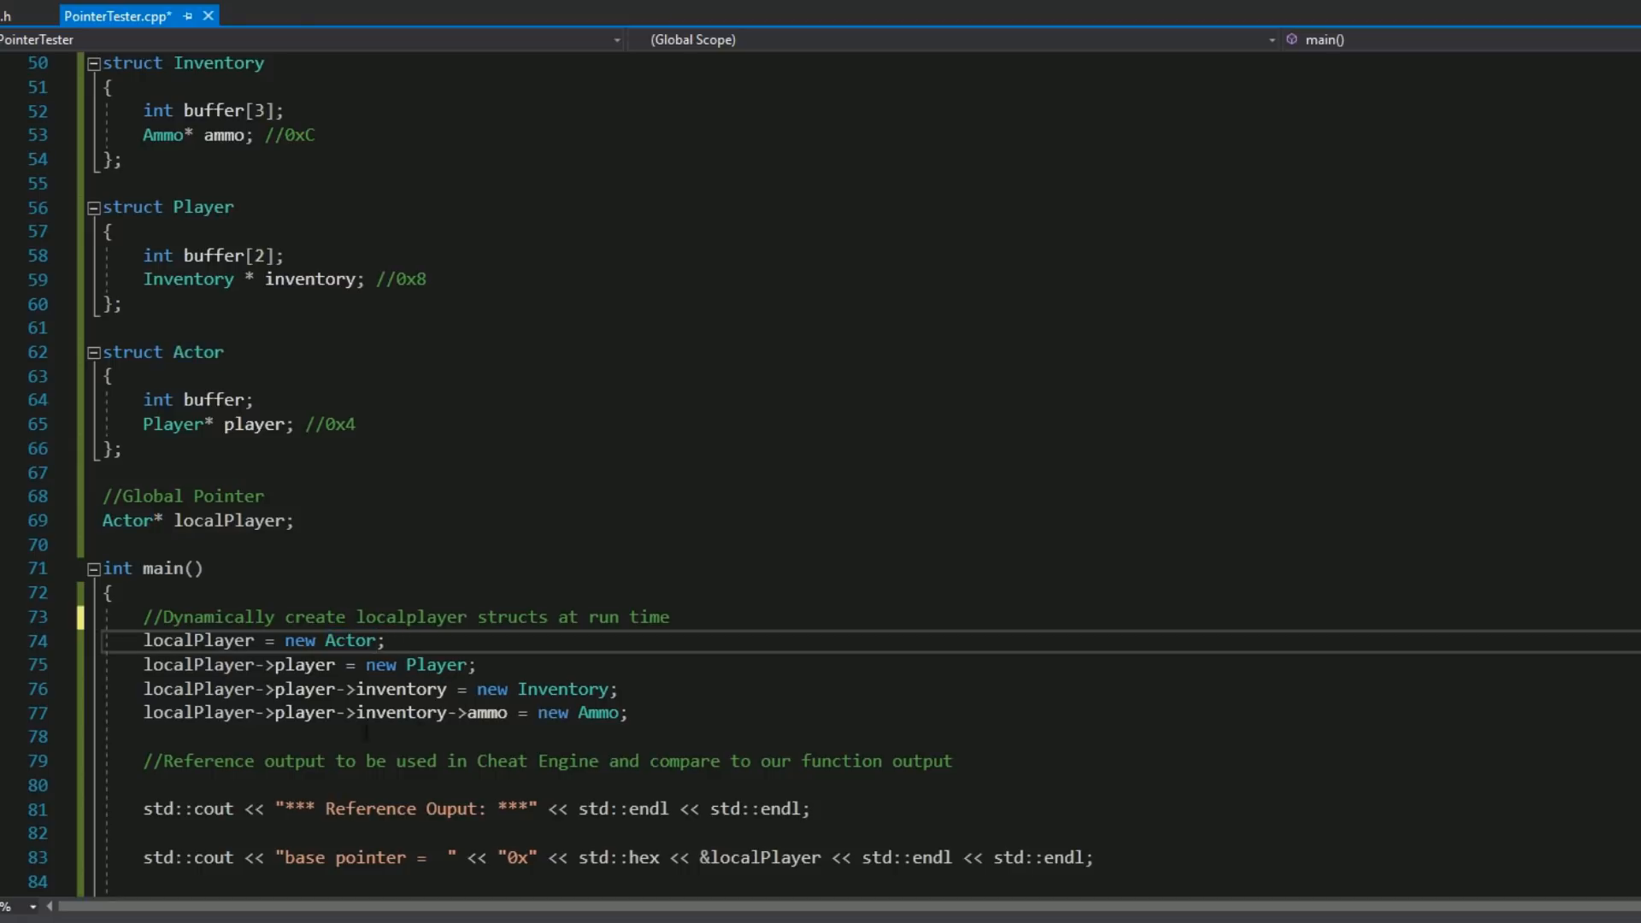
double_click(304, 663)
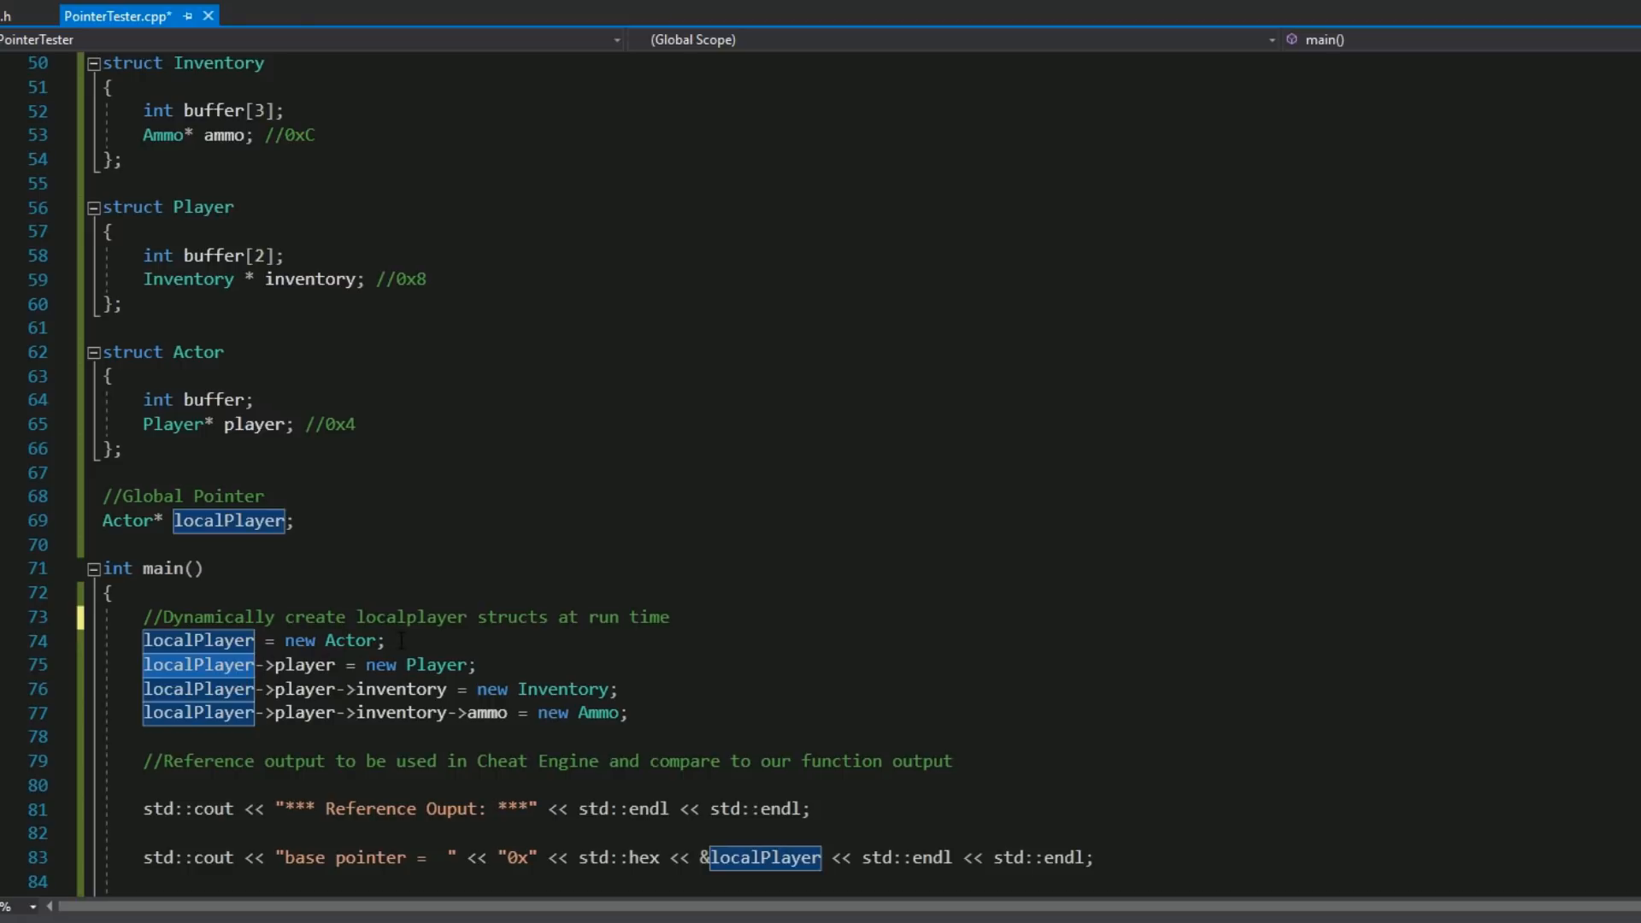
double_click(437, 665)
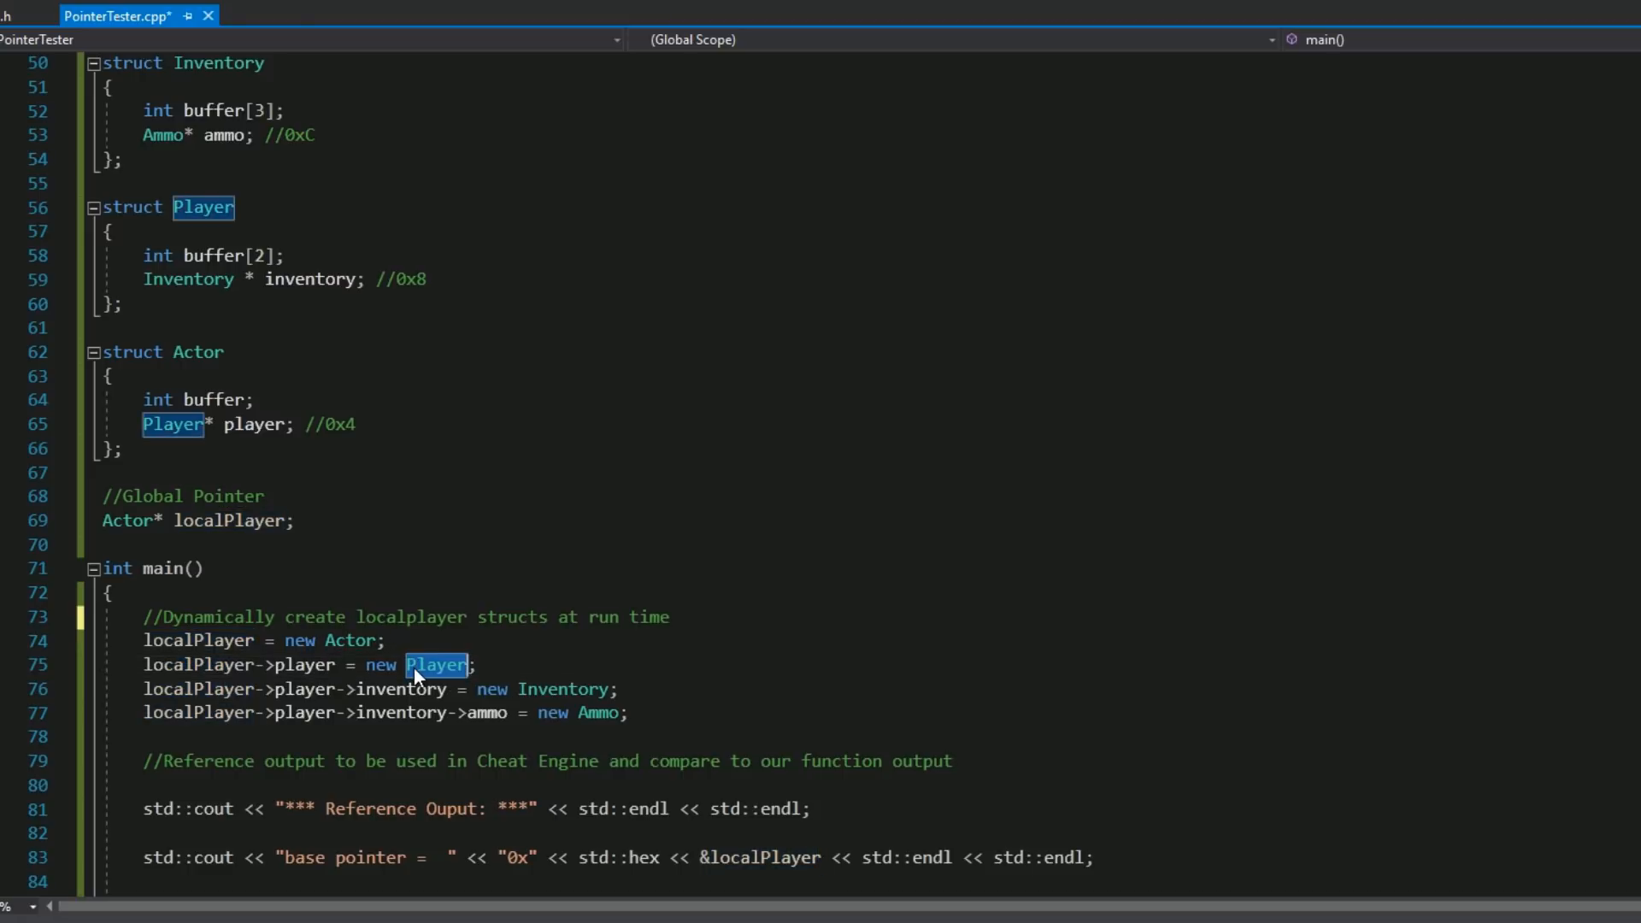
double_click(562, 689)
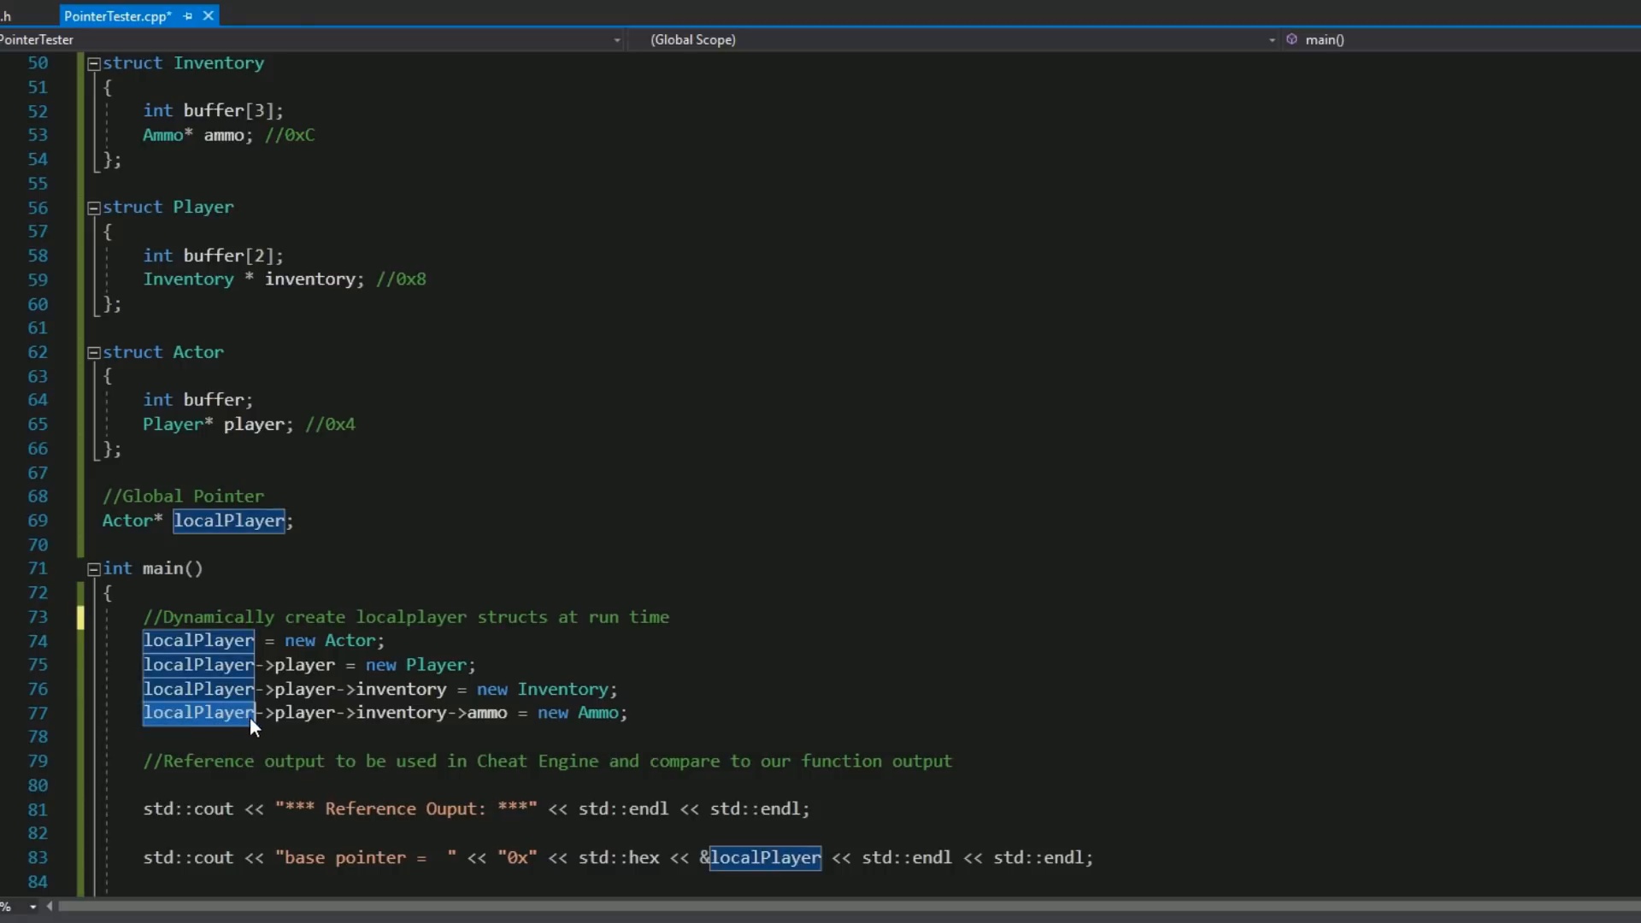
click(267, 713)
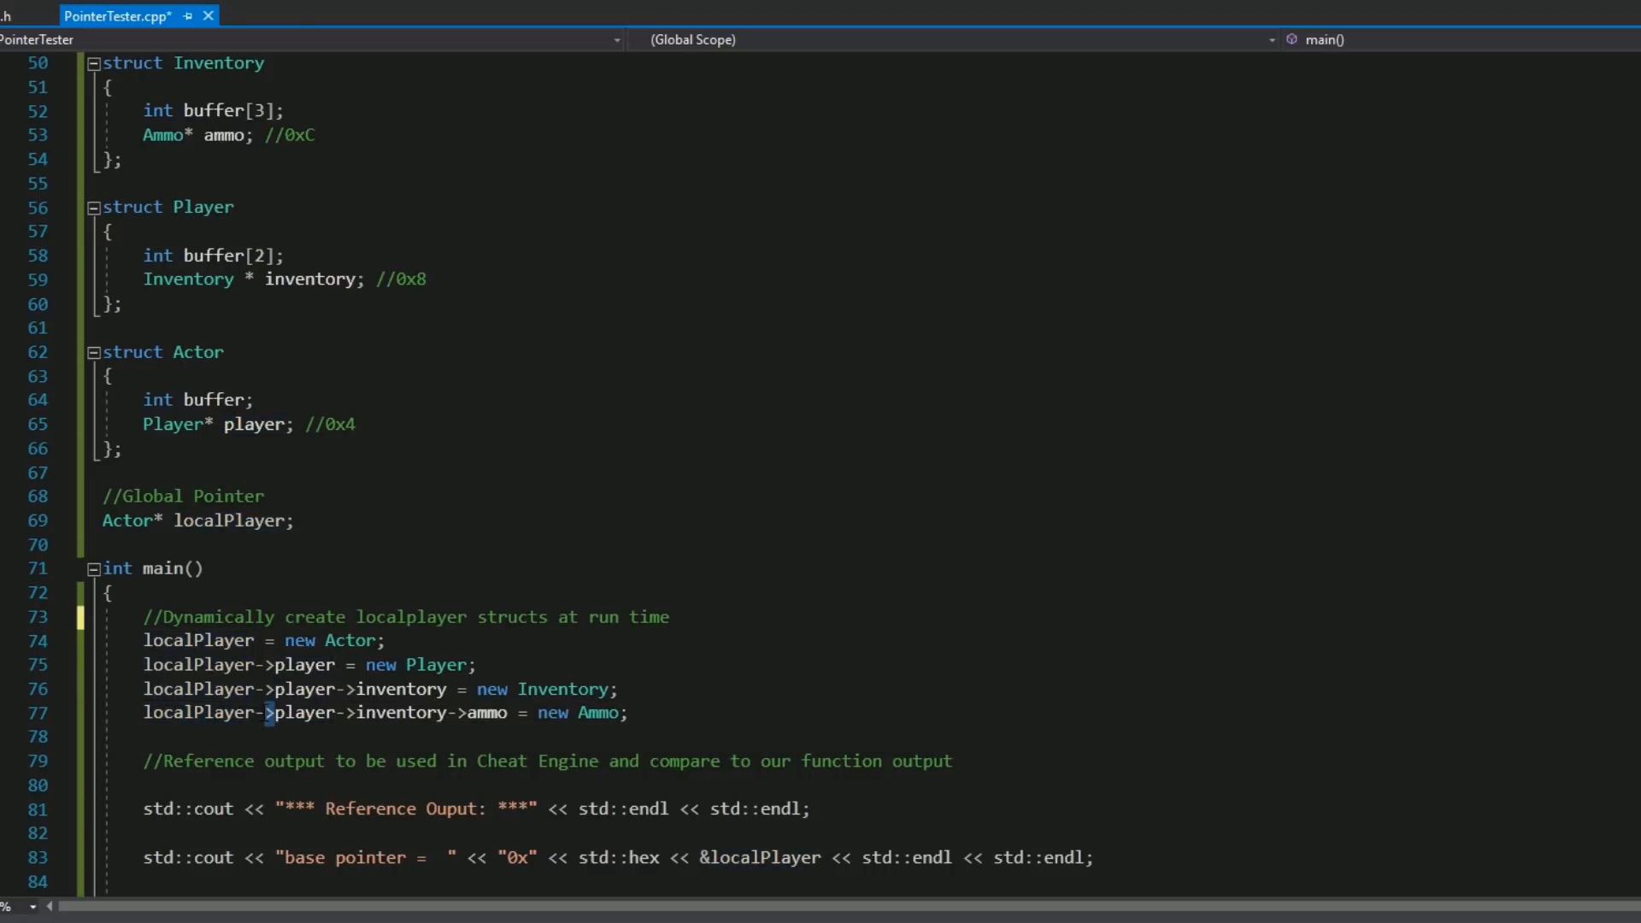
double_click(199, 639)
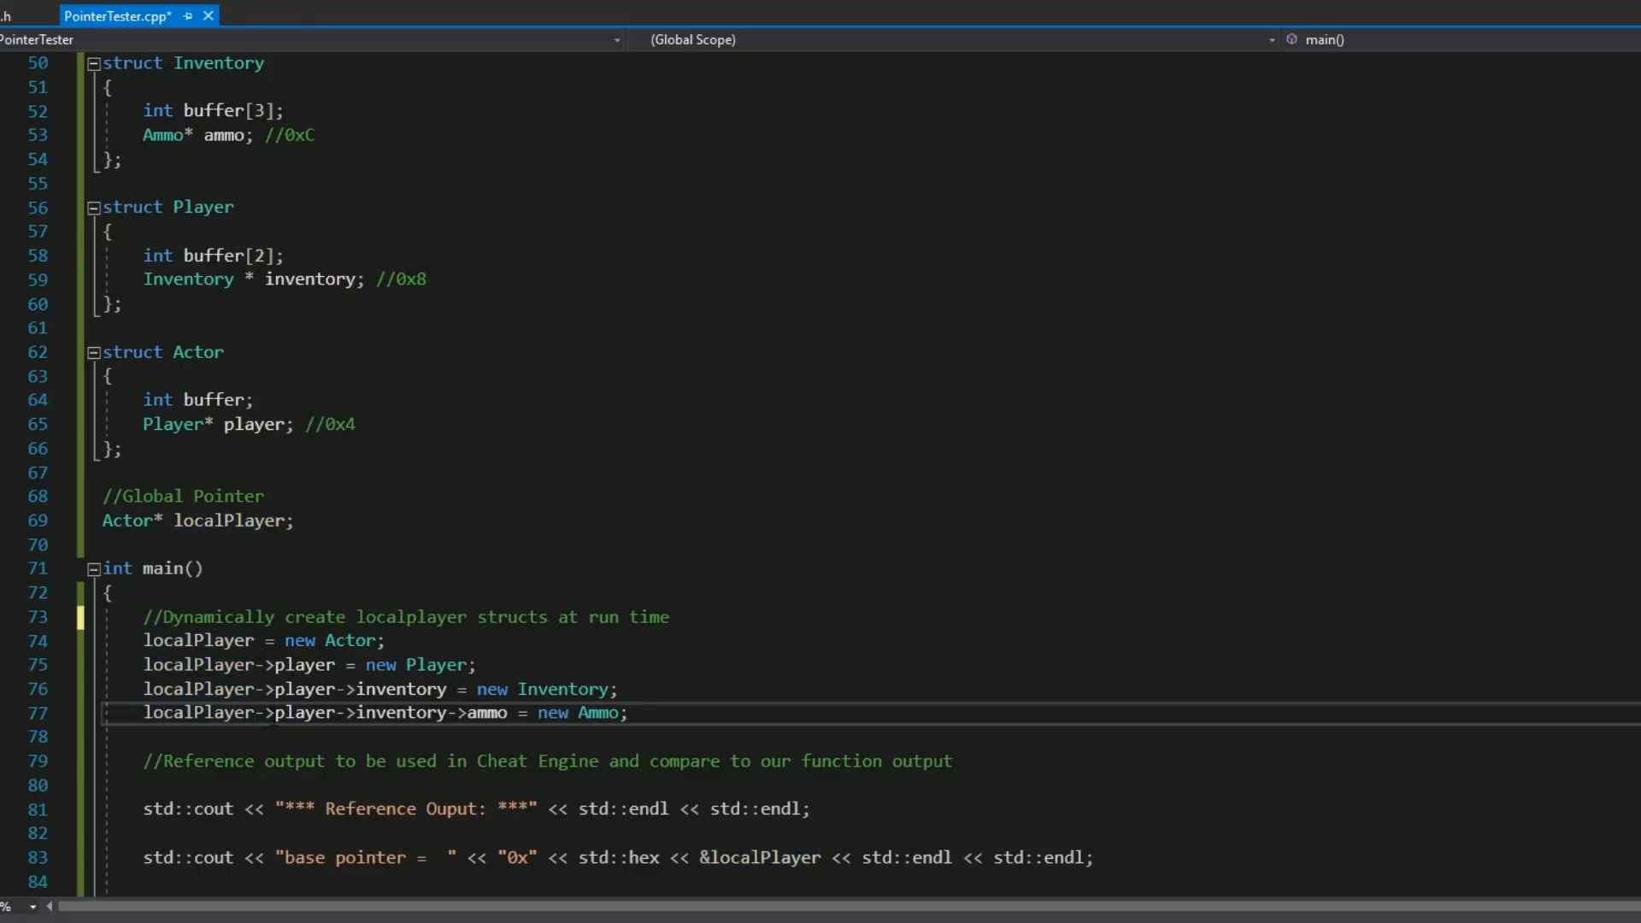
double_click(197, 640)
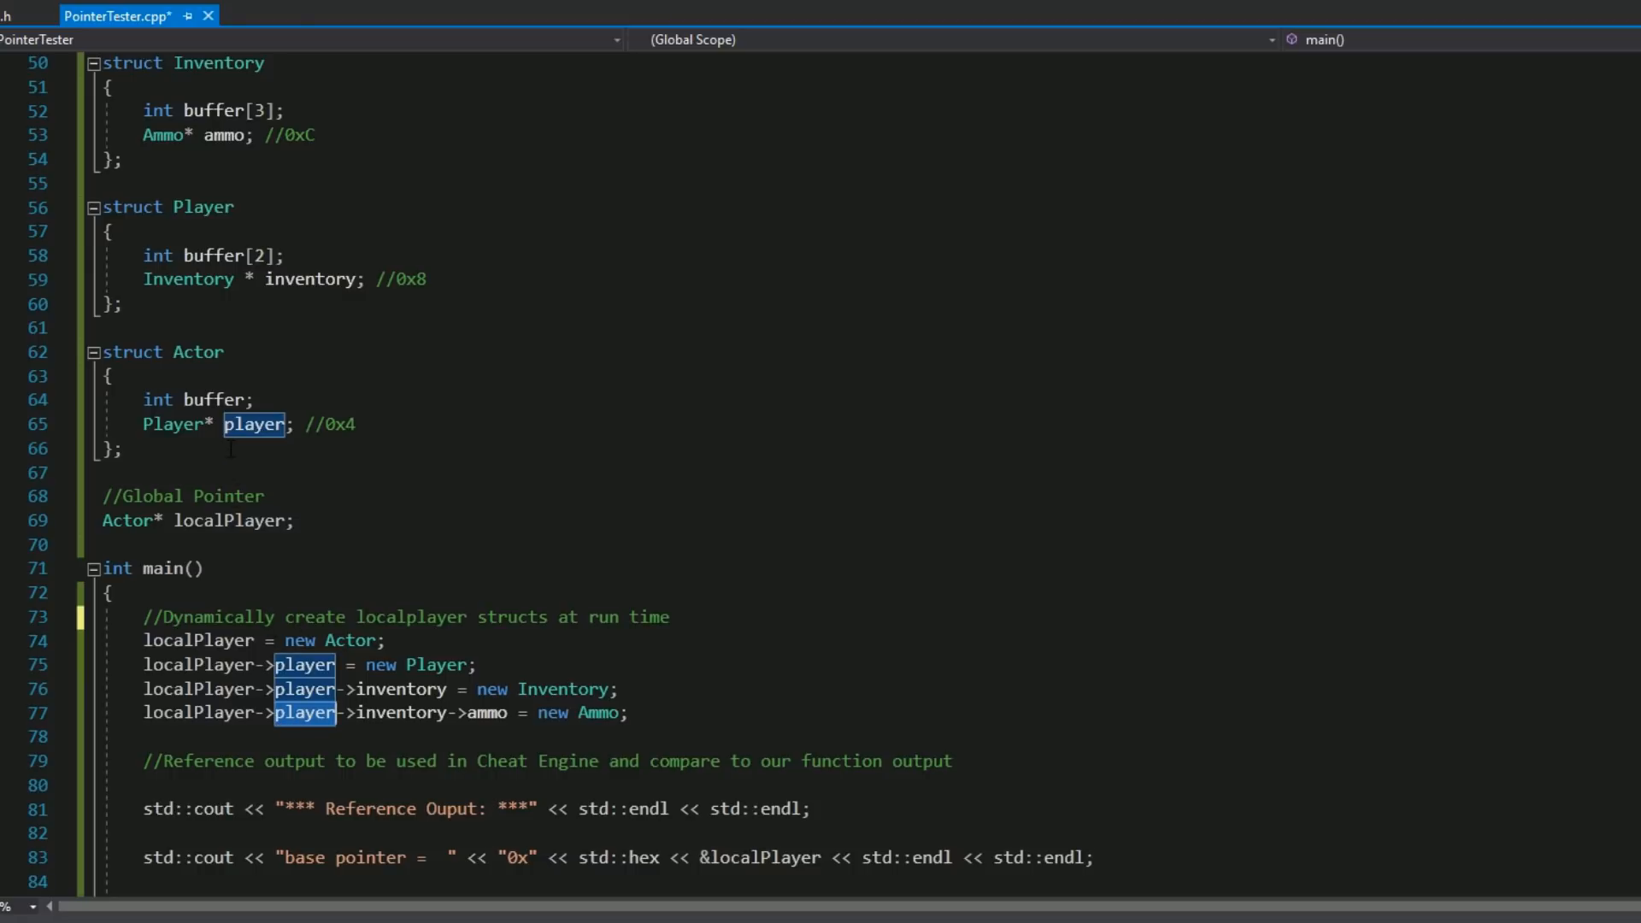
double_click(213, 399)
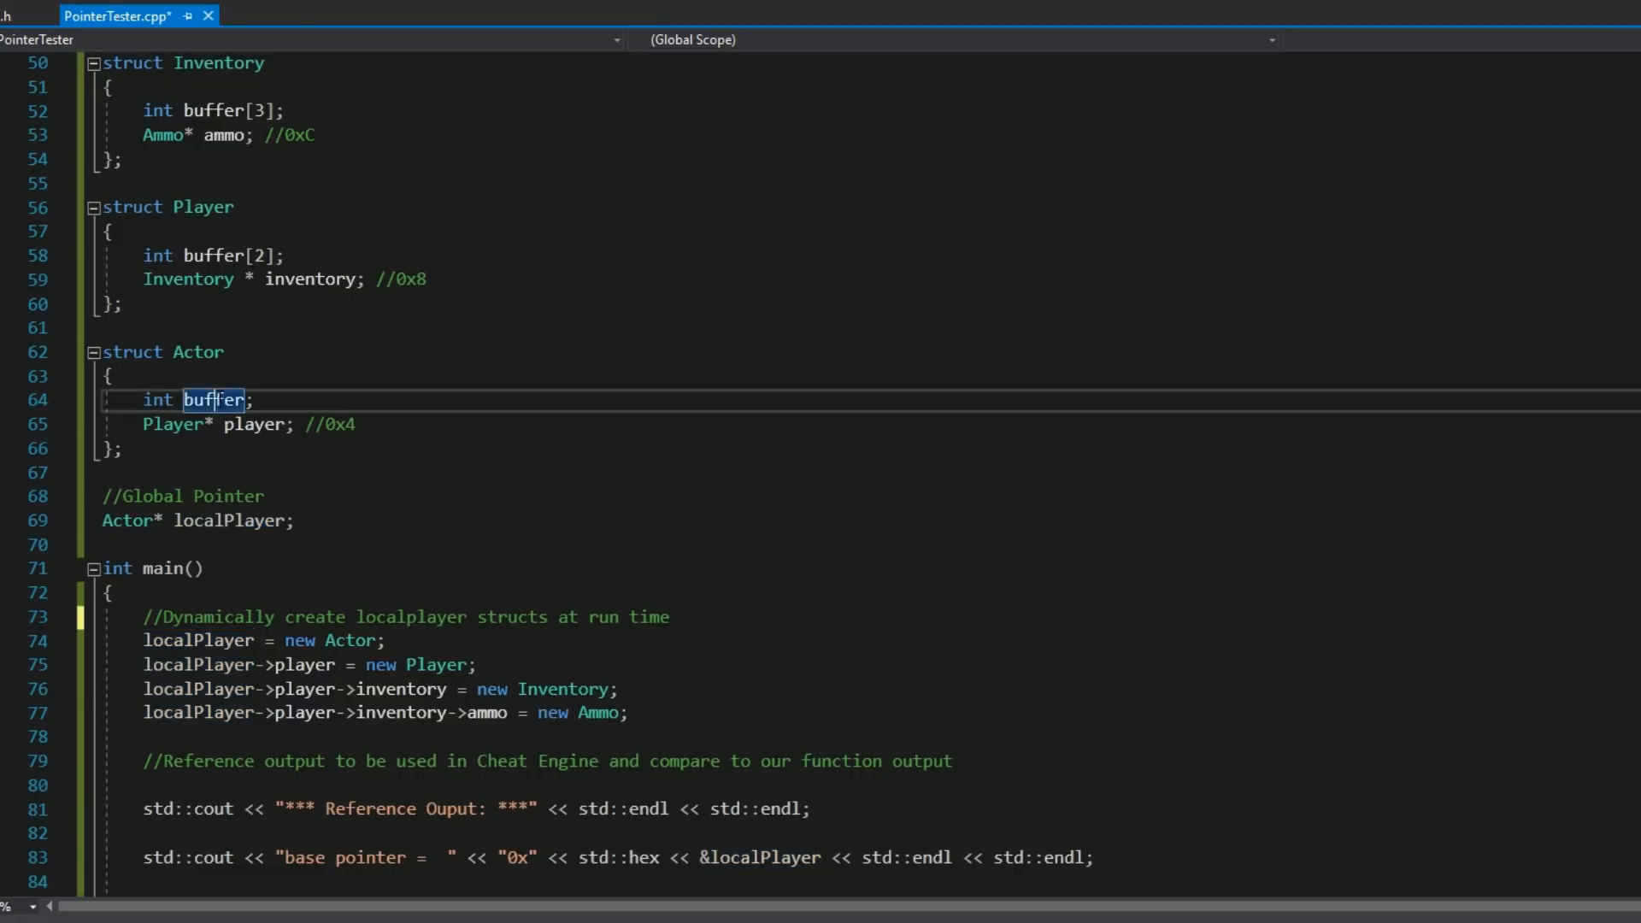
double_click(255, 424)
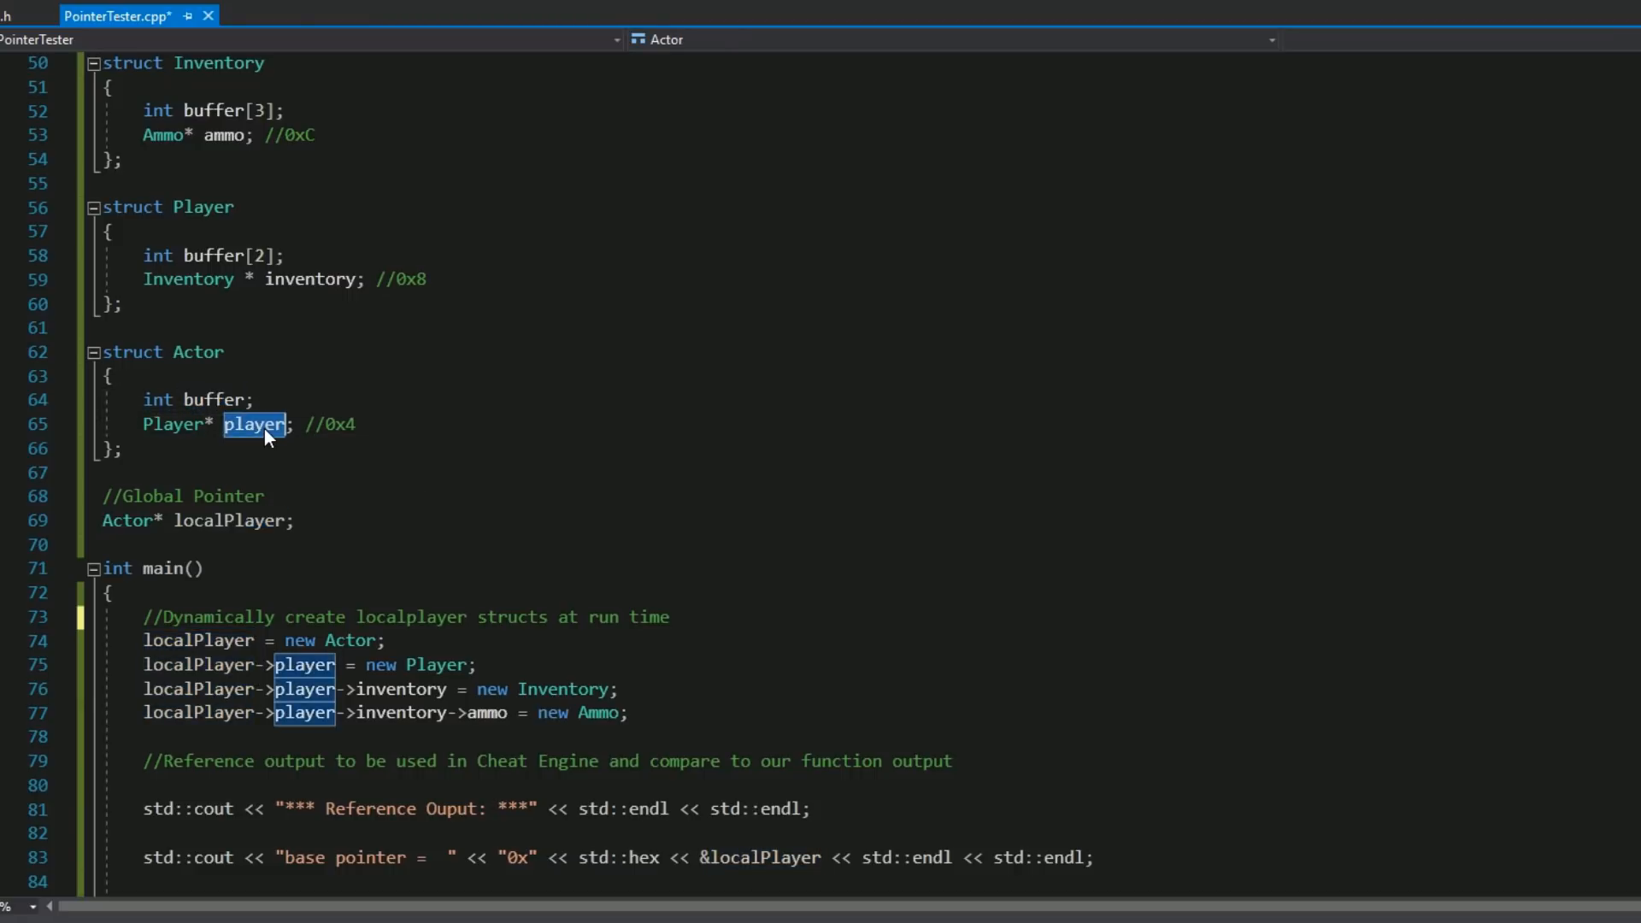
scroll(up, 3)
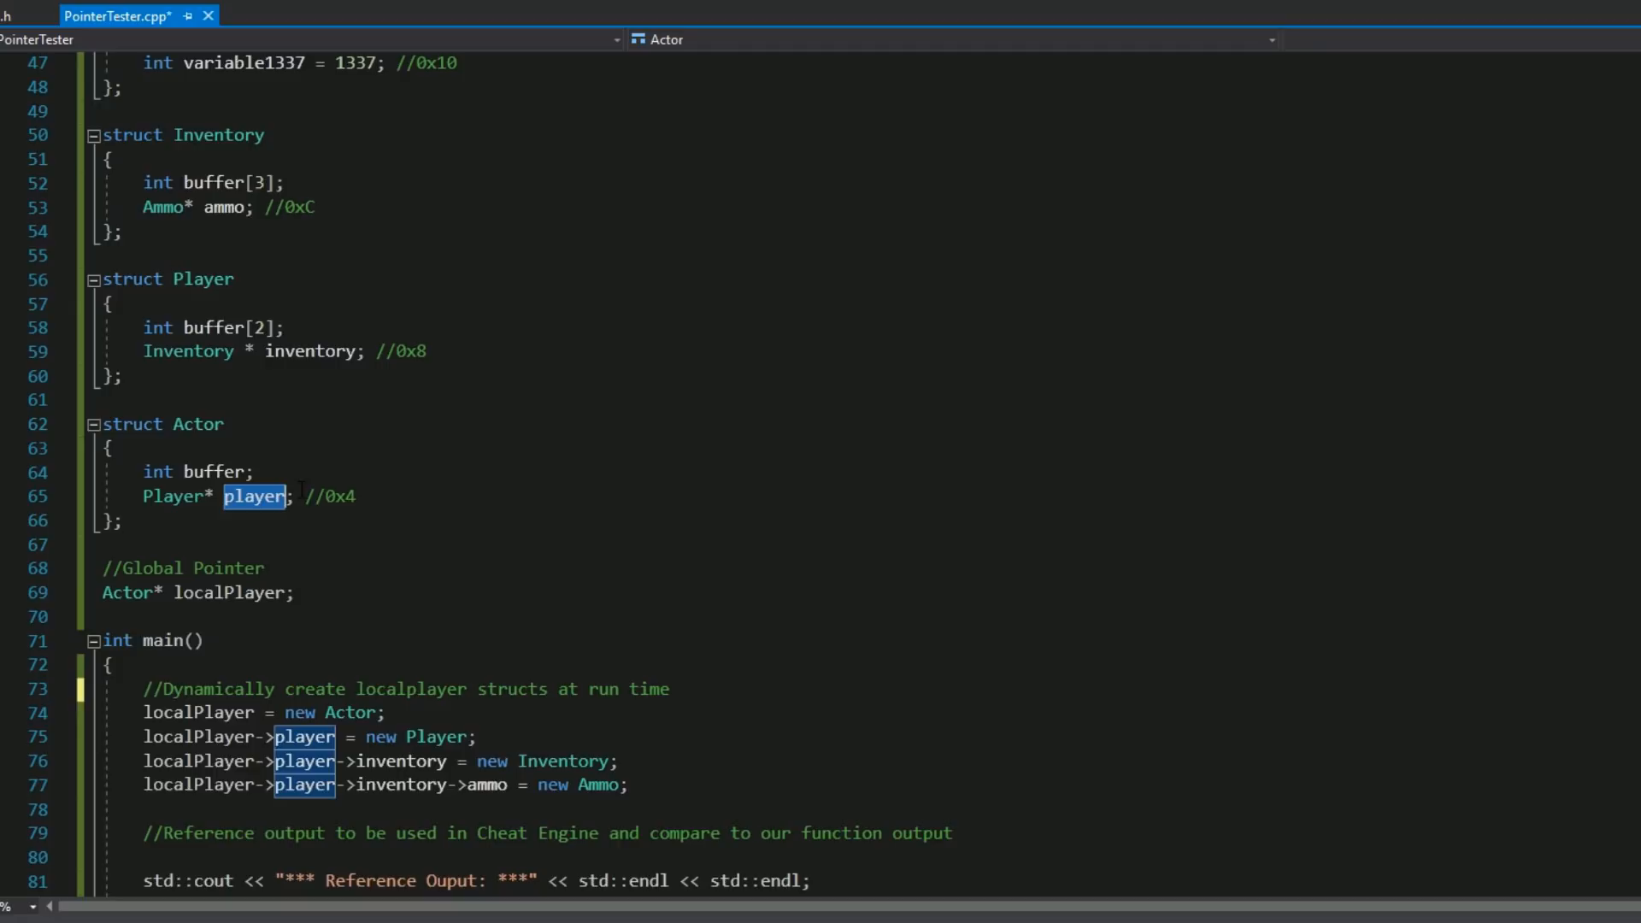
mouse_move(409, 761)
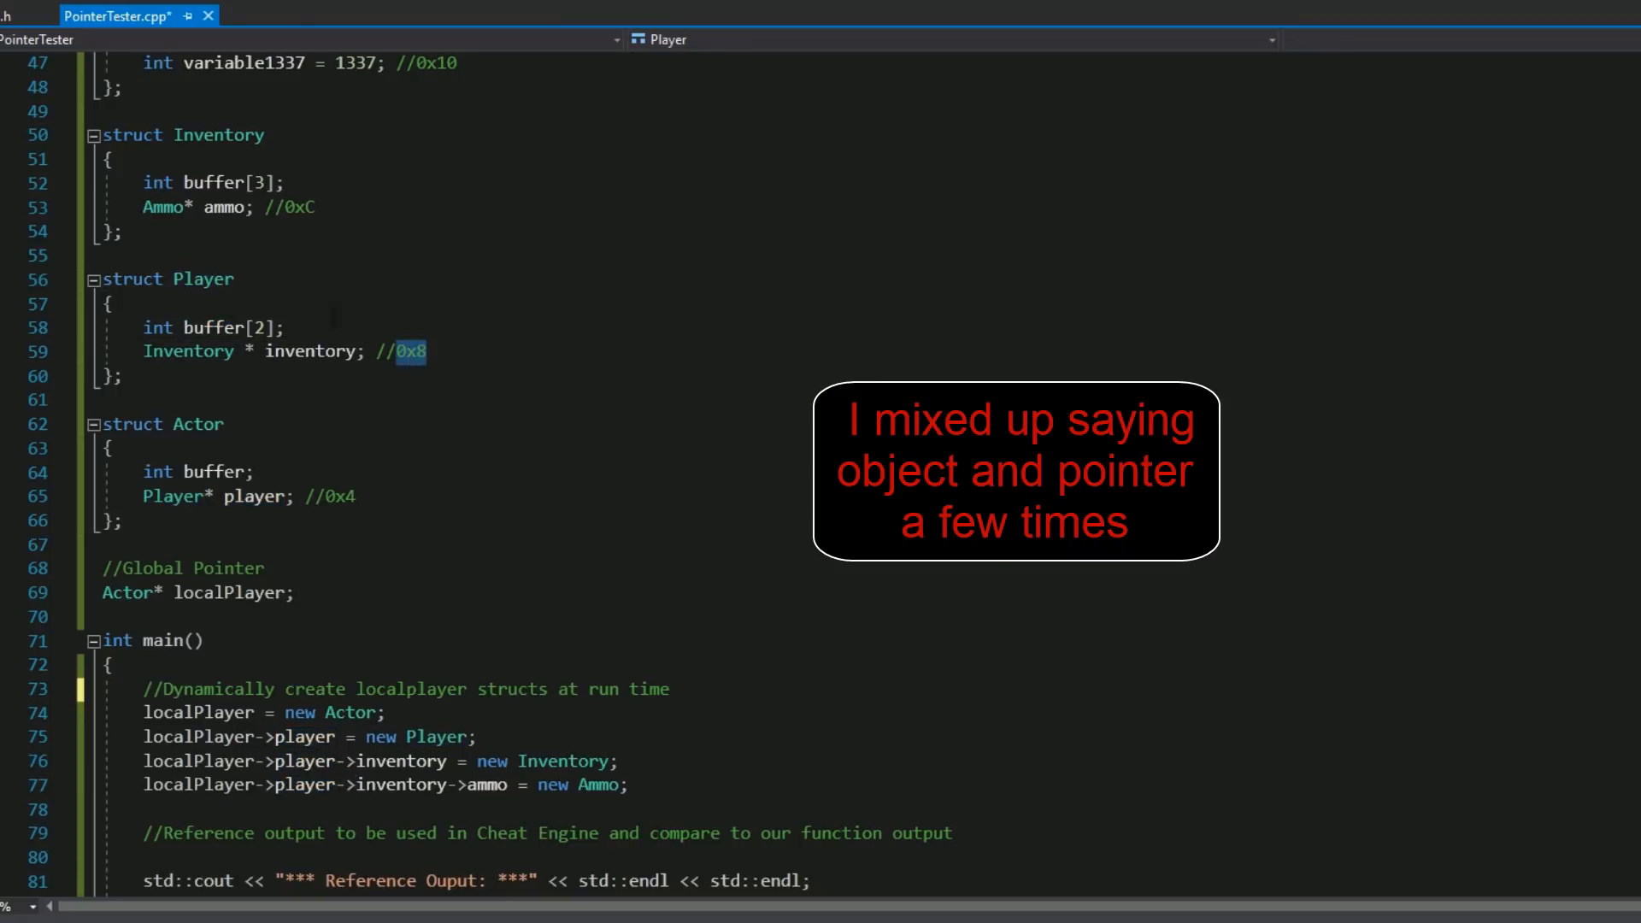
double_click(311, 350)
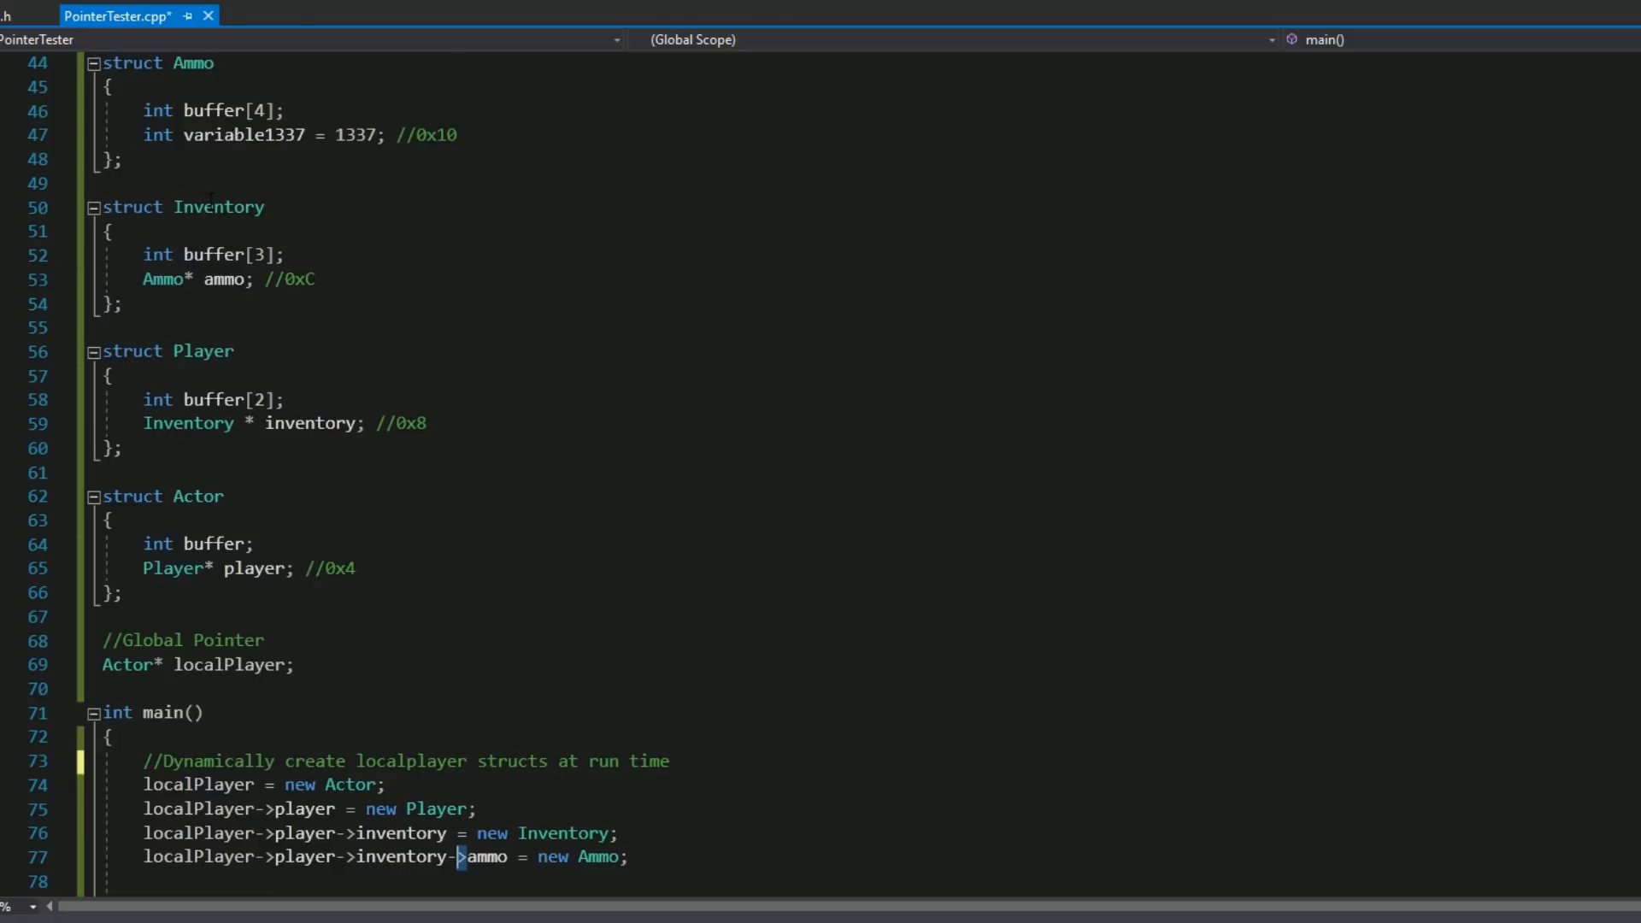
double_click(562, 833)
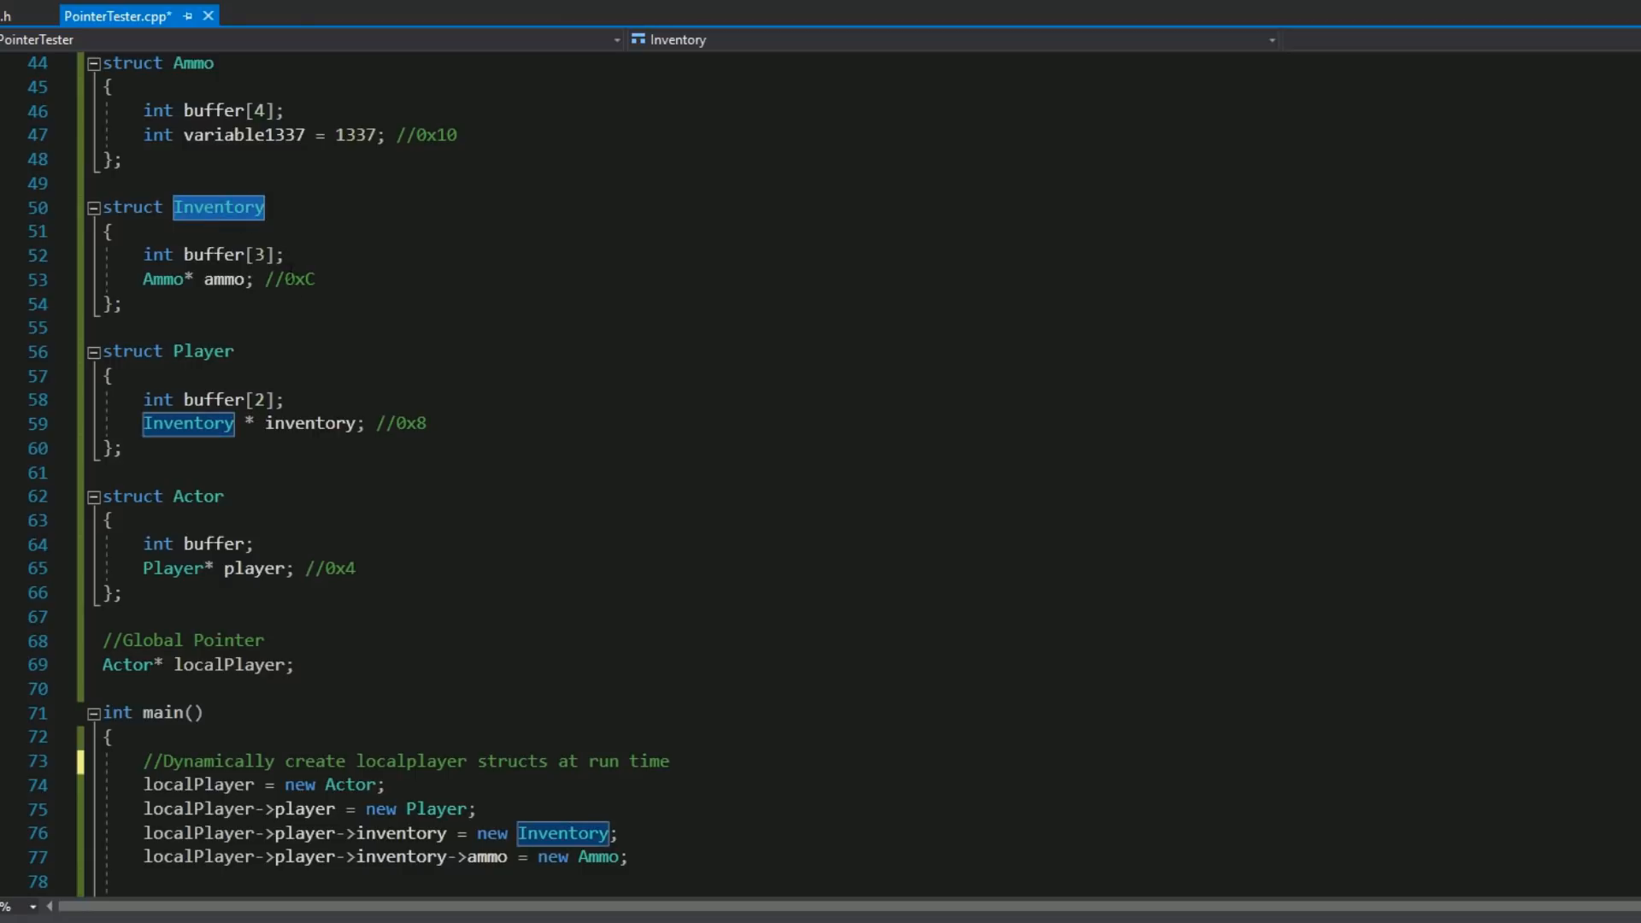
double_click(223, 280)
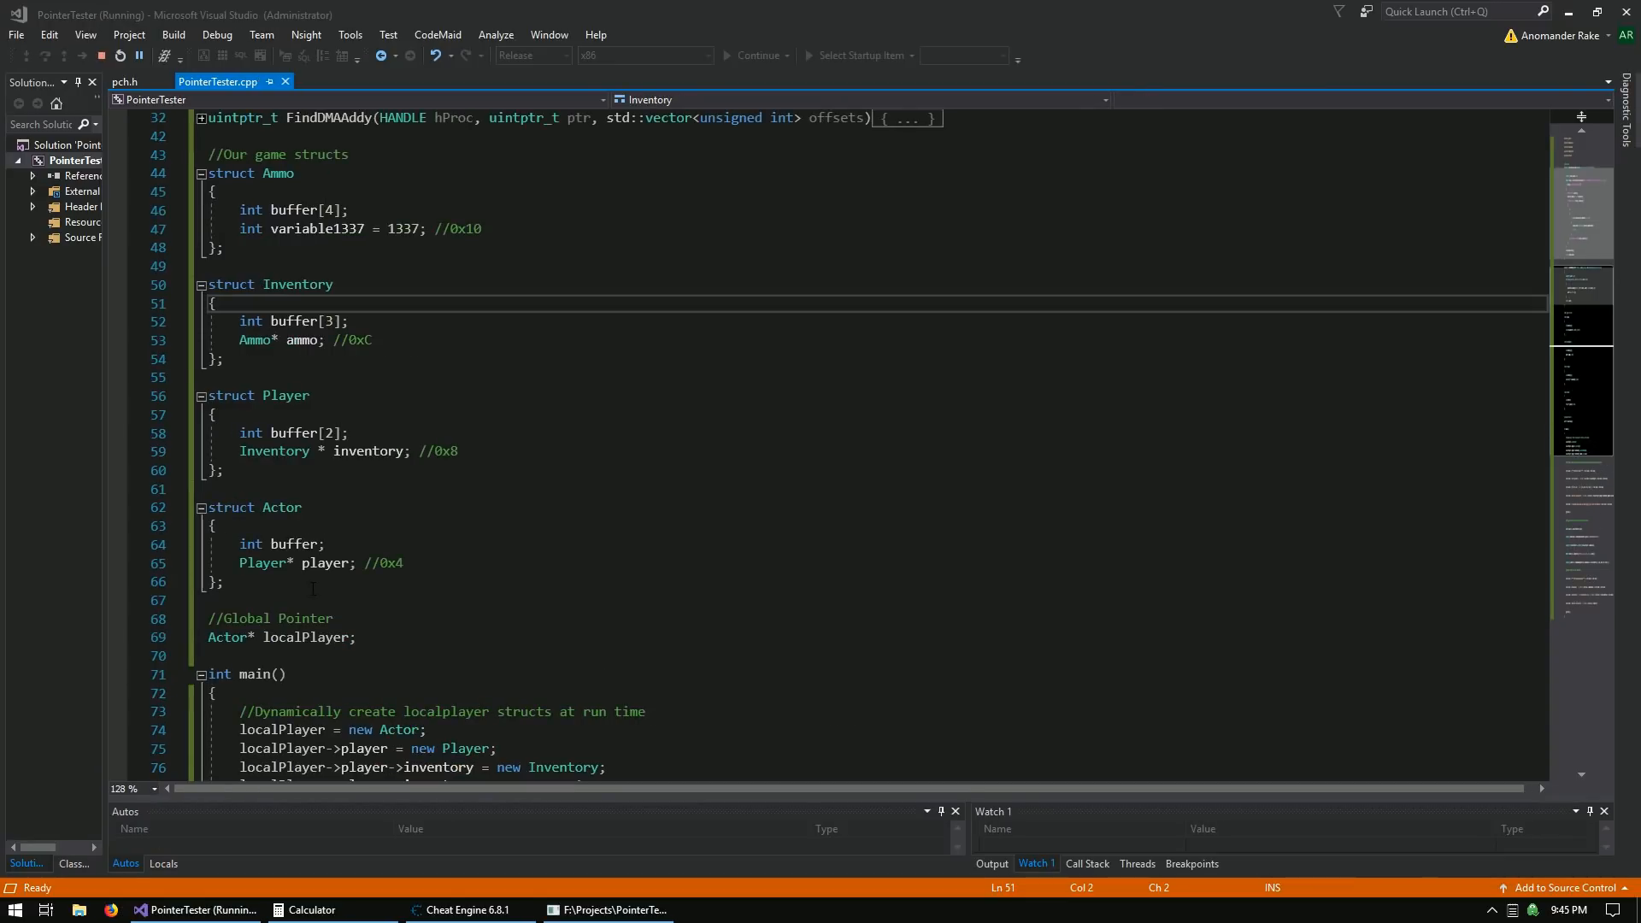
scroll(down, 3)
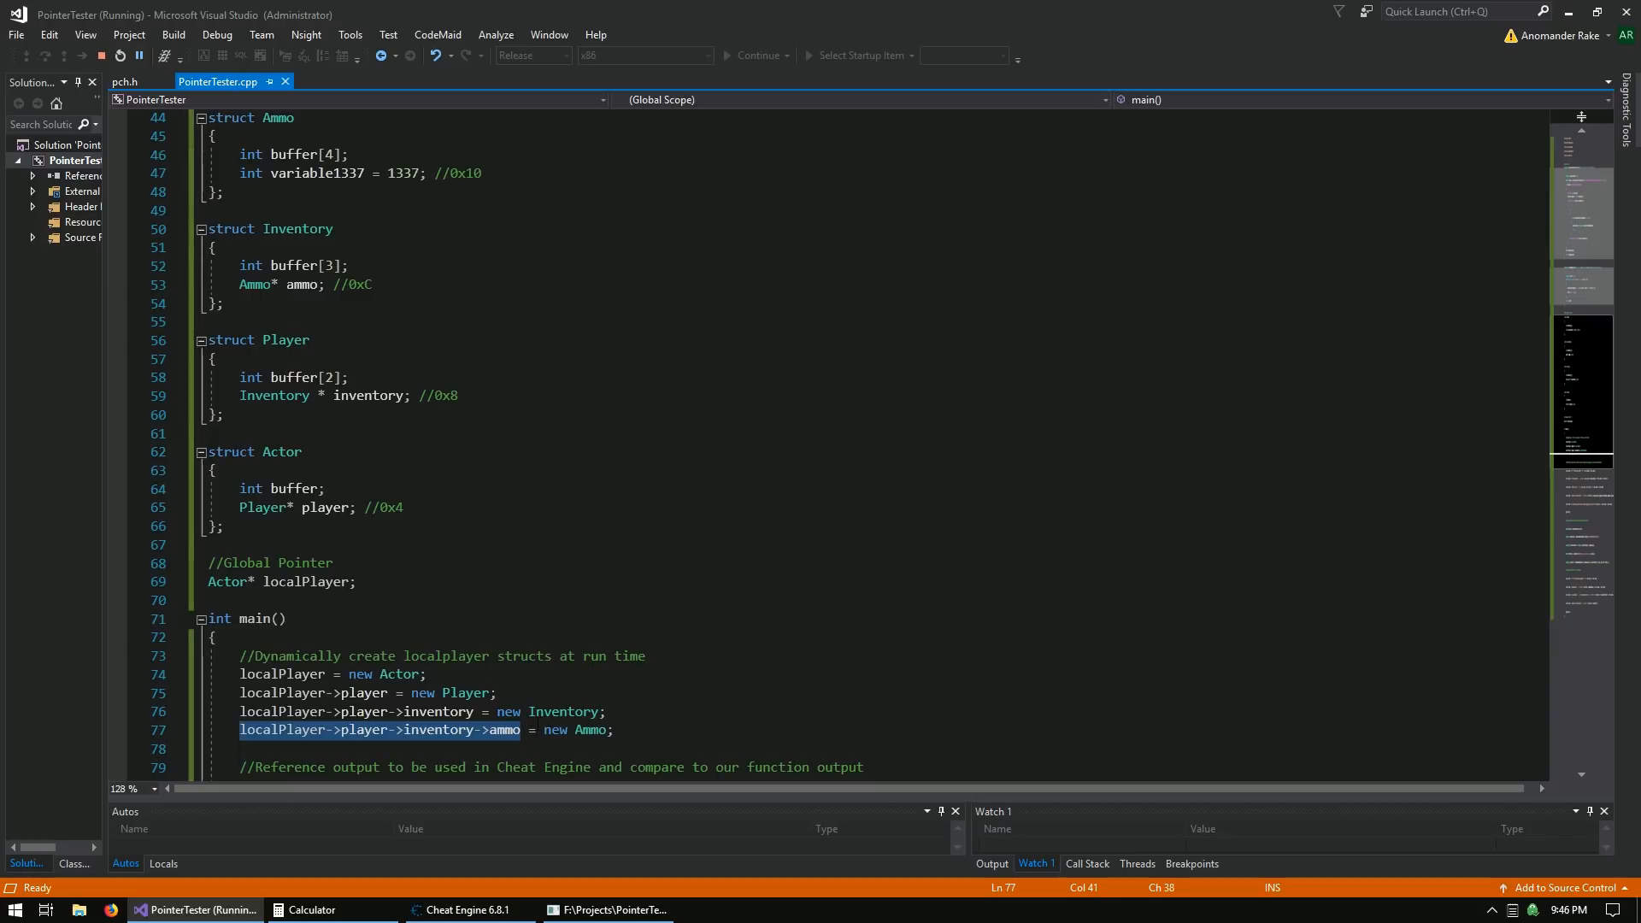
click(531, 729)
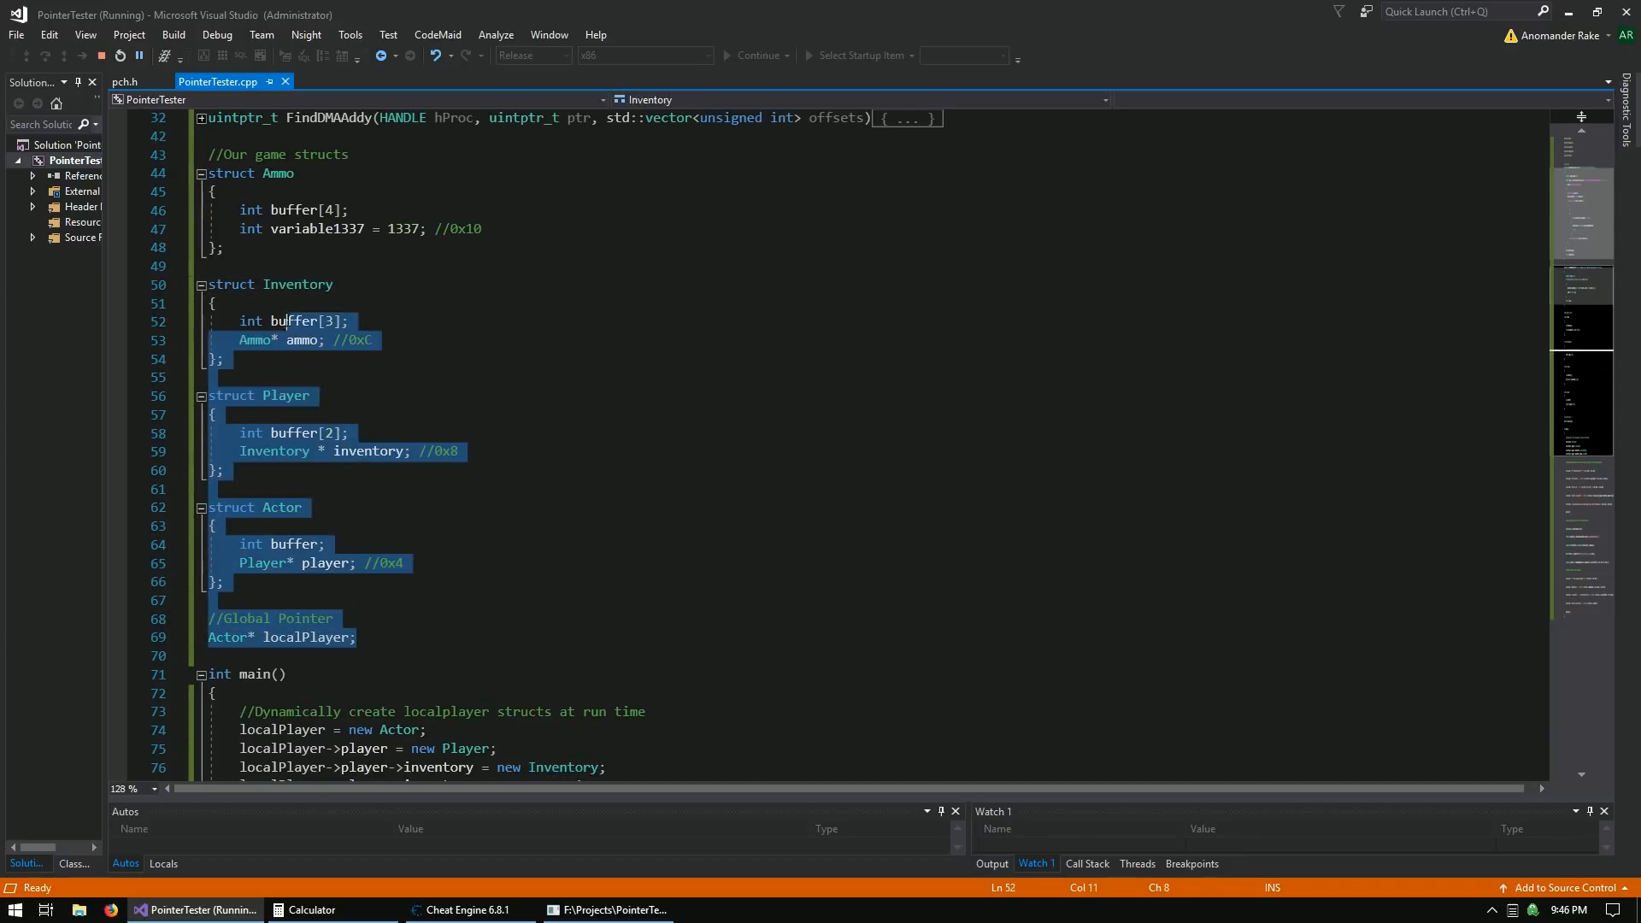
scroll(down, 3)
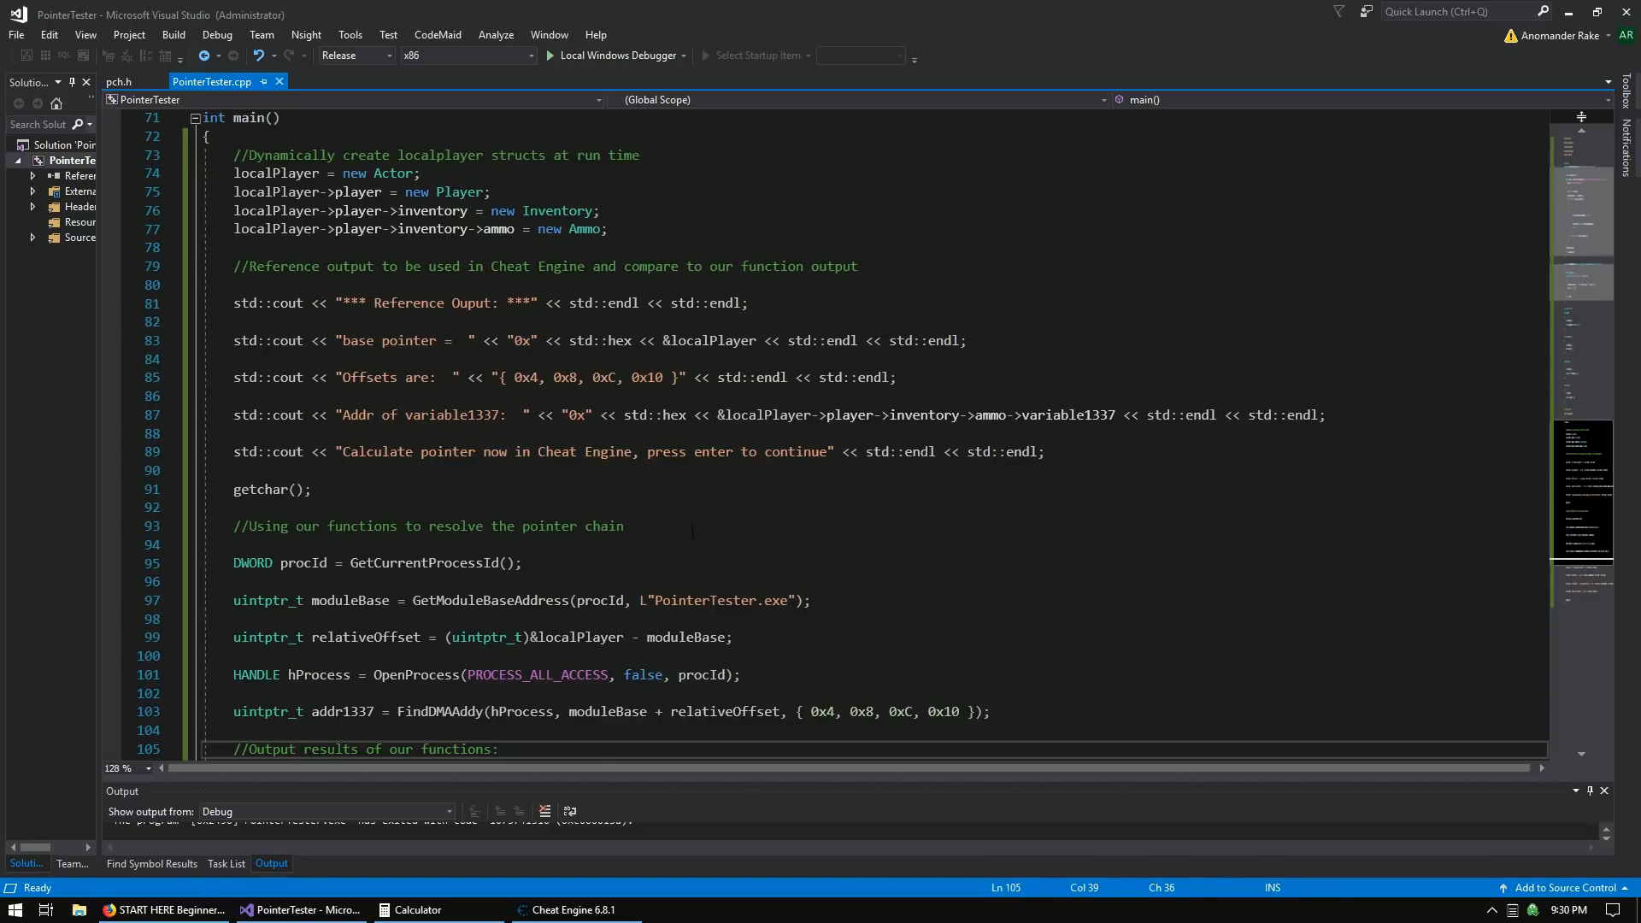
Launch PointerTester with Local Windows Debugger while Cheat Engine stays open alongside.
click(568, 909)
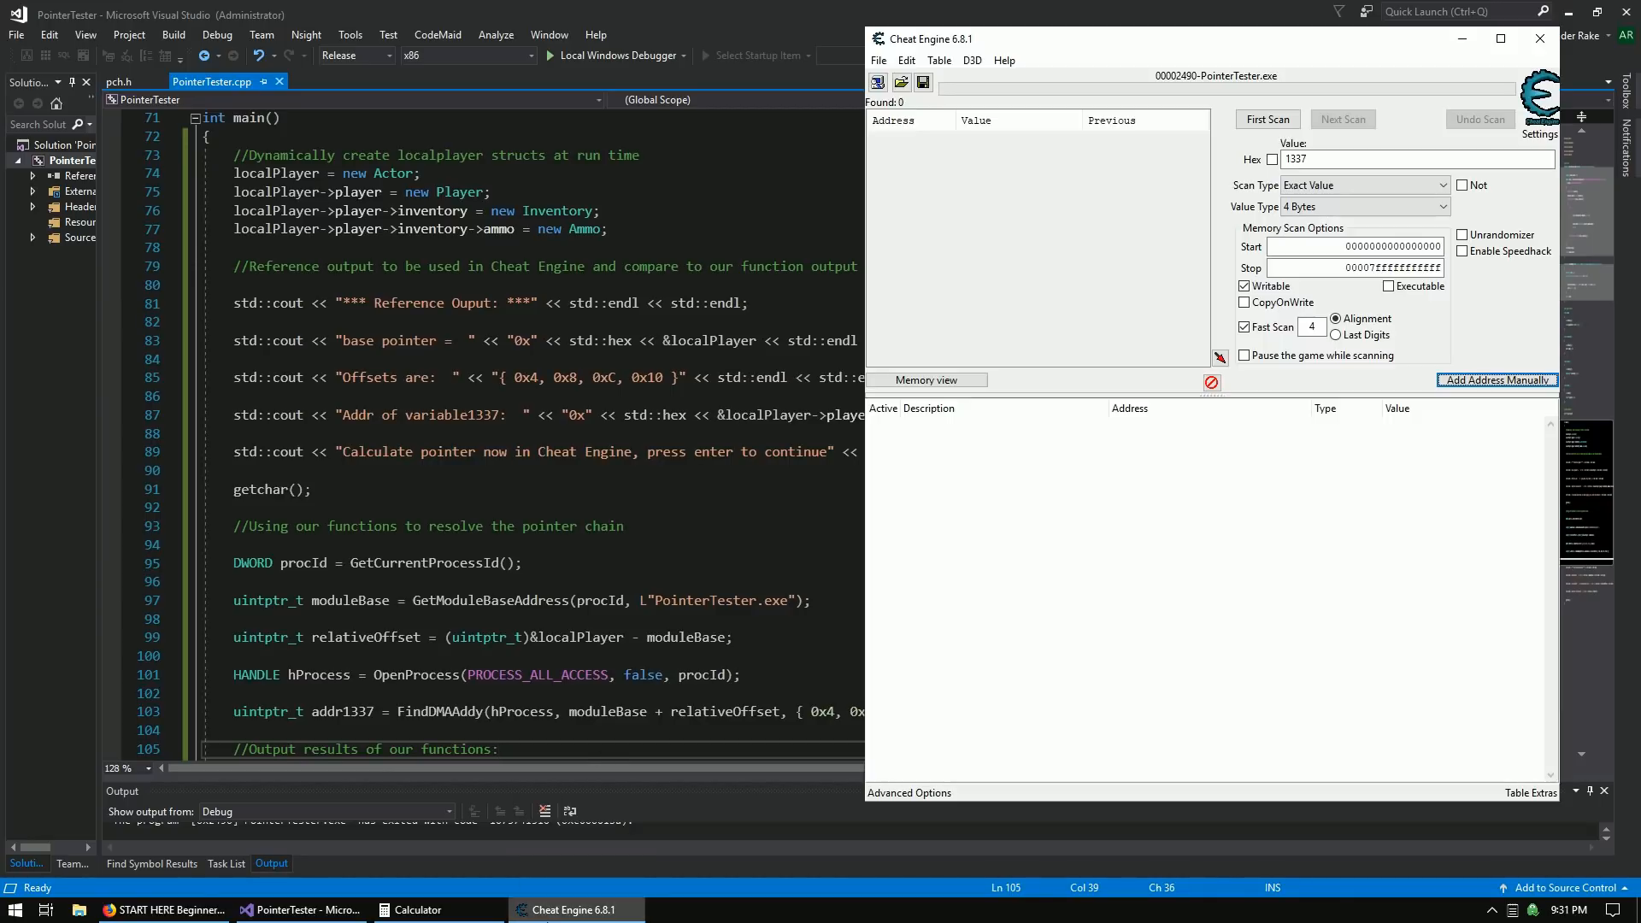
click(681, 56)
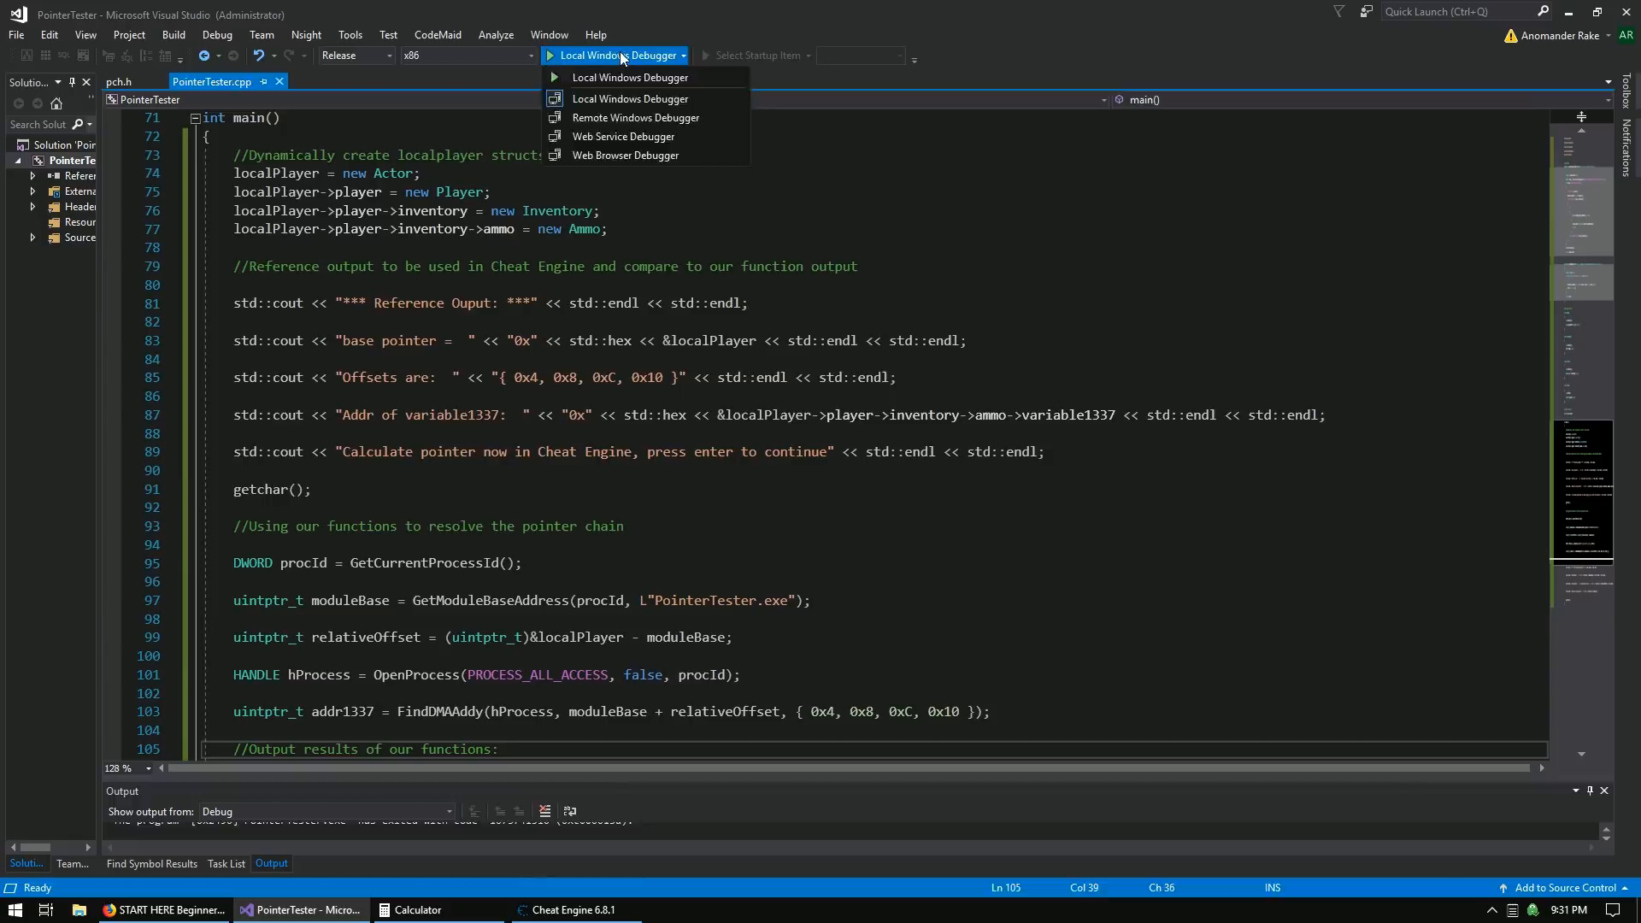
click(618, 55)
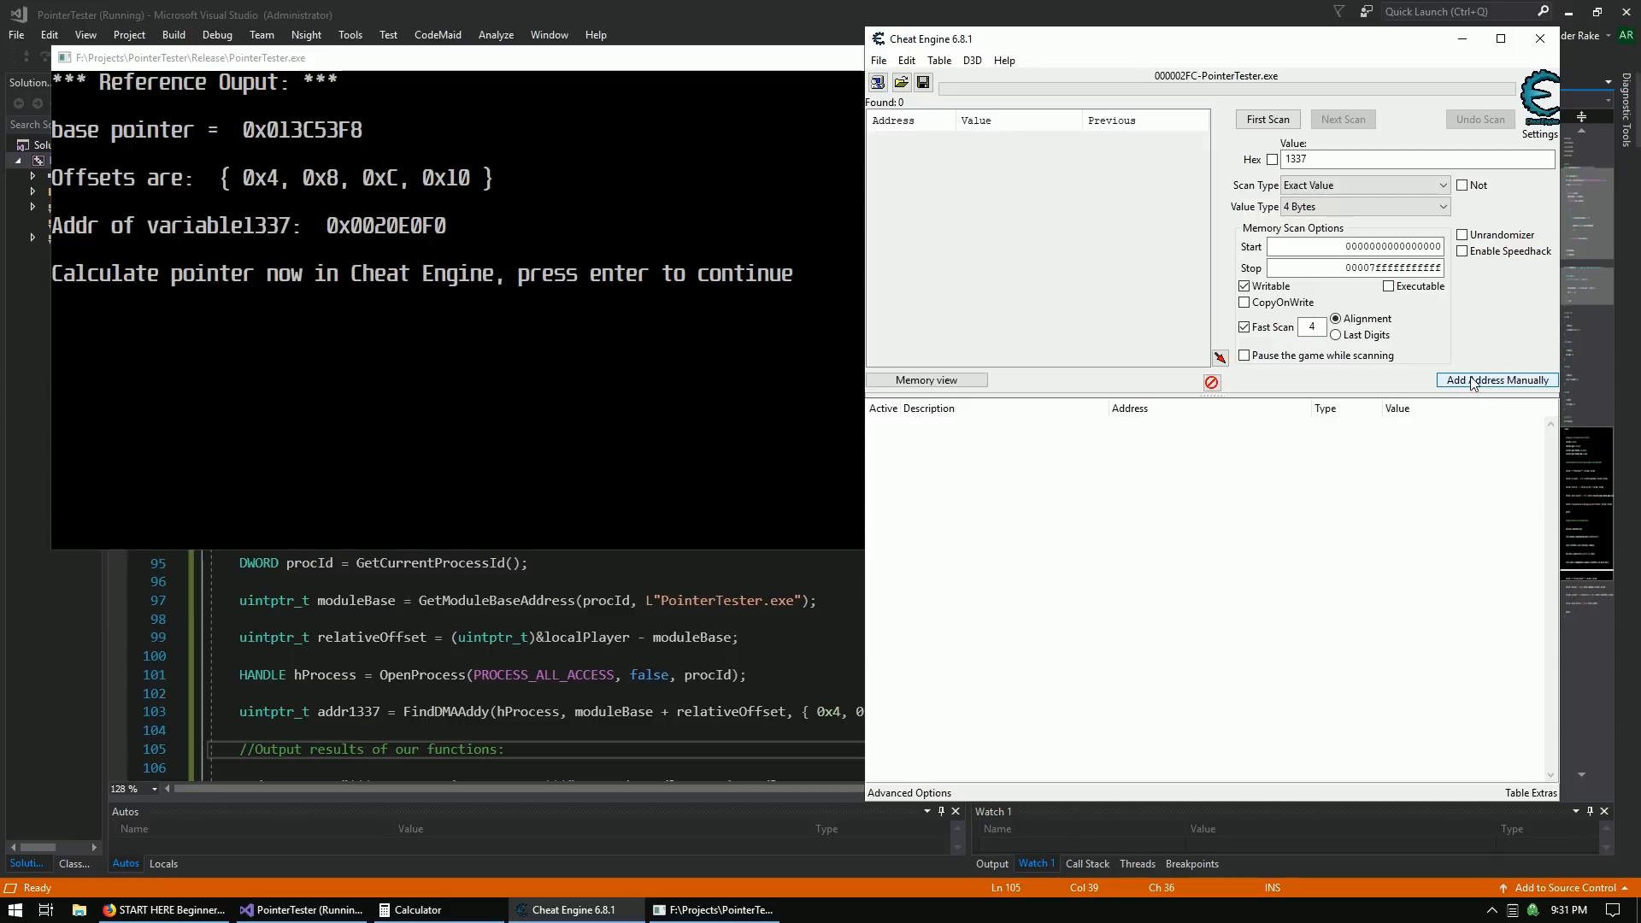
Add a manual address 13c53f8 in Cheat Engine, mark it as a pointer, and add an offset.
click(1497, 379)
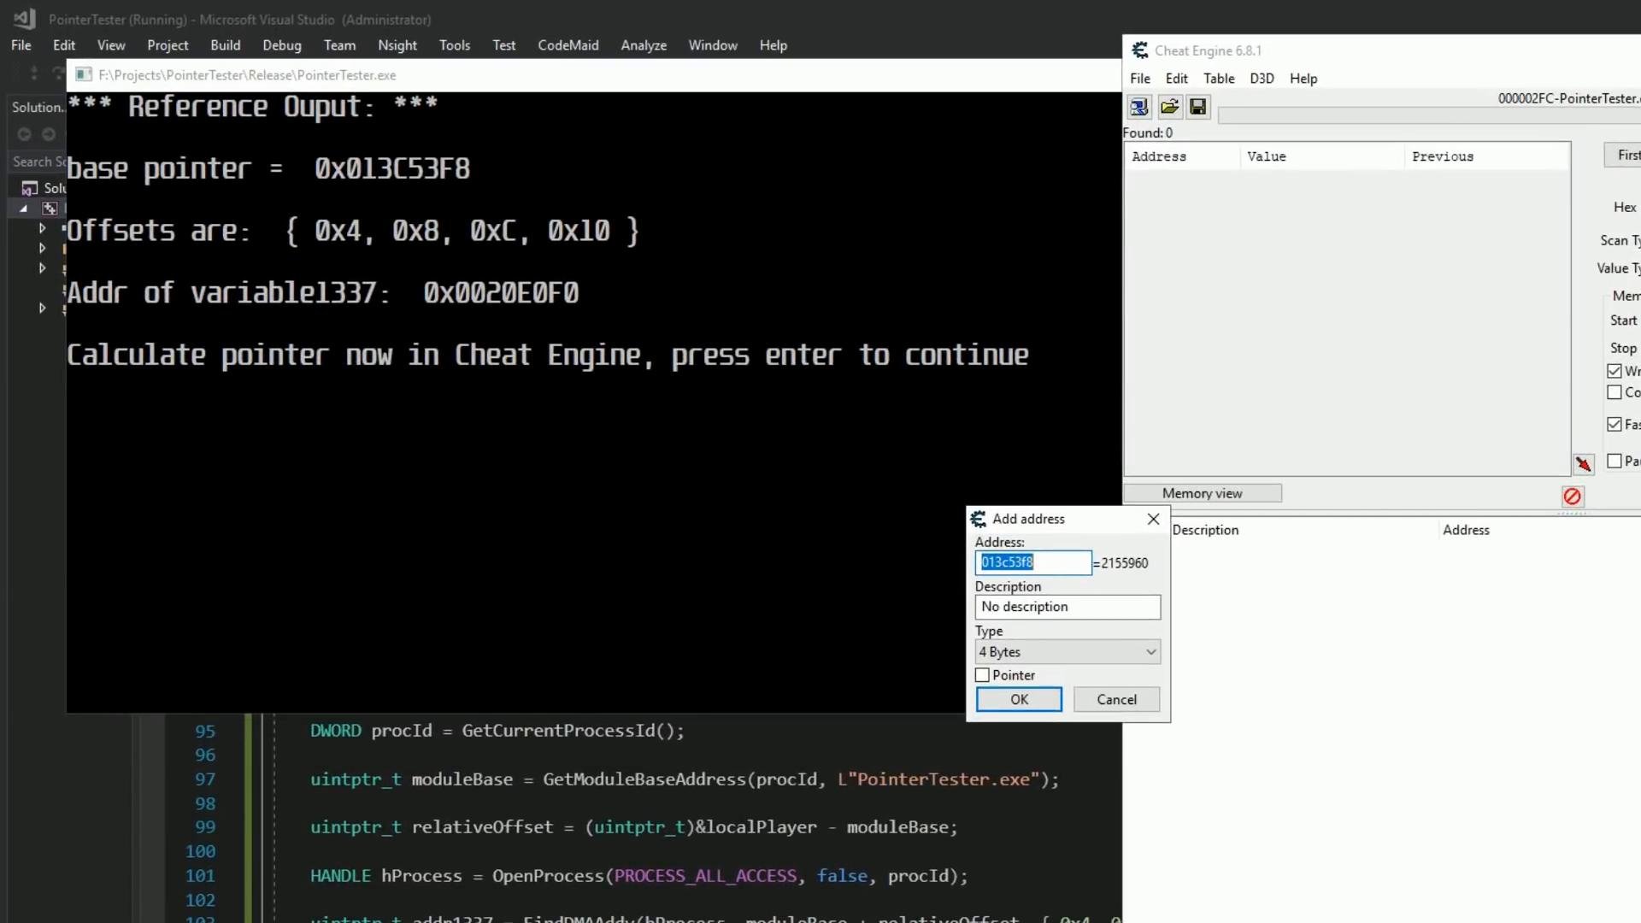
text(13c)
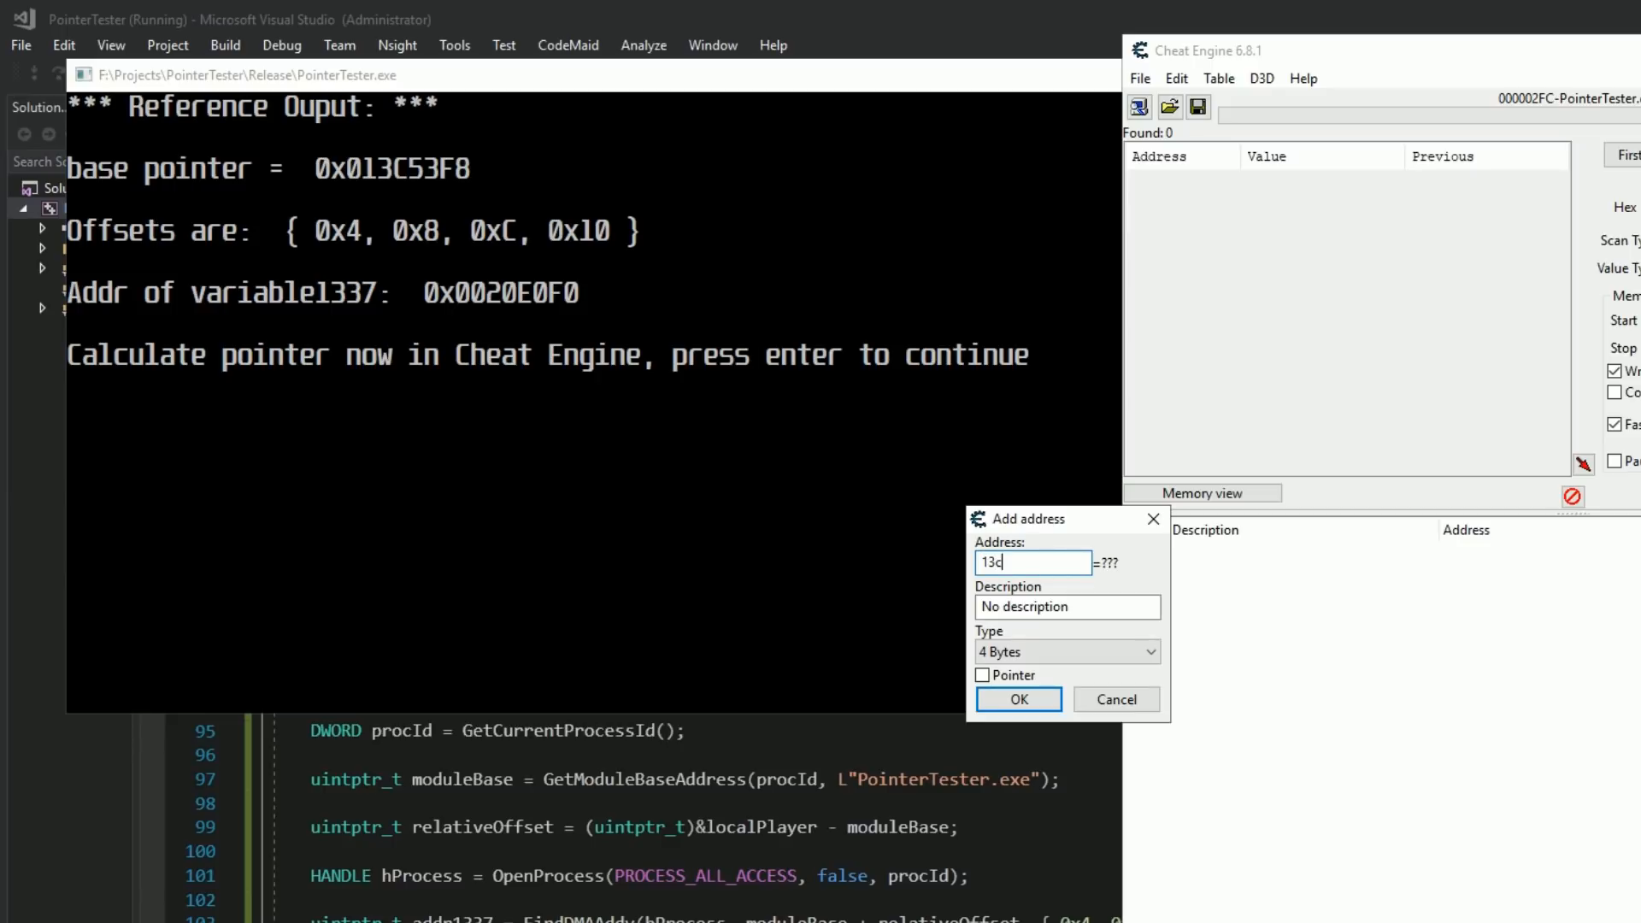
text(53f8)
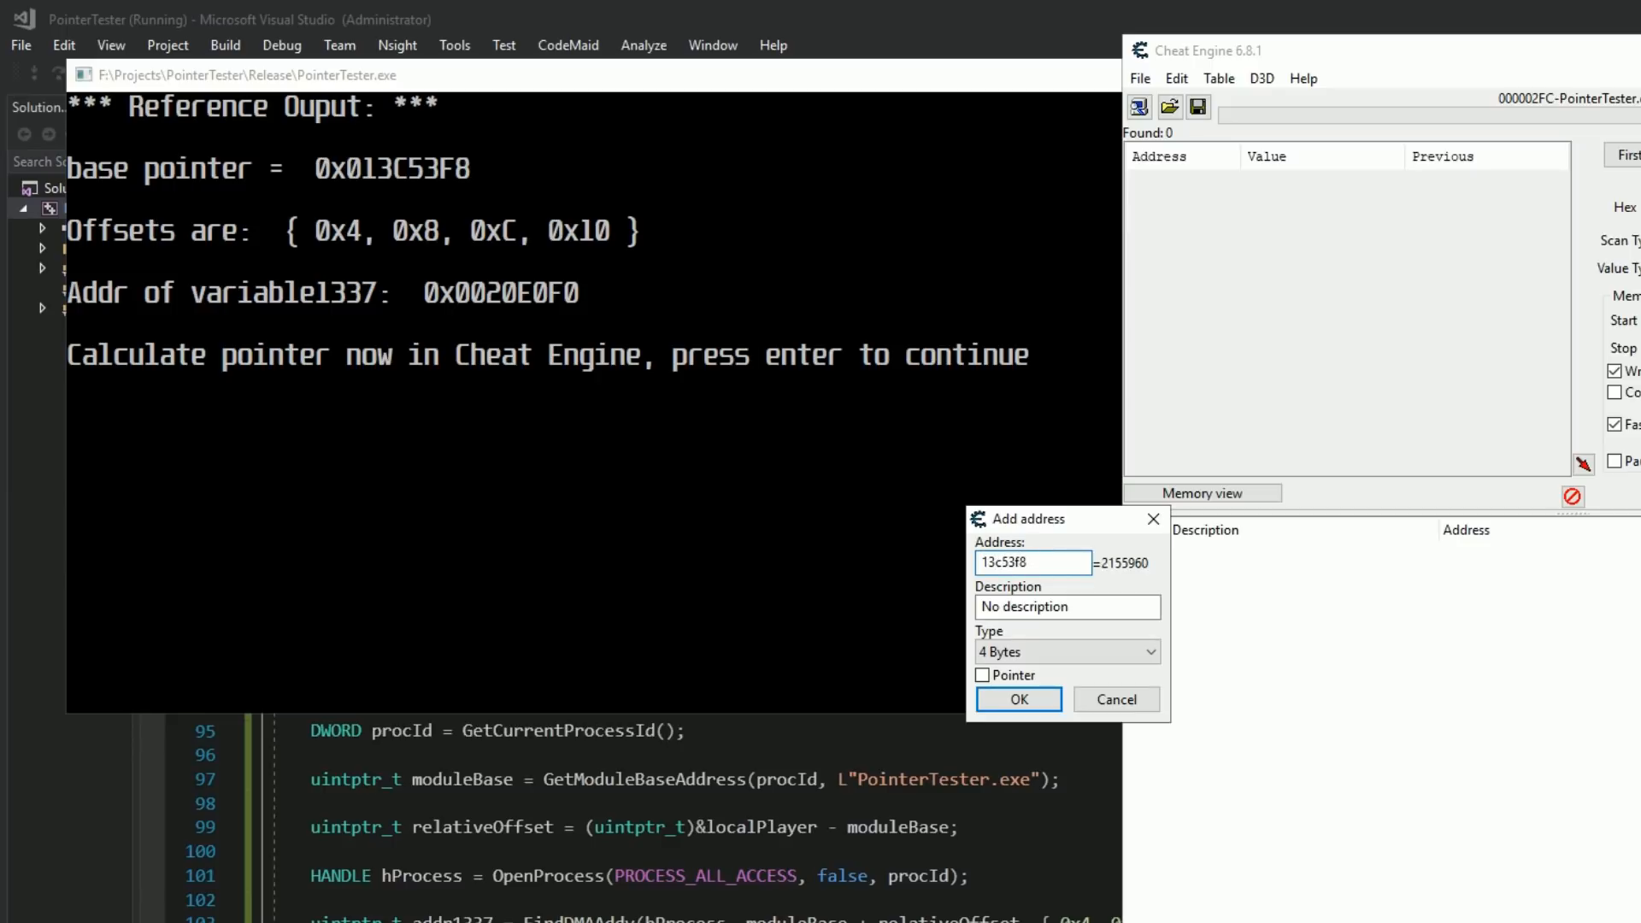
click(982, 675)
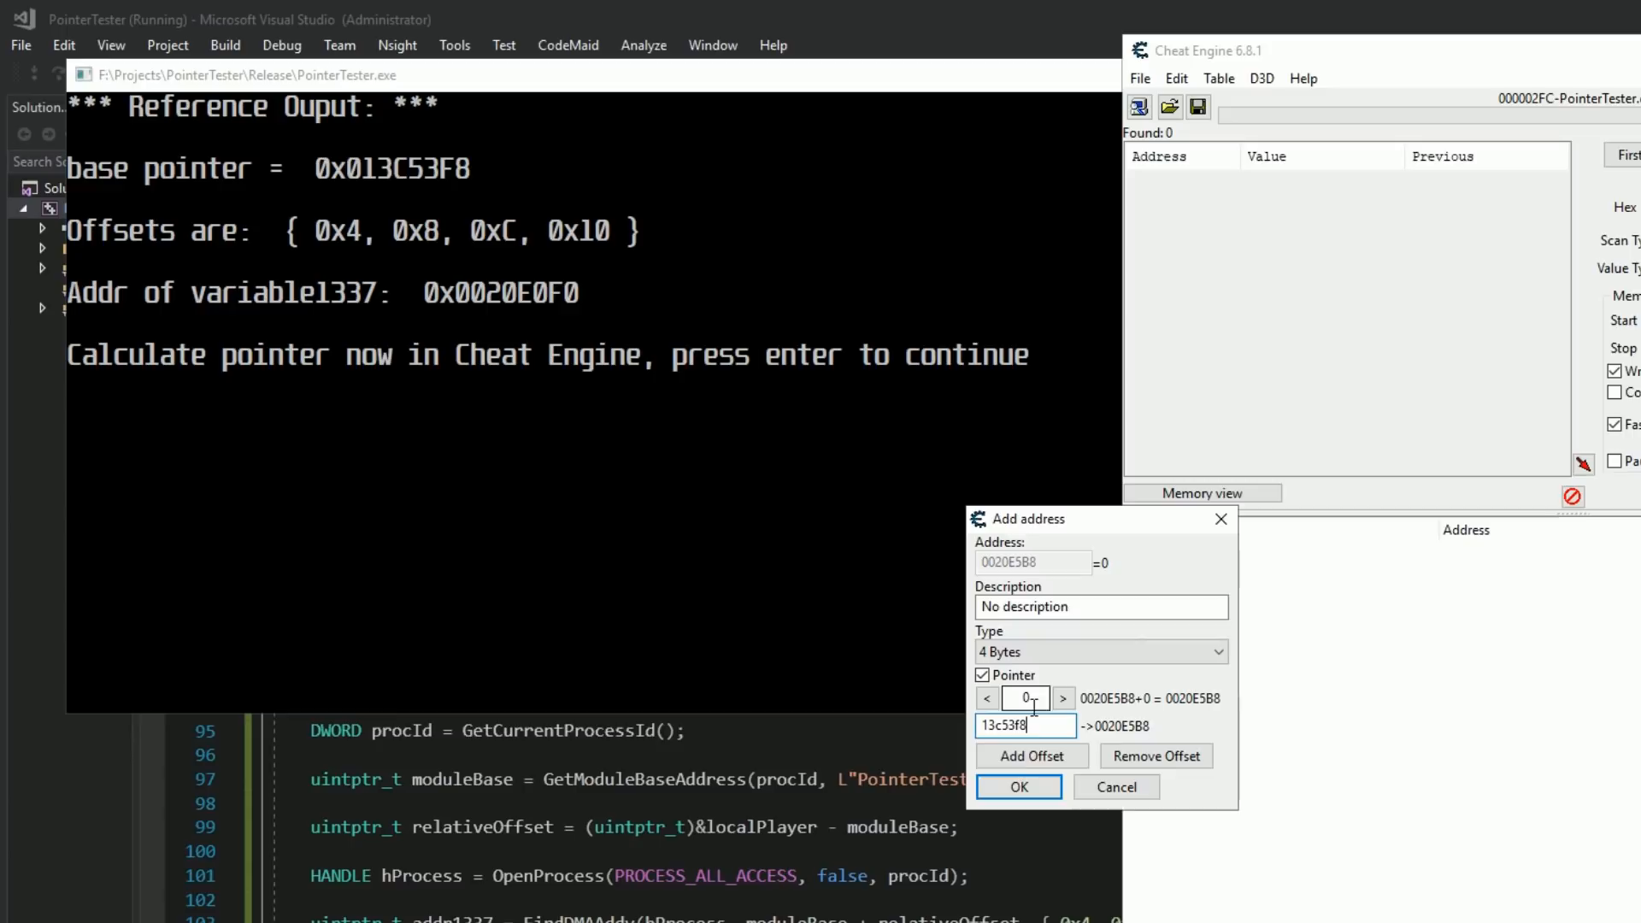
click(1030, 756)
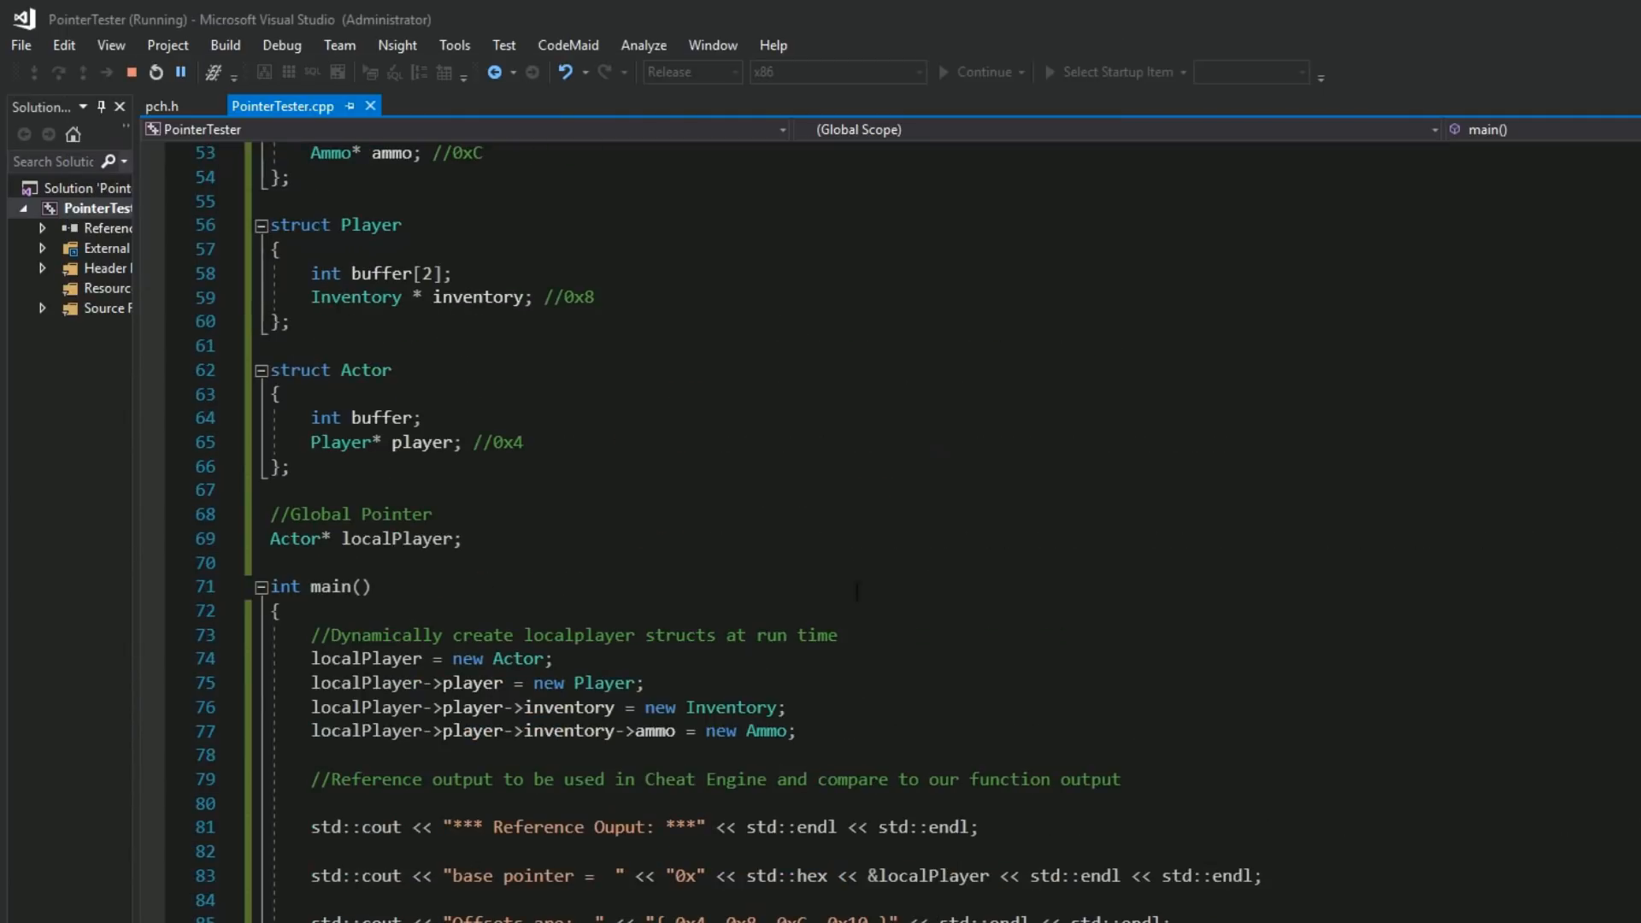
Scroll through the game structs to match their offsets against 4, 8, C, 10.
scroll(up, 3)
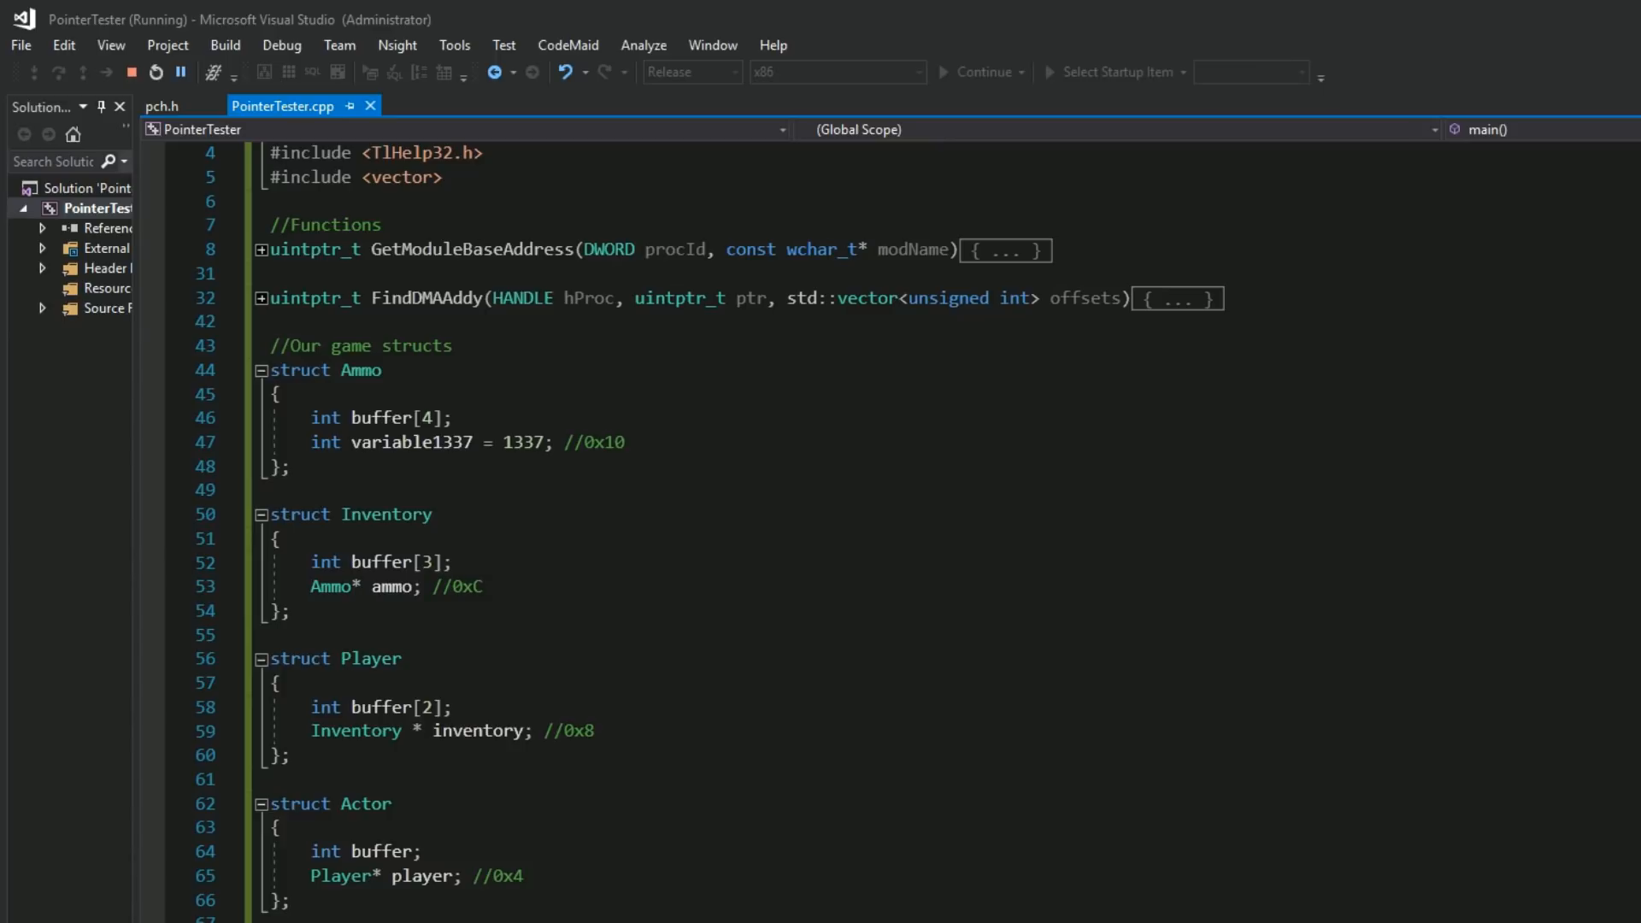
scroll(down, 3)
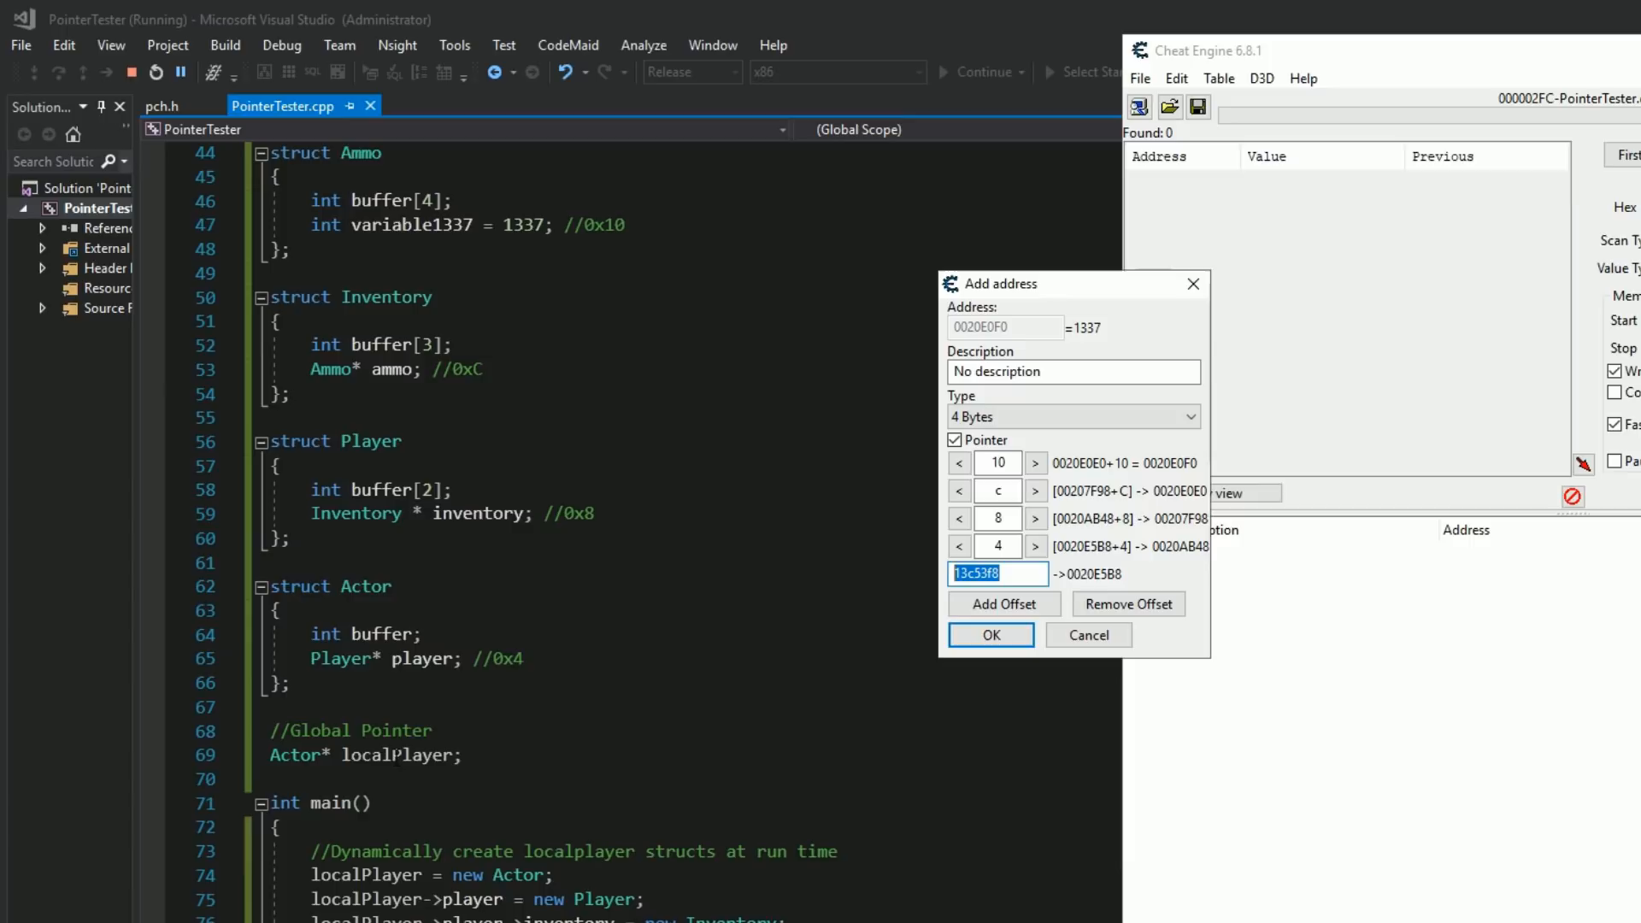
mouse_move(400, 755)
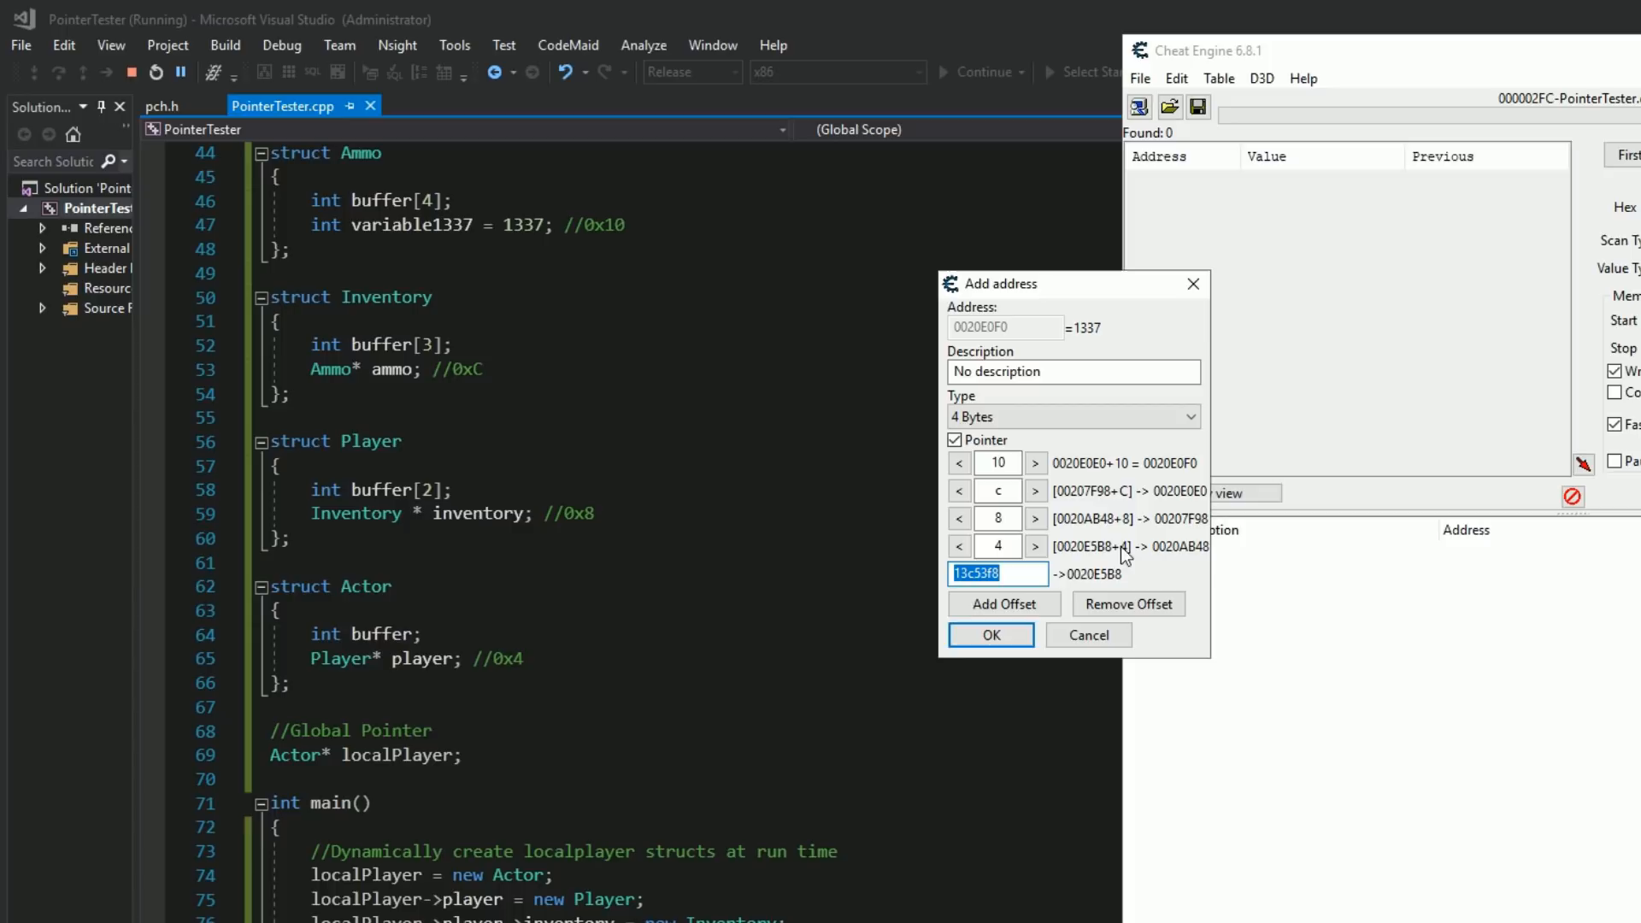
mouse_move(1175, 552)
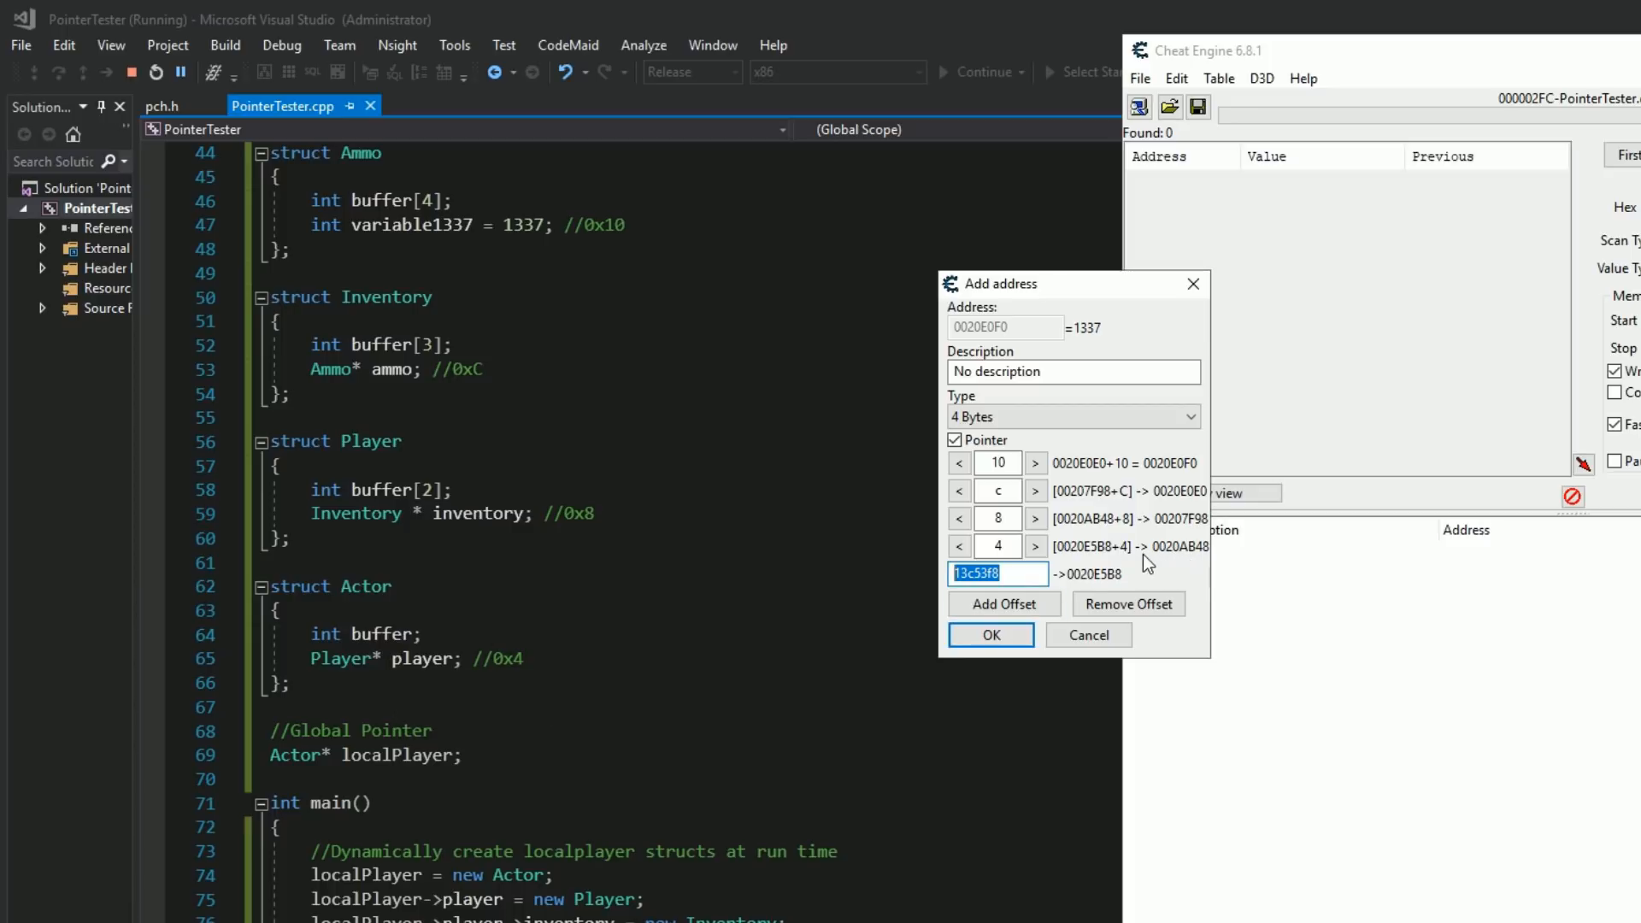
mouse_move(1194, 557)
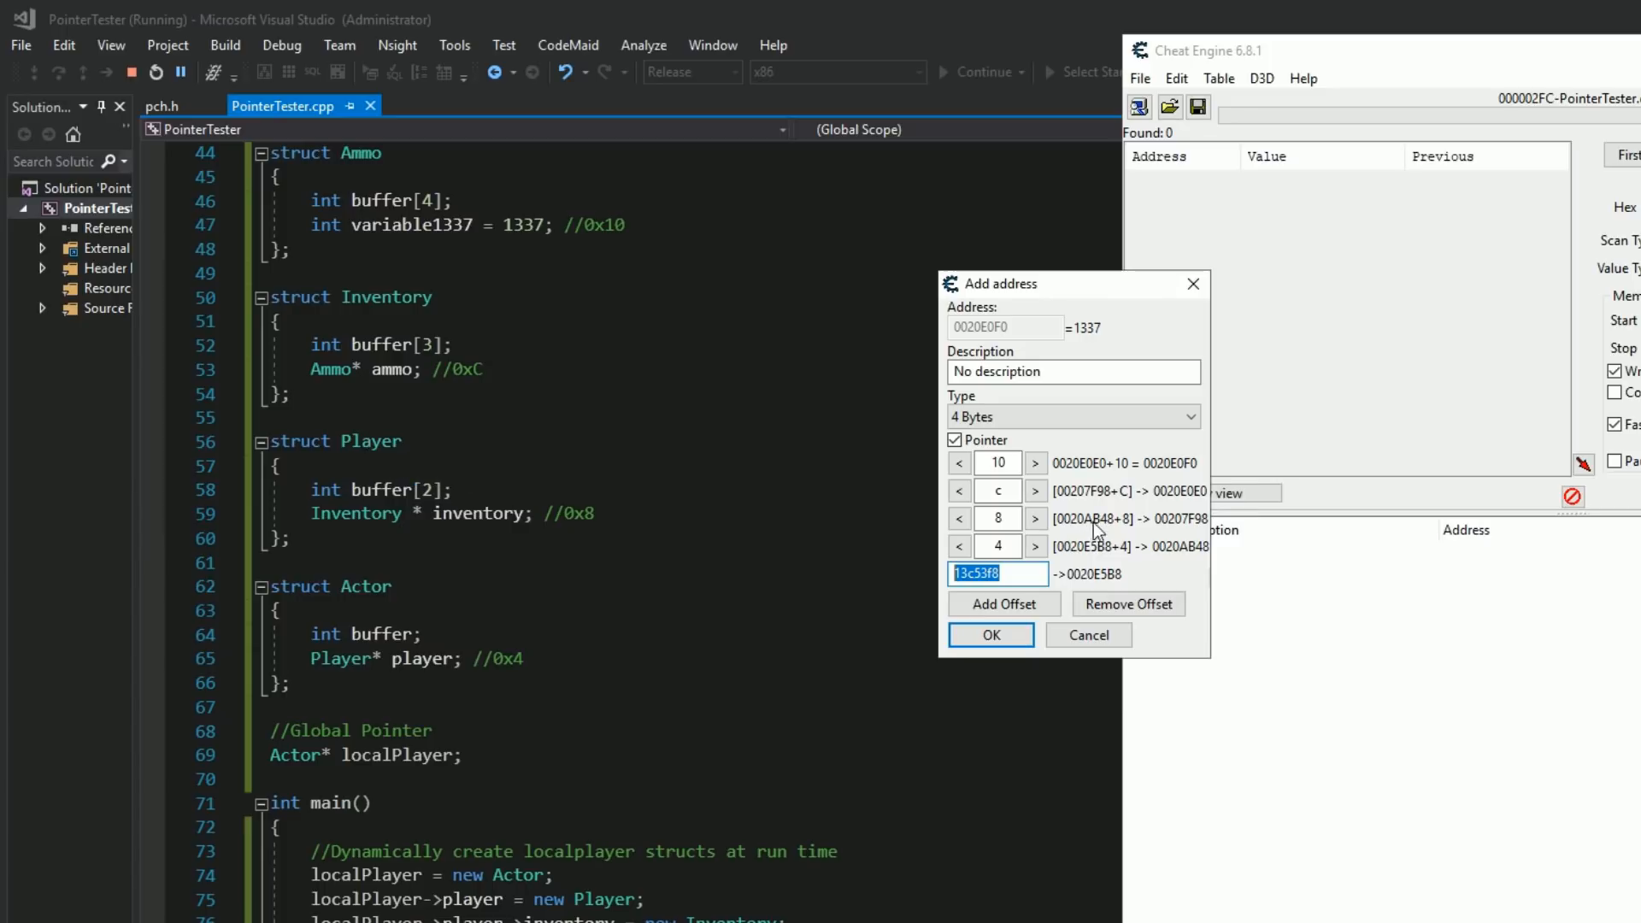
mouse_move(1097, 530)
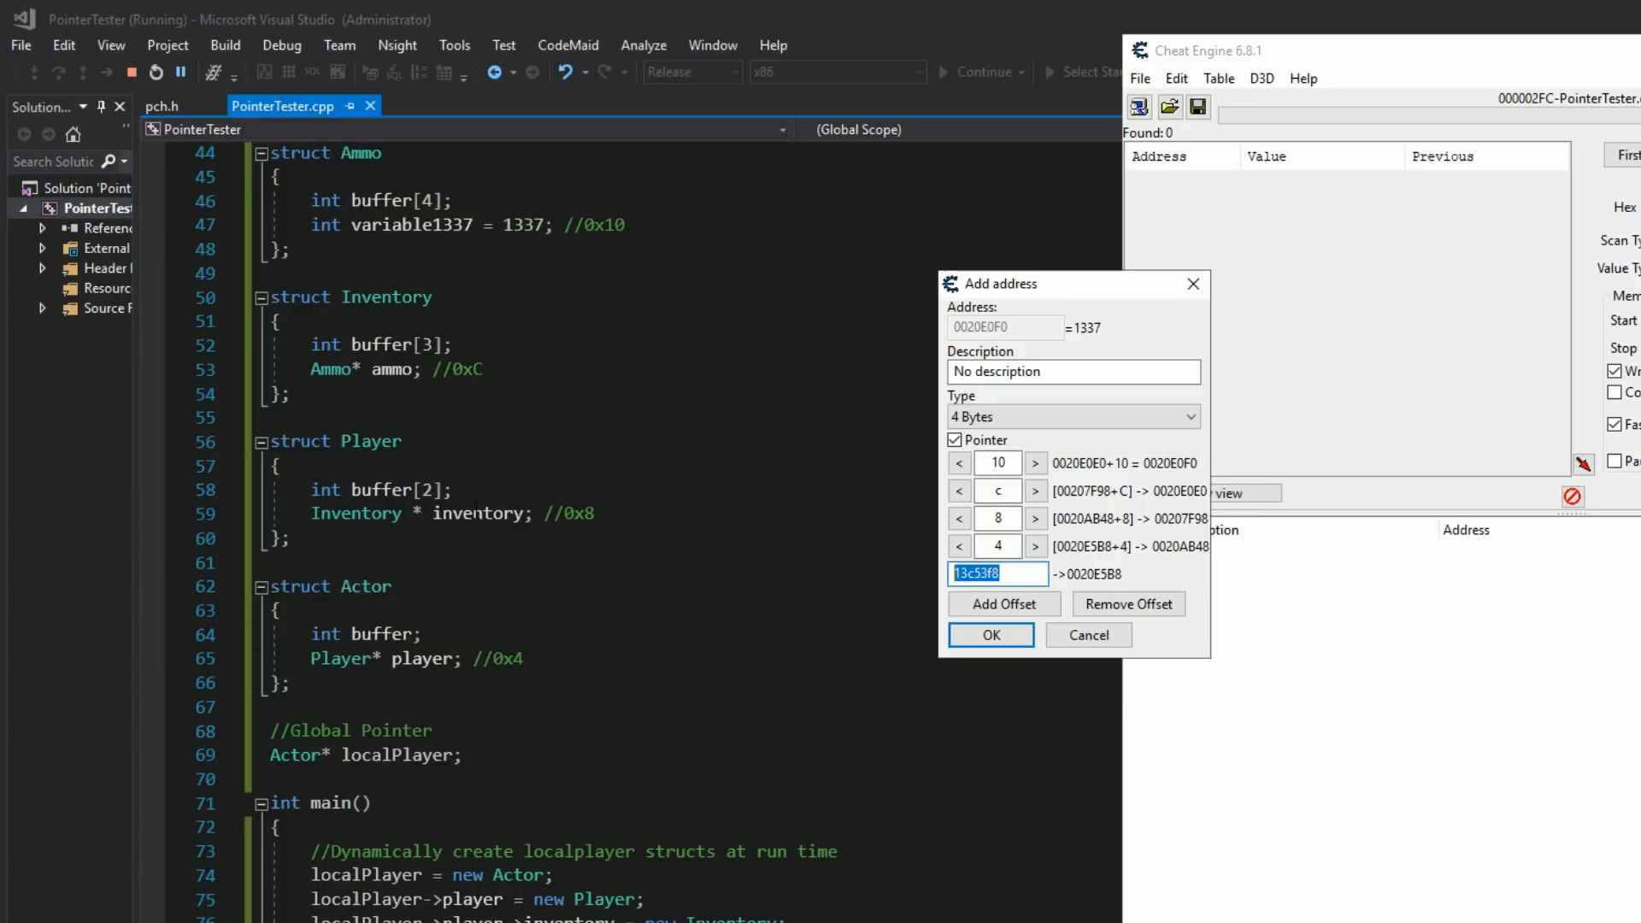
mouse_move(1141, 523)
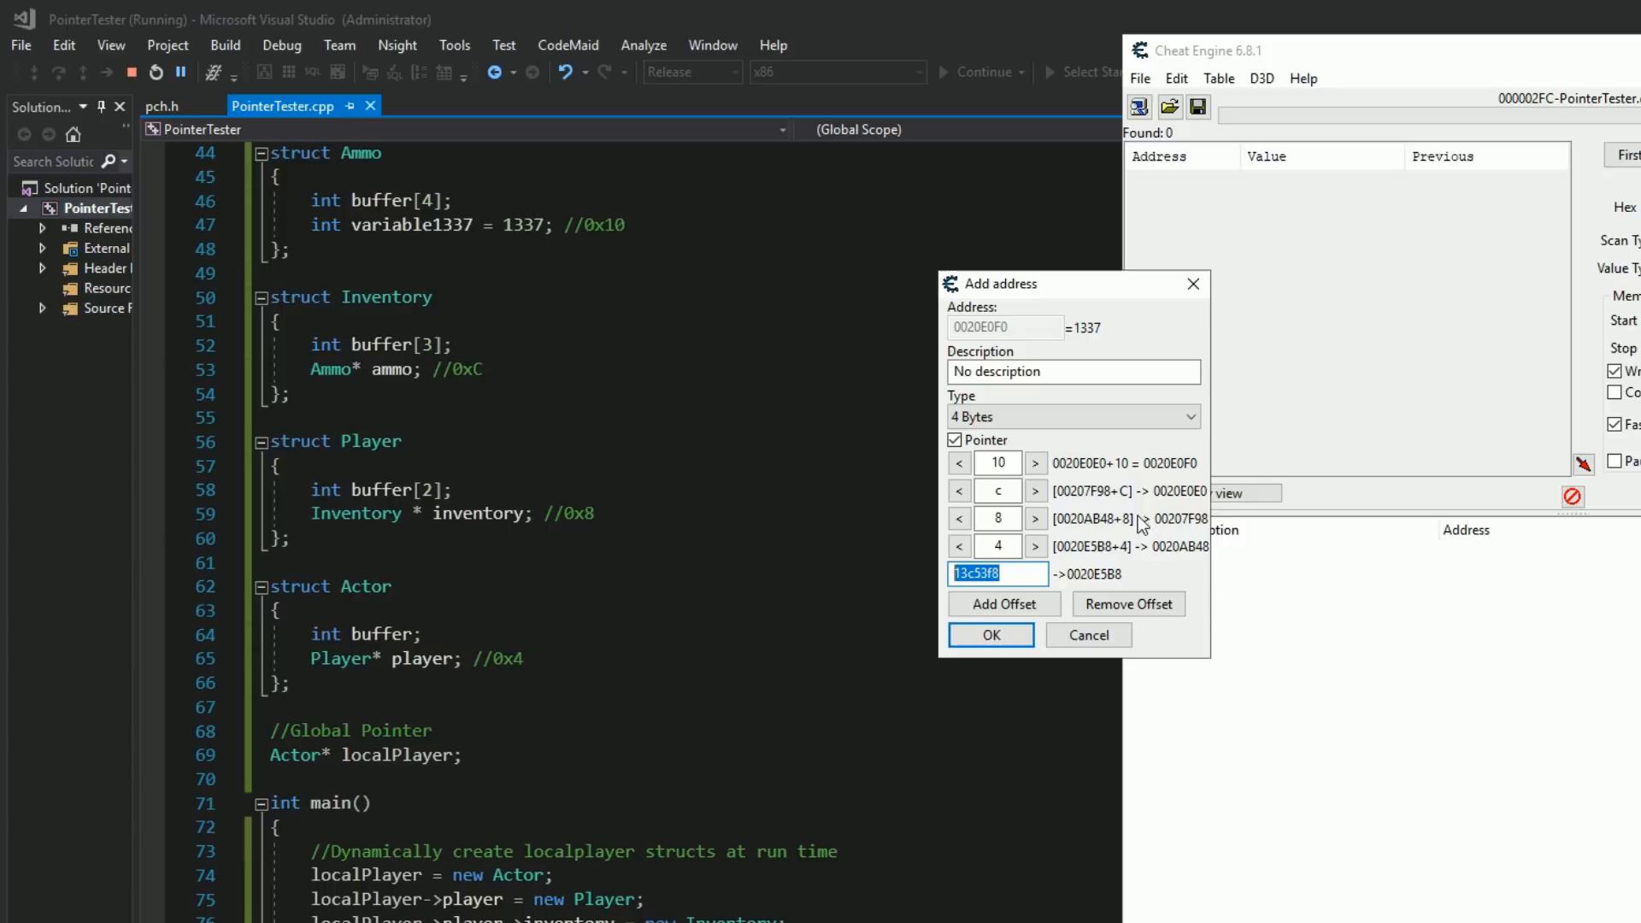
mouse_move(1199, 529)
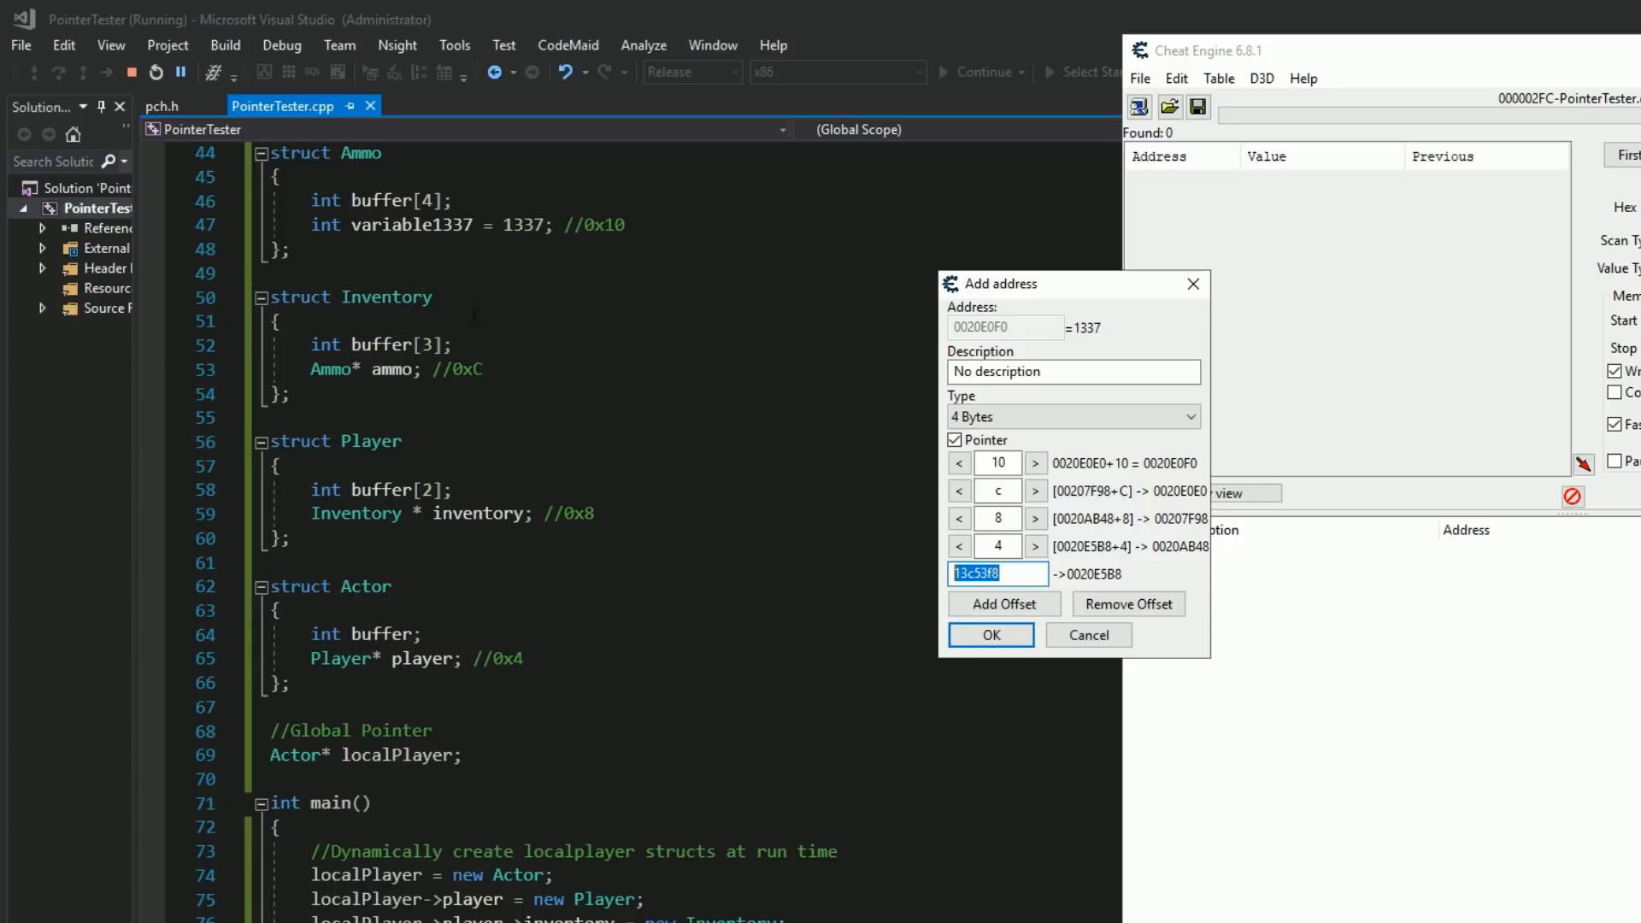
mouse_move(387, 297)
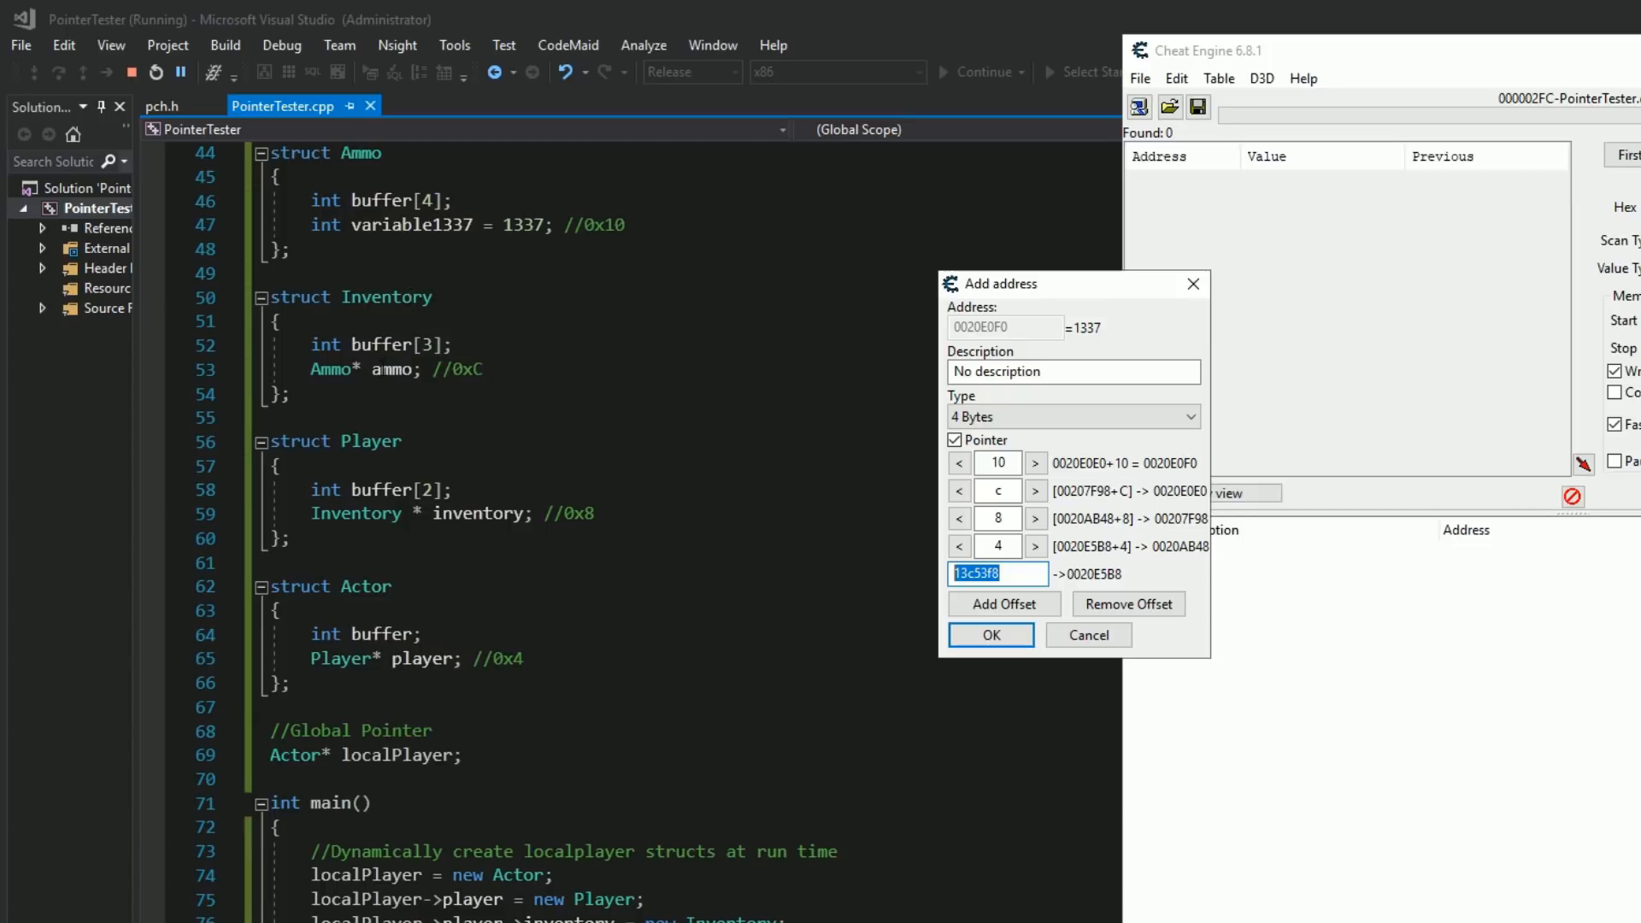
mouse_move(1105, 484)
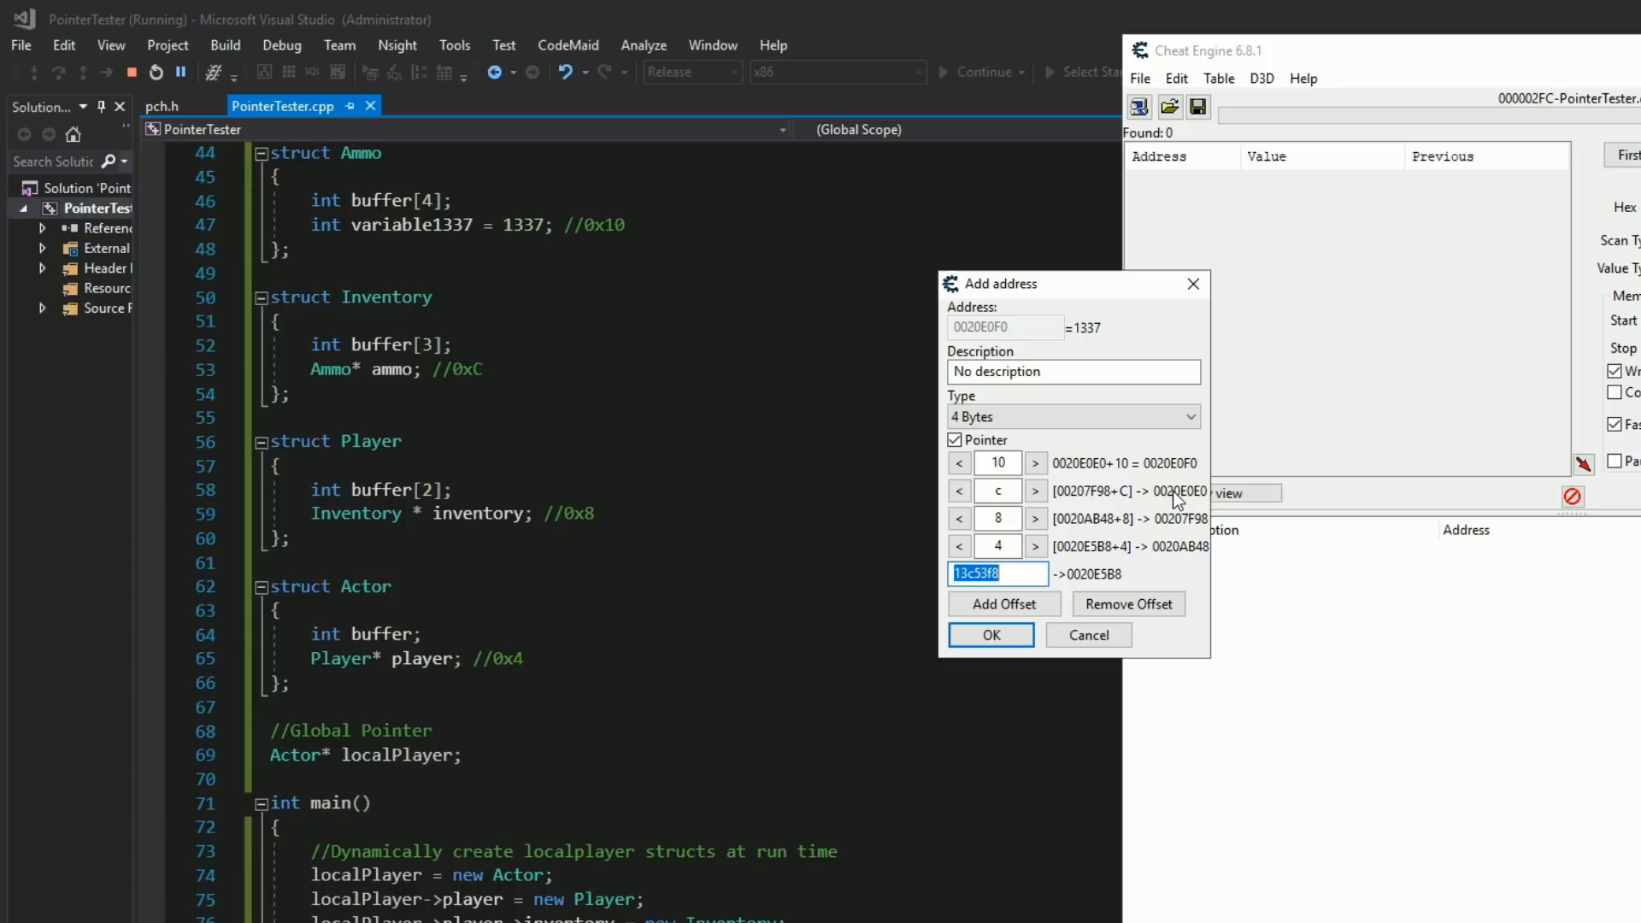
mouse_move(360, 152)
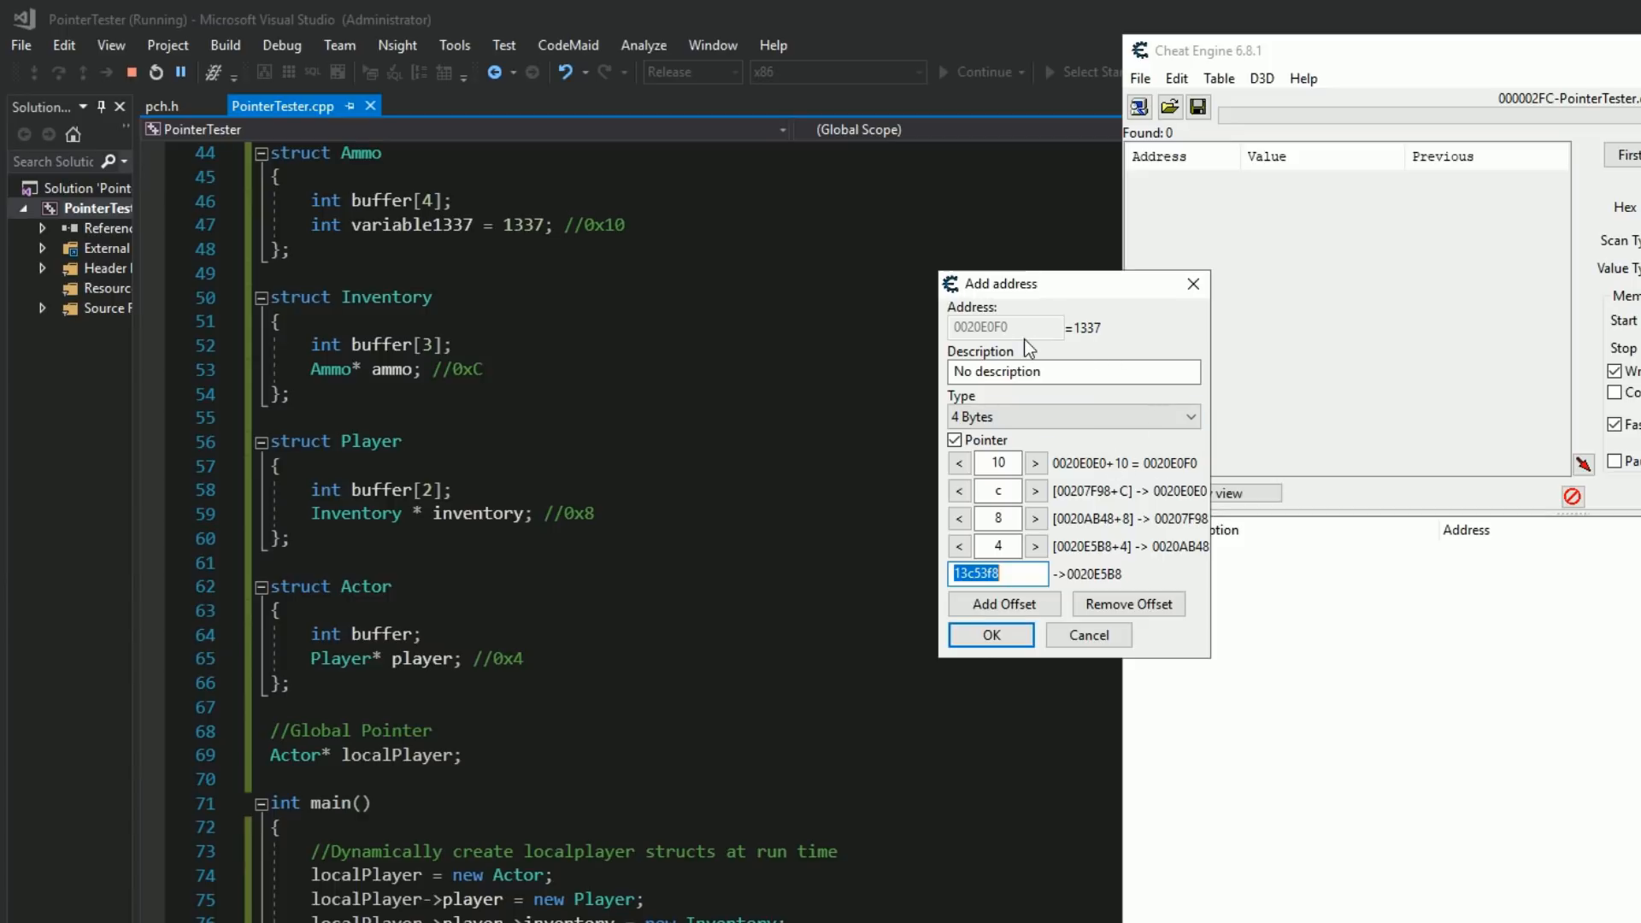
mouse_move(1097, 346)
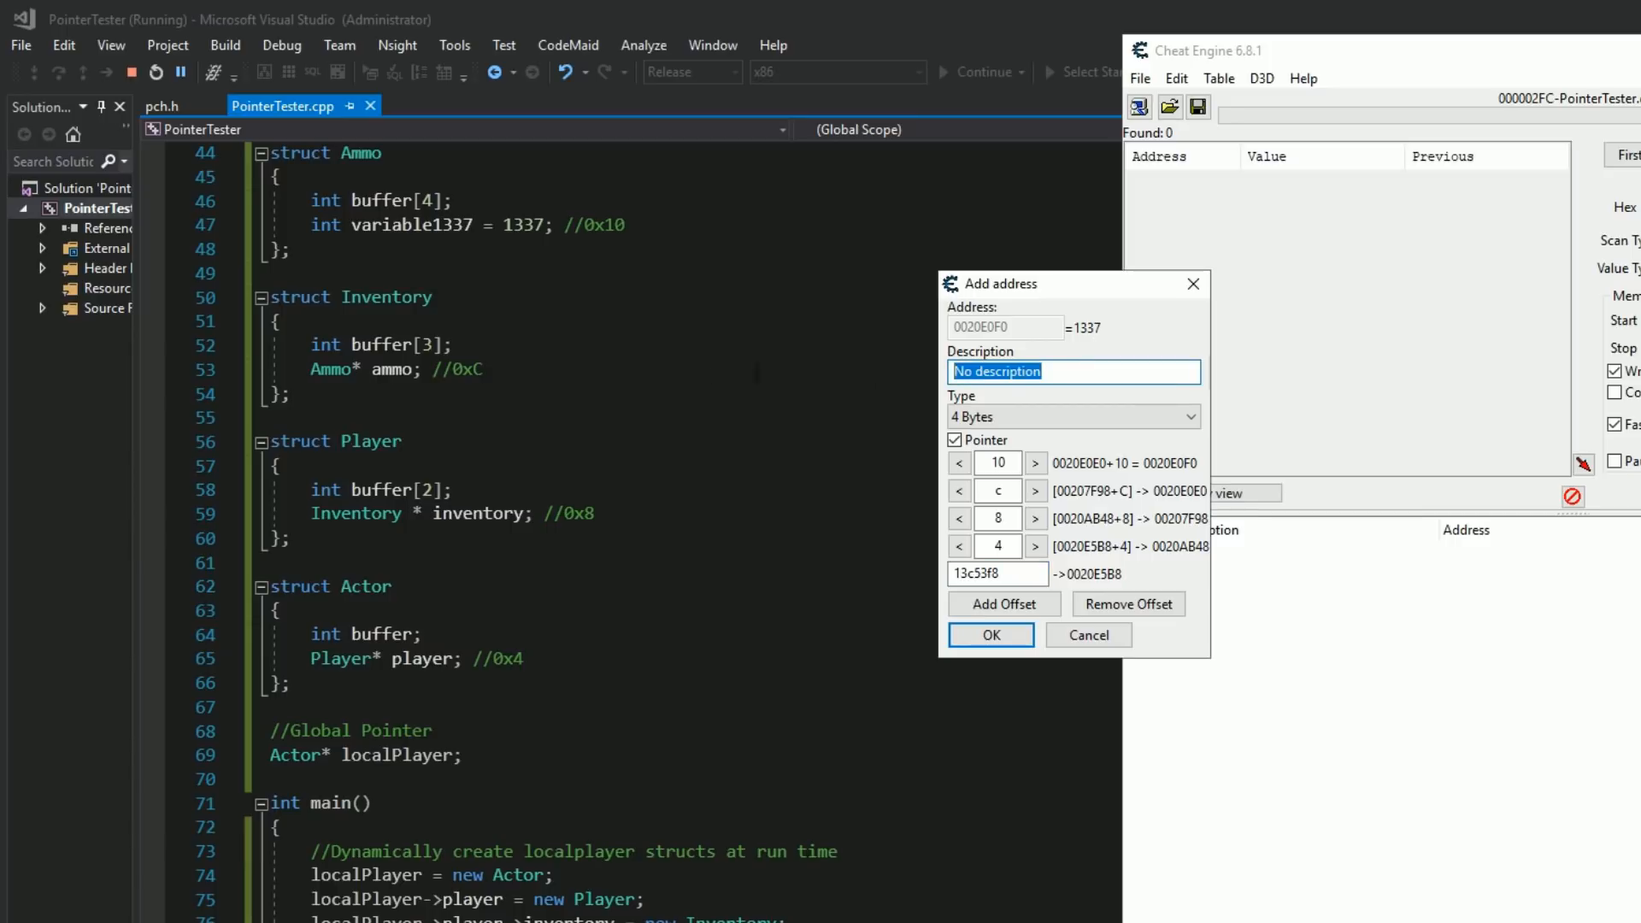
Click into the Description field to name the 13c53f8 pointer entry.
click(988, 634)
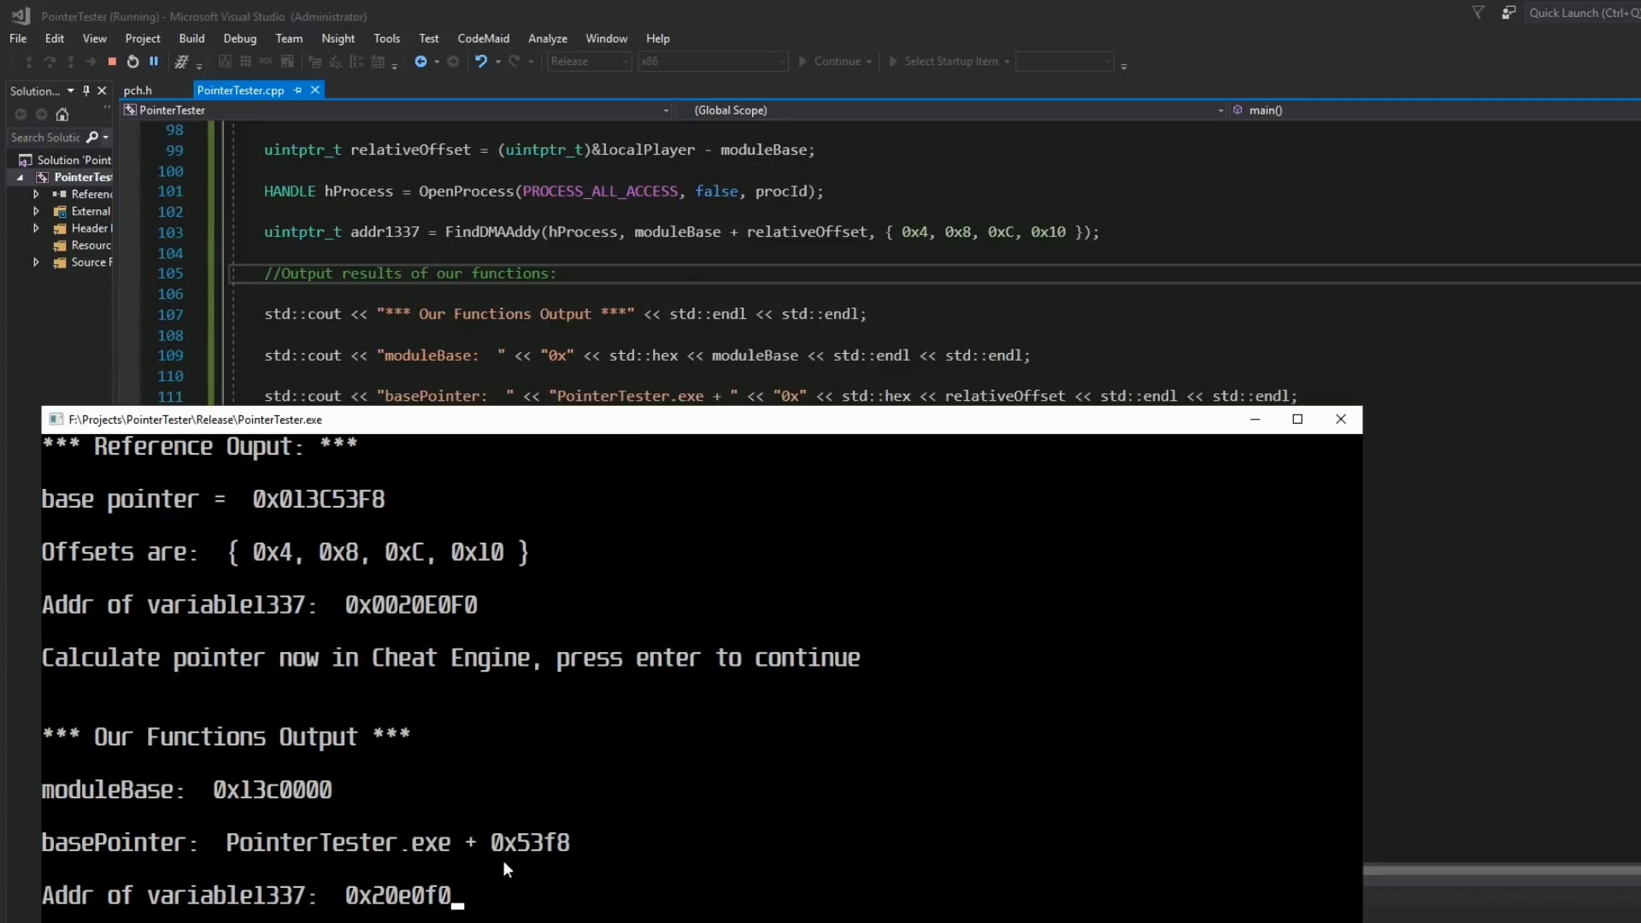
mouse_move(541, 861)
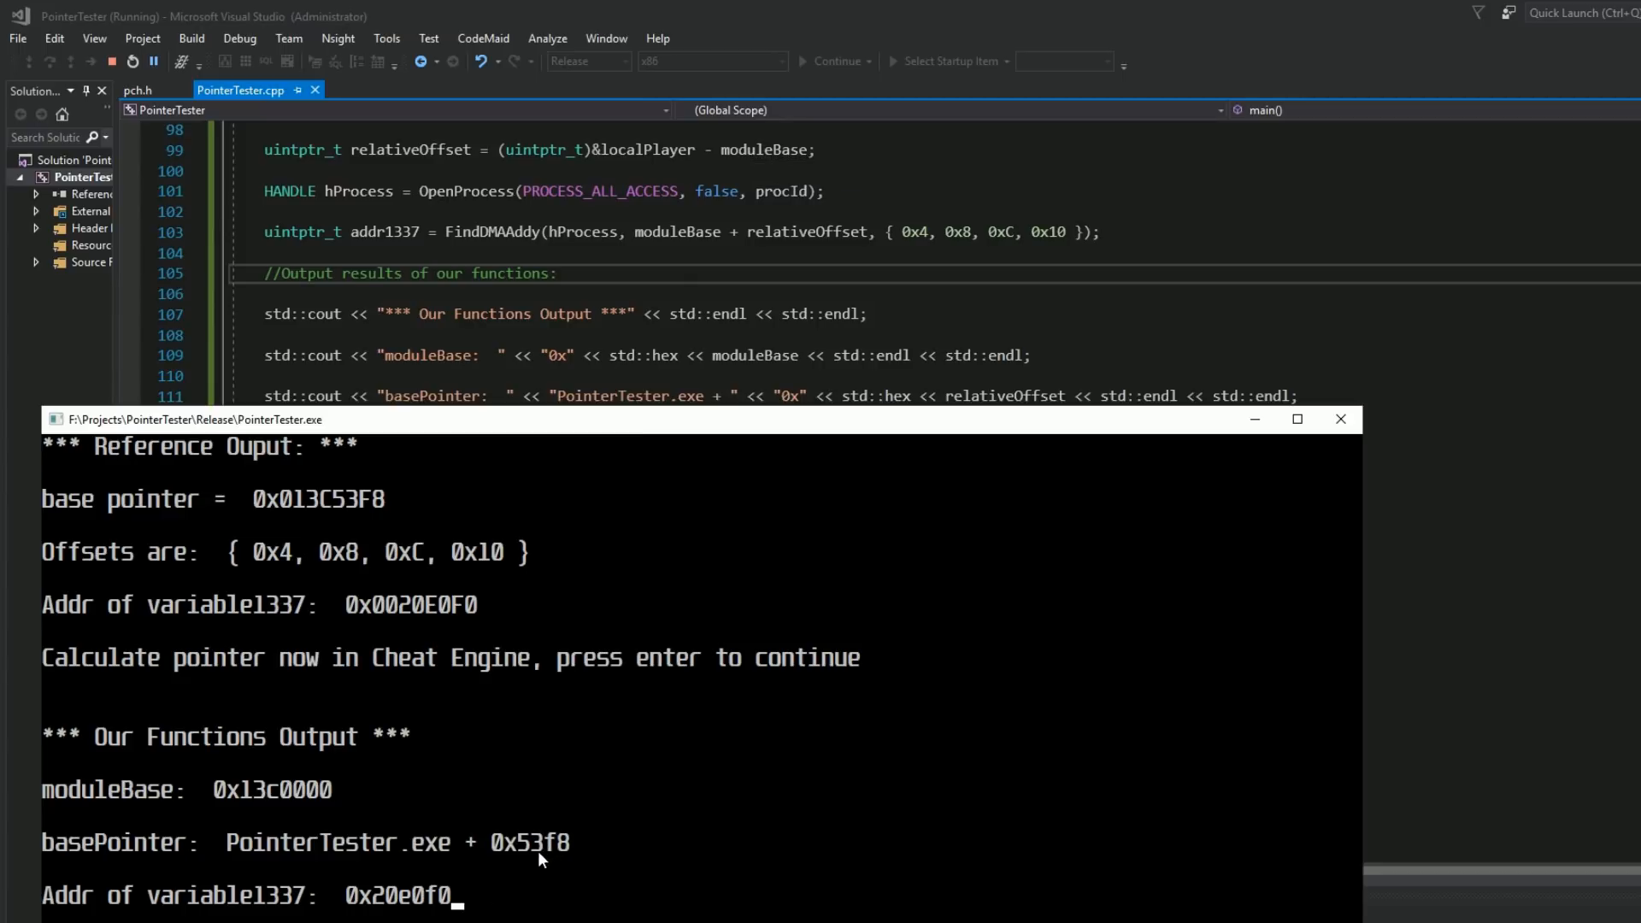
mouse_move(523, 868)
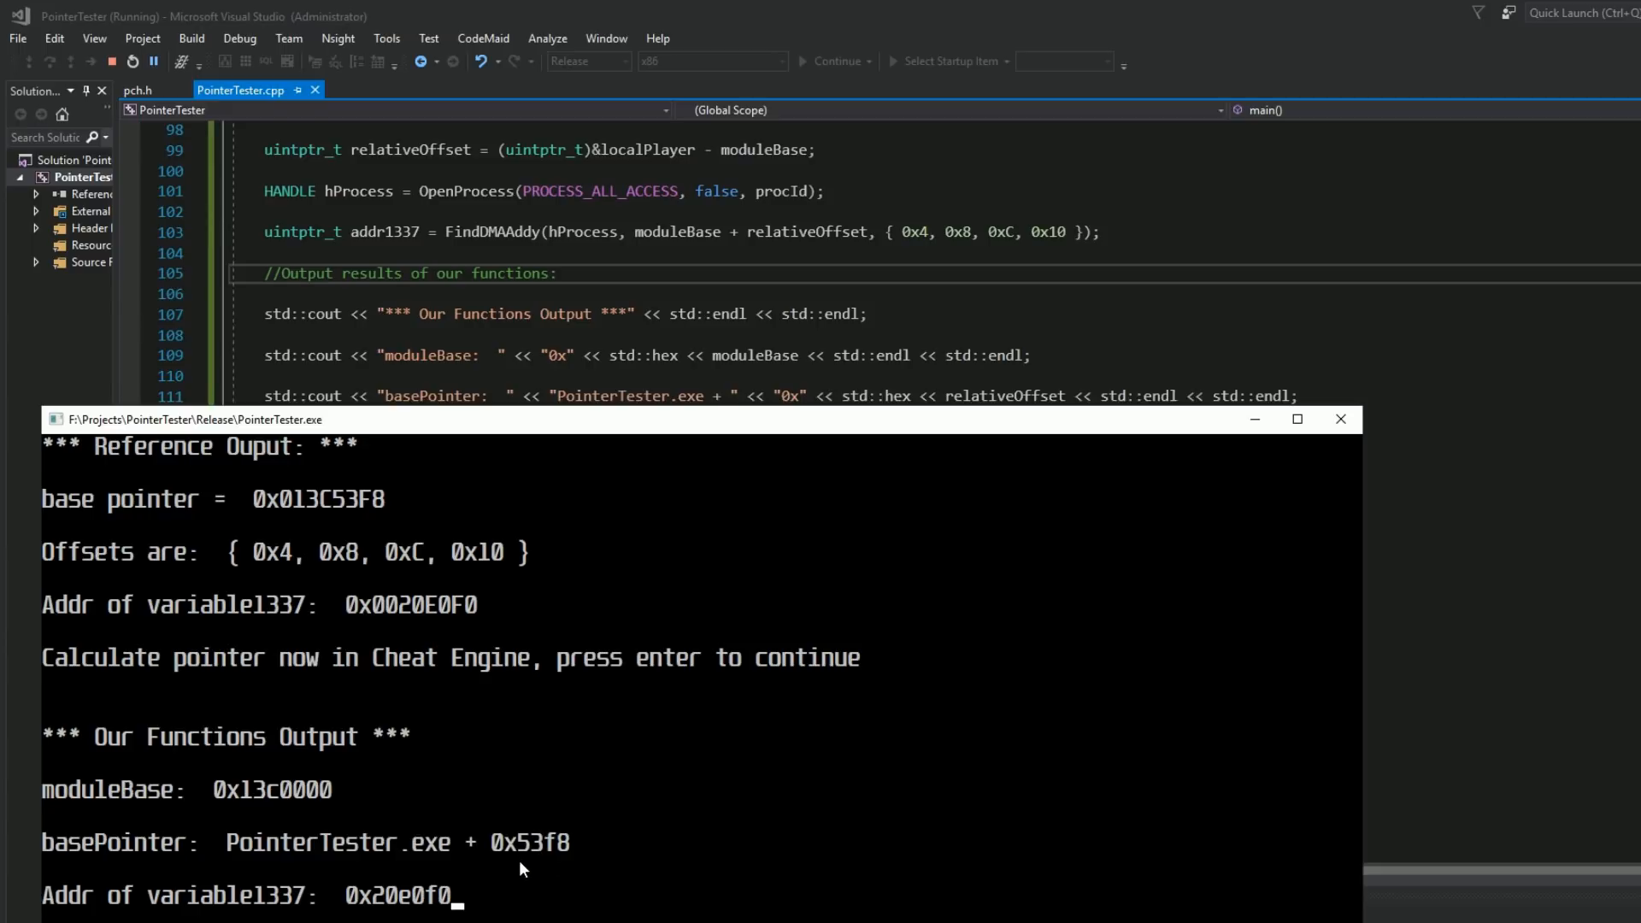
mouse_move(406, 862)
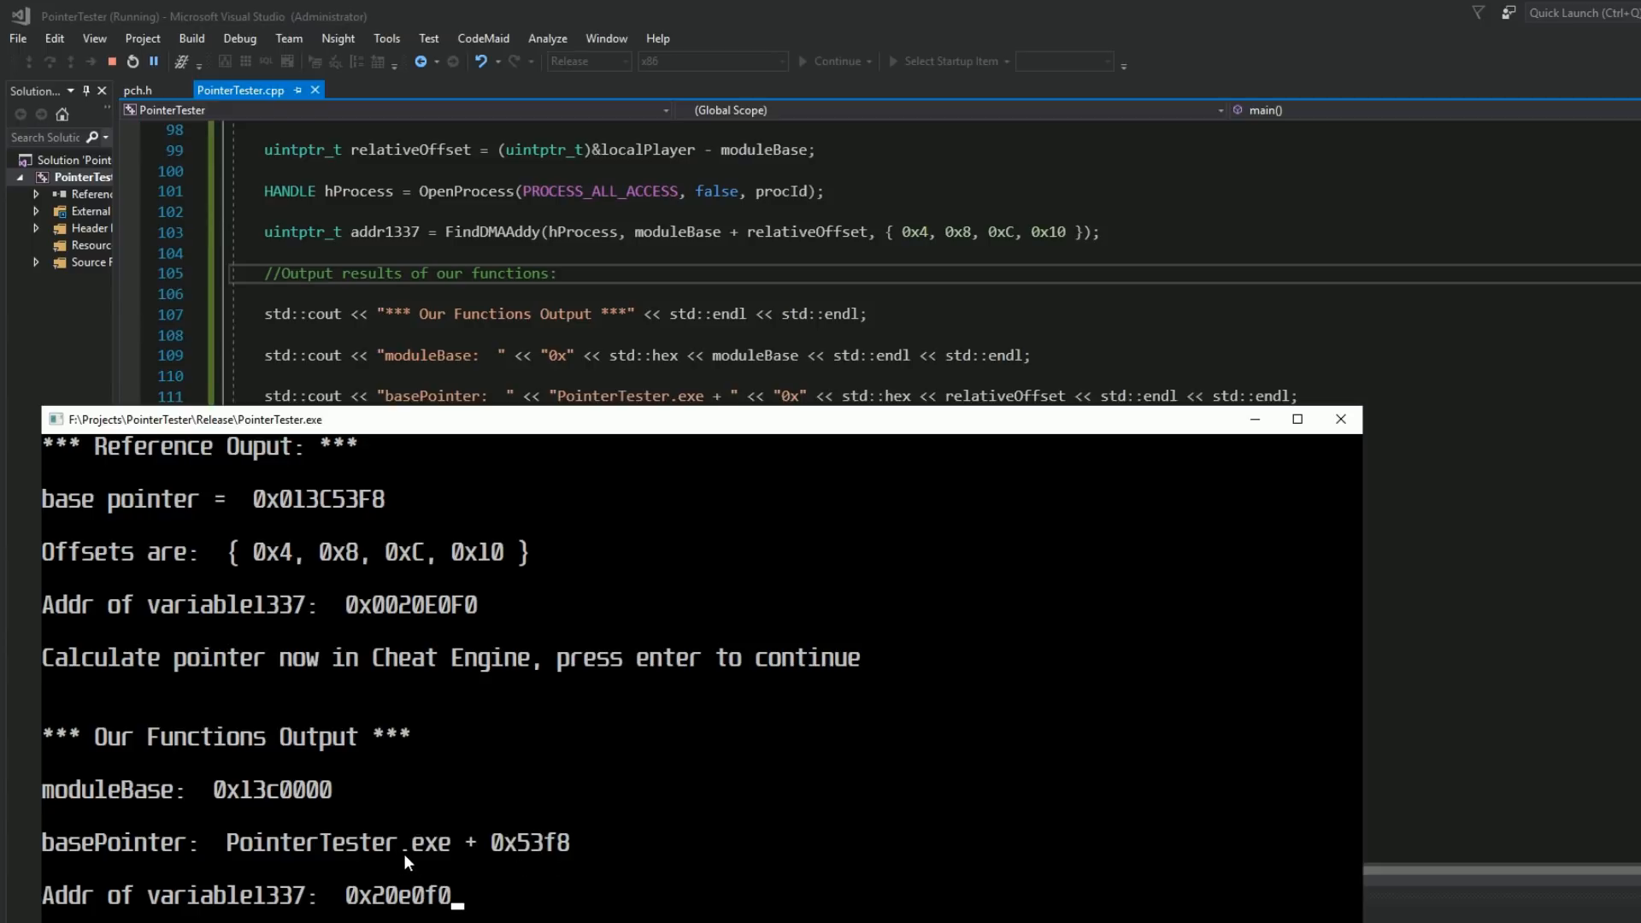
mouse_move(532, 844)
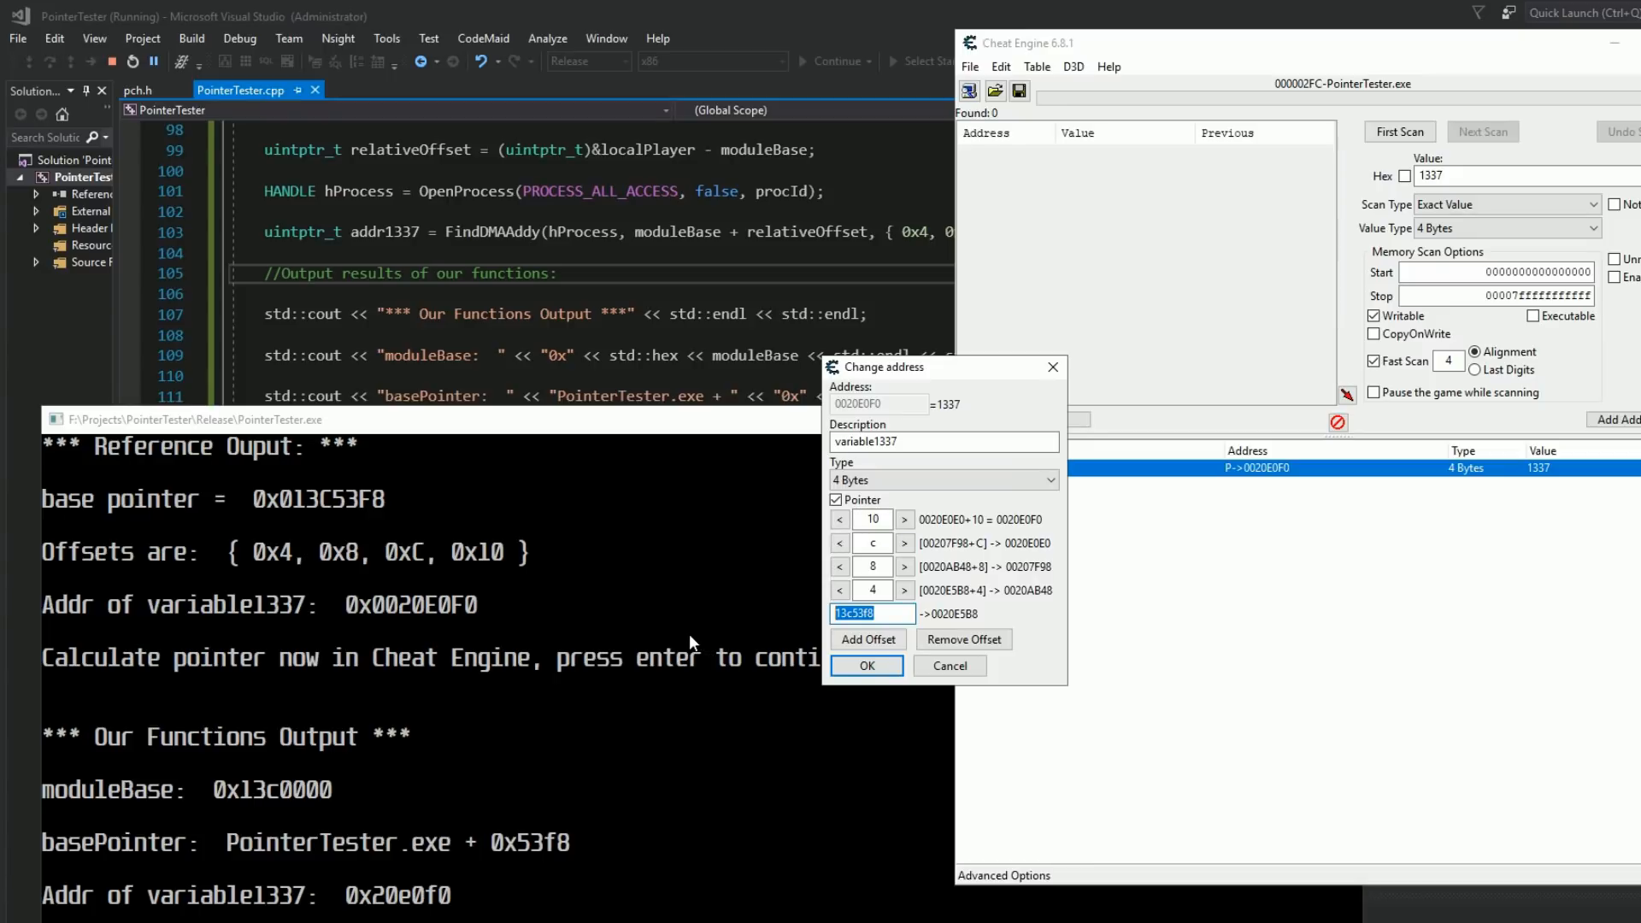
mouse_move(686, 628)
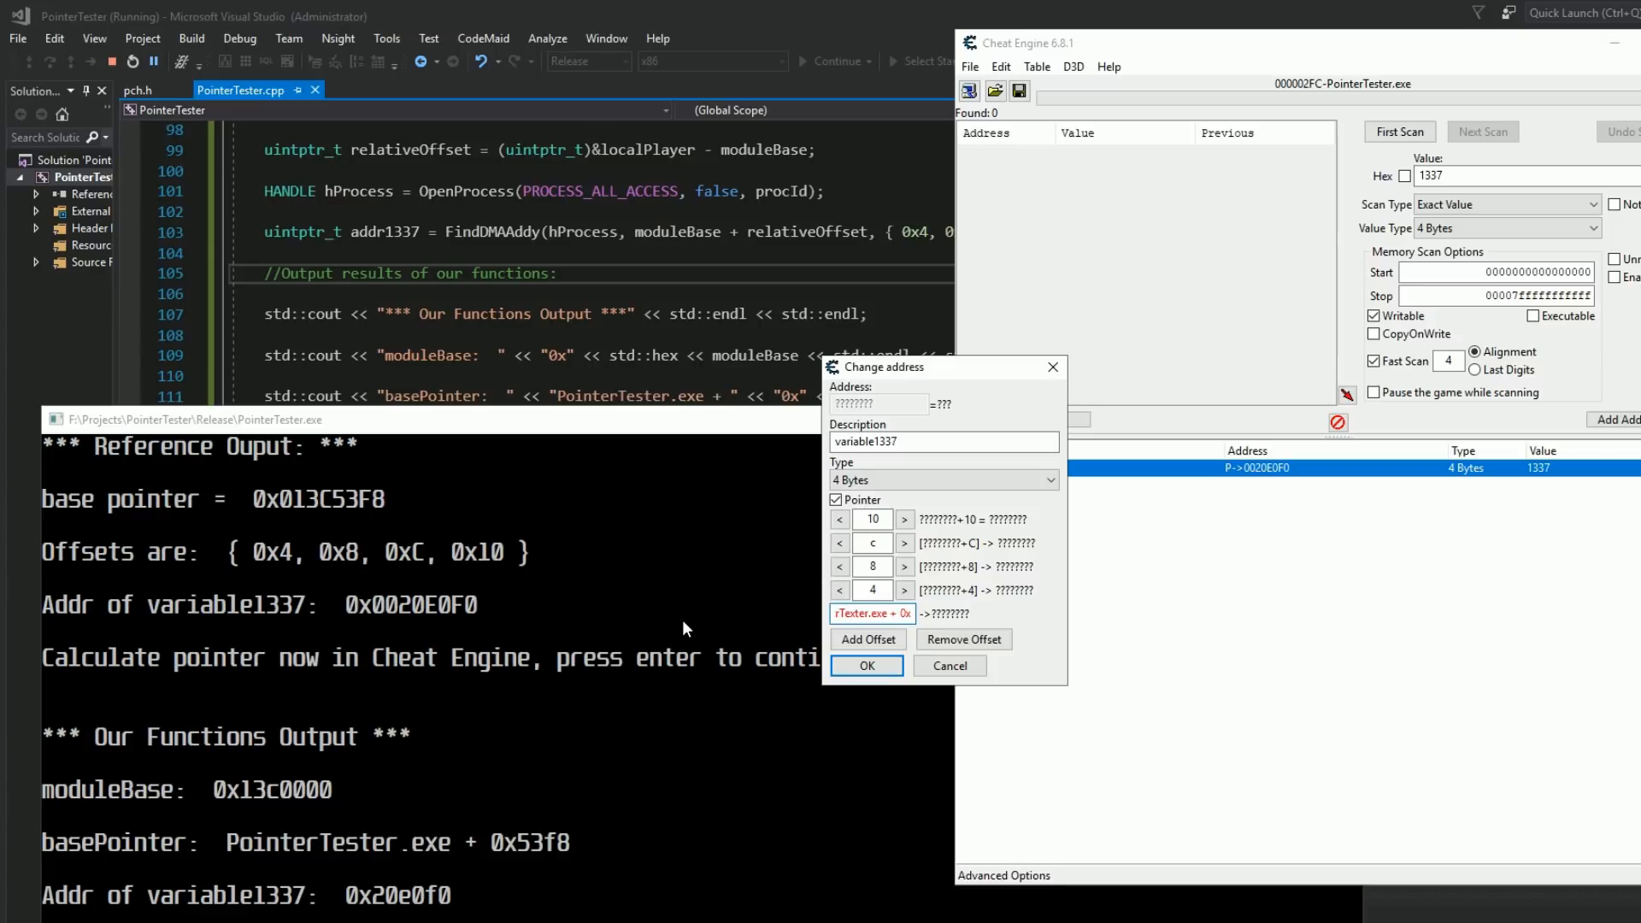
Replace the entry's base with PointerTester.exe + 0x53f8 and confirm with OK.
text(f3f)
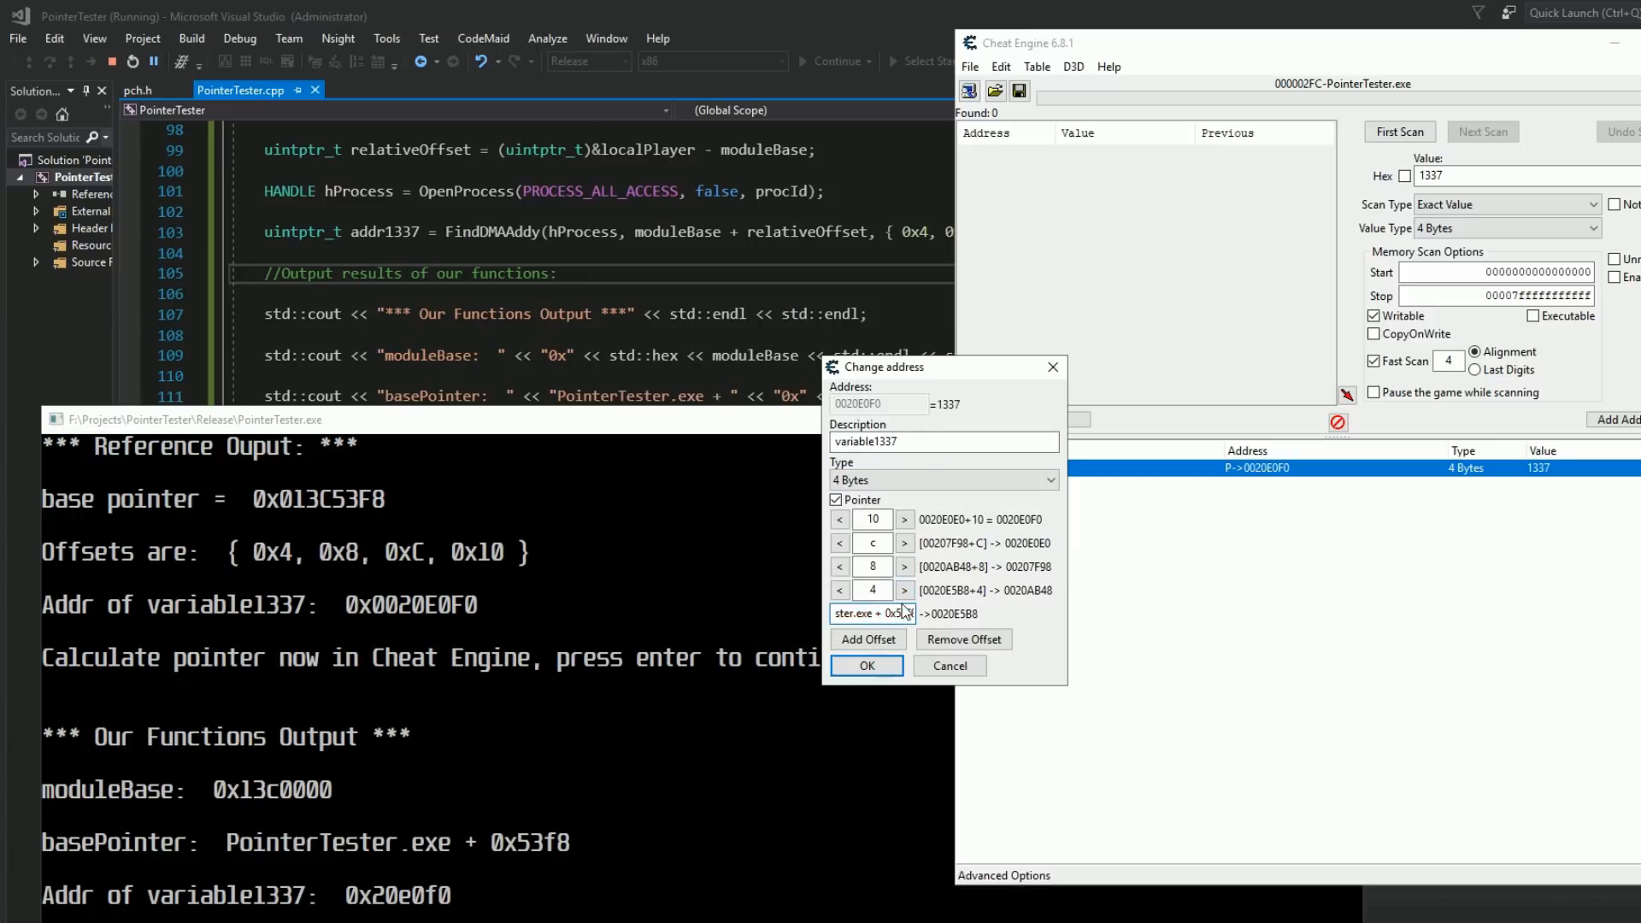
click(866, 666)
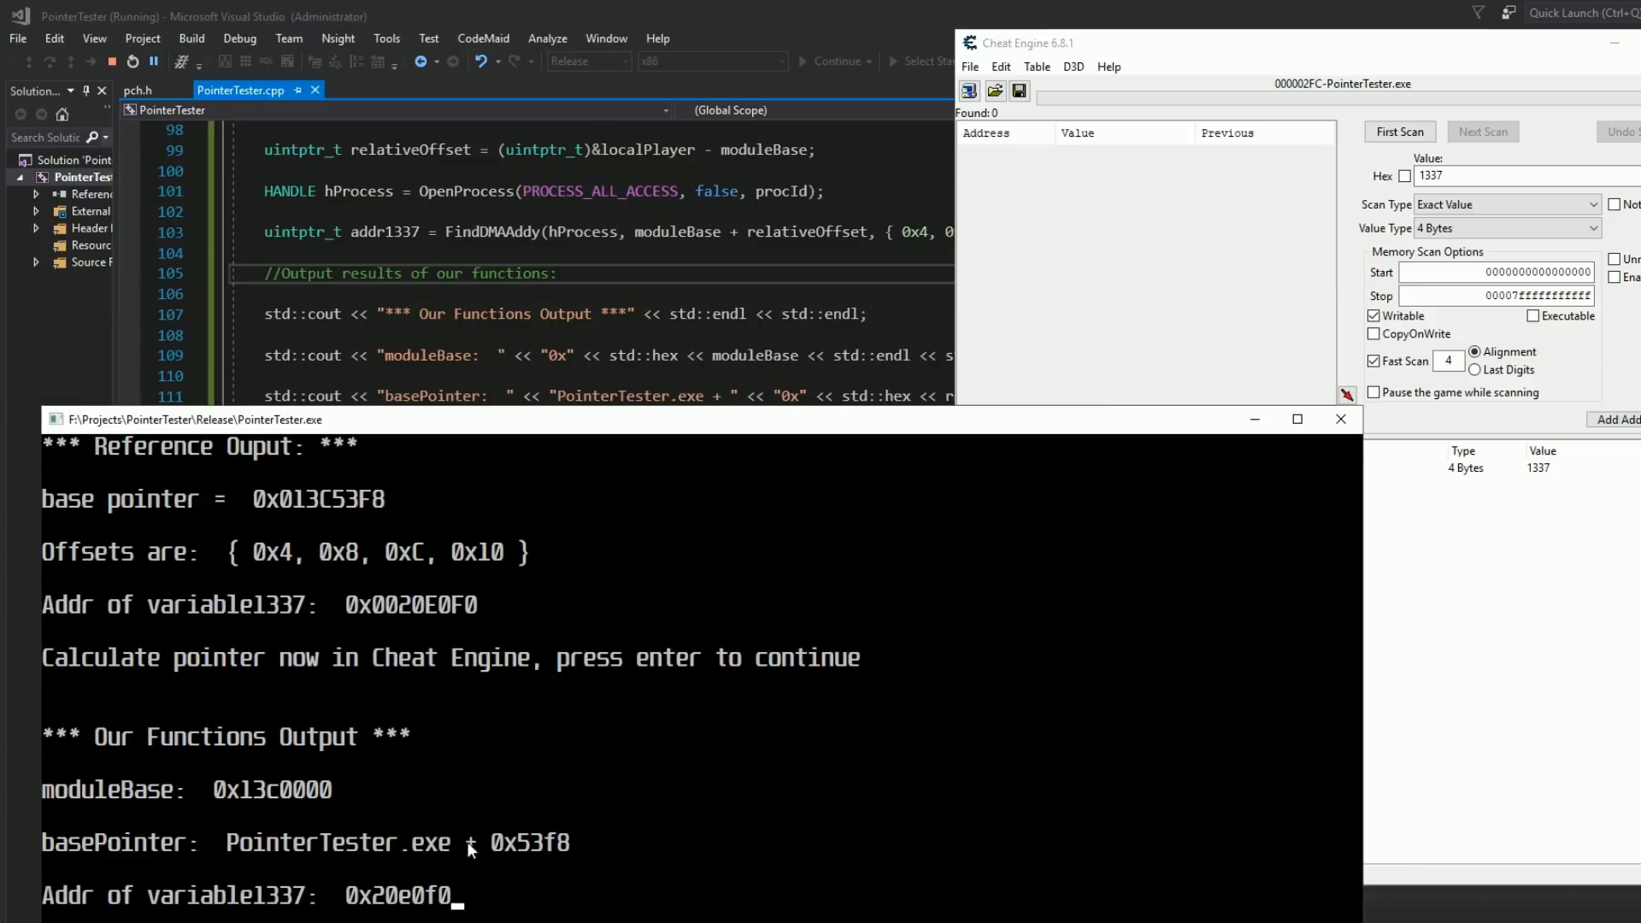
mouse_move(318, 908)
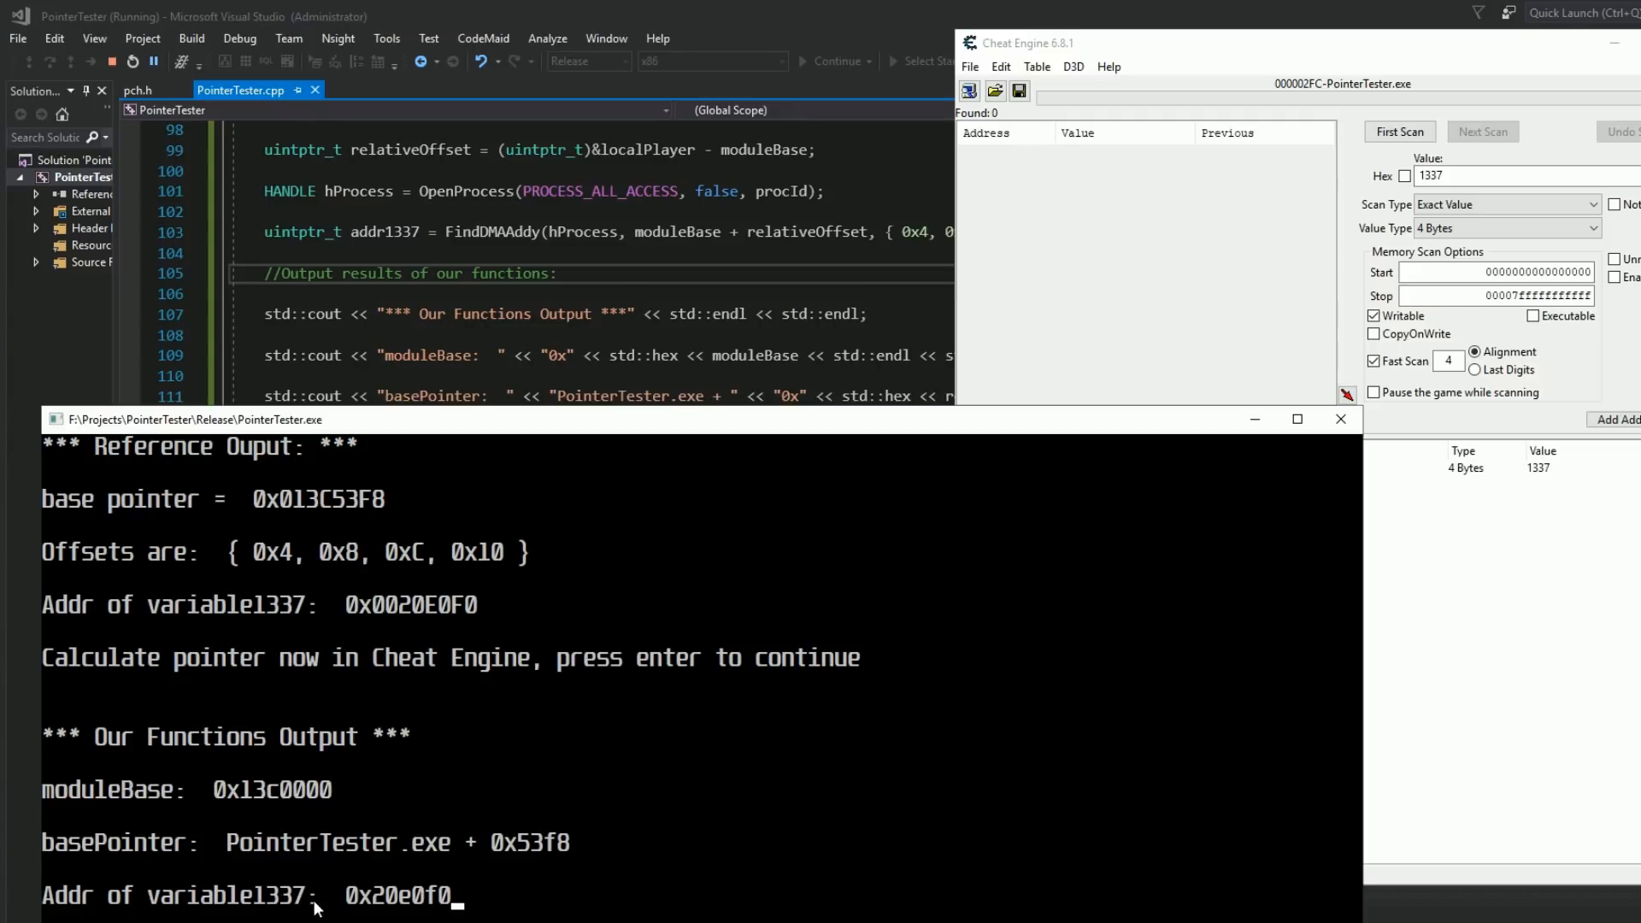
mouse_move(419, 845)
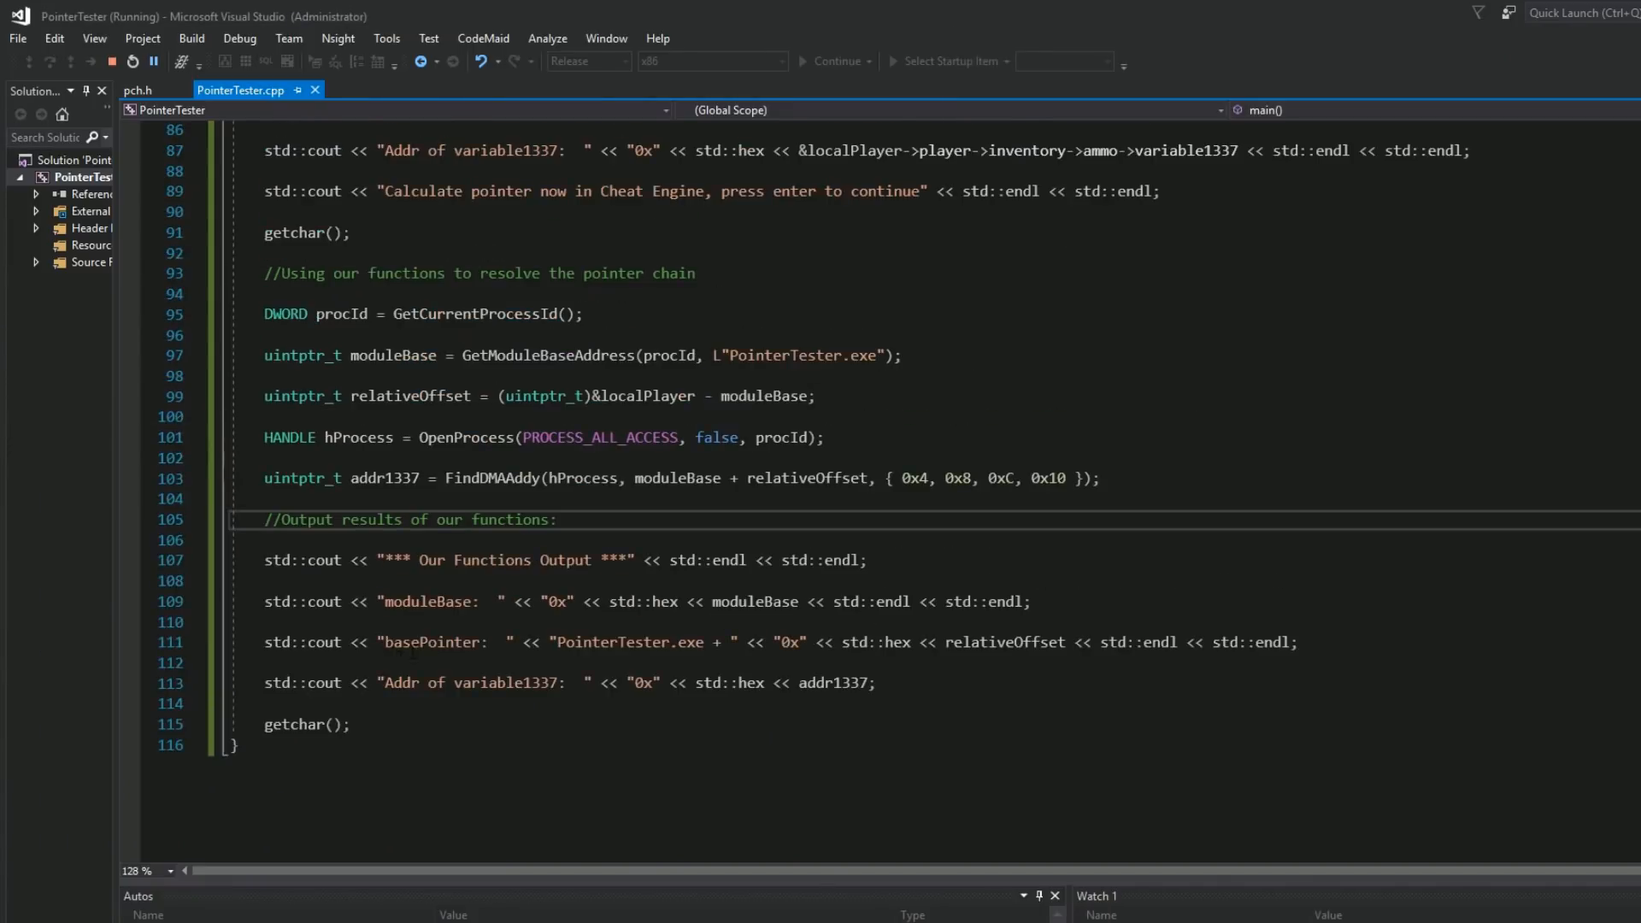
scroll(up, 3)
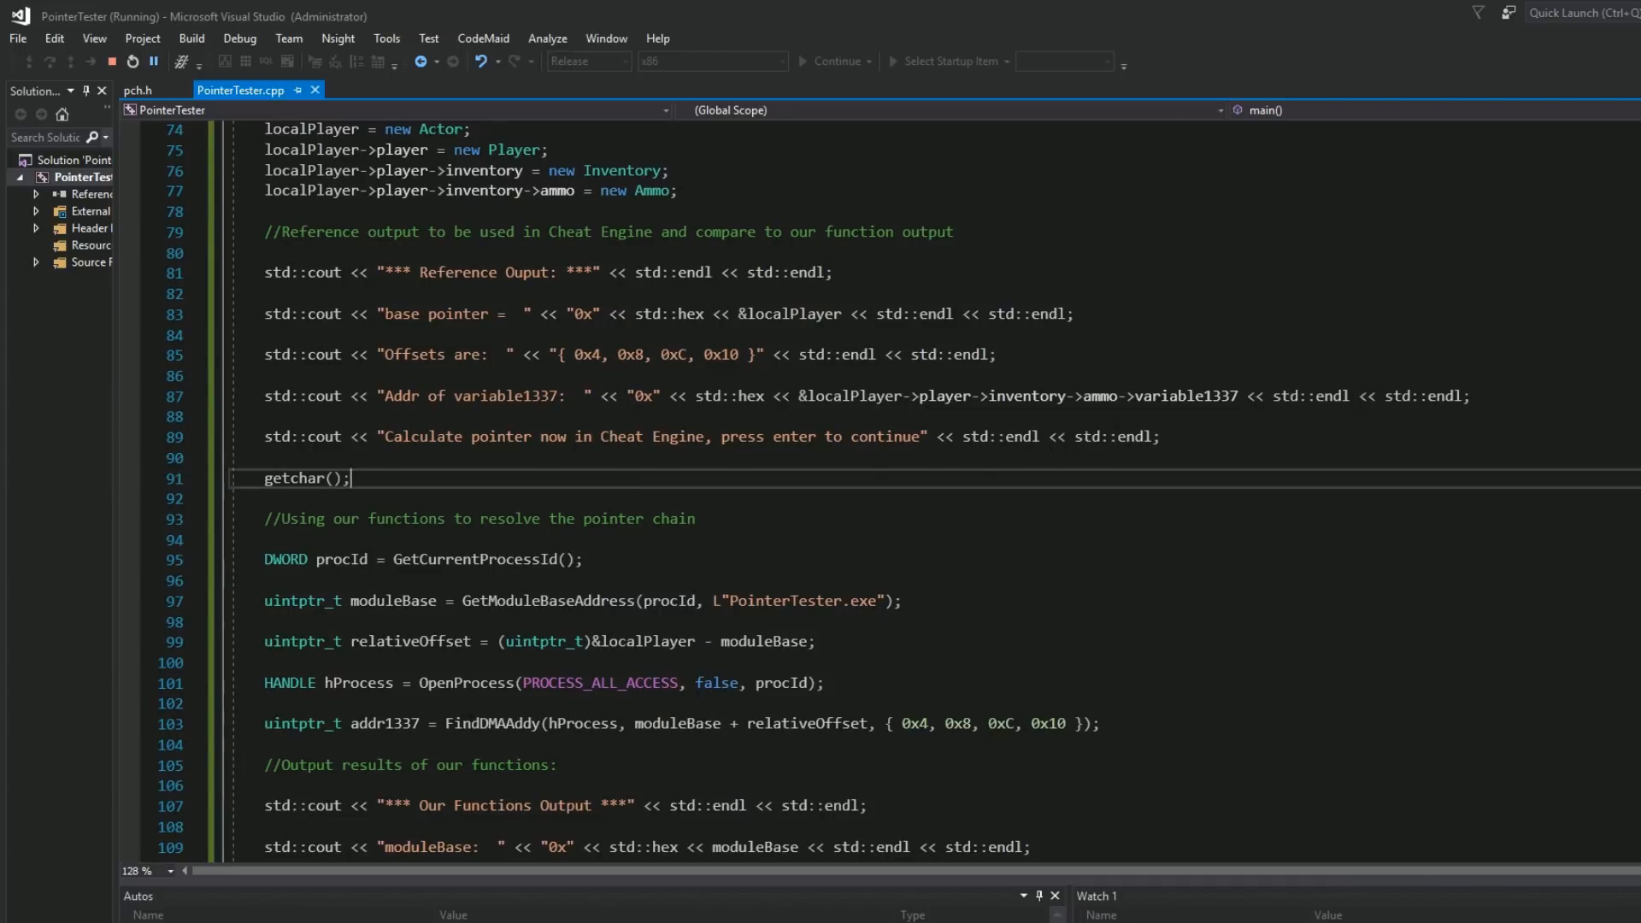
scroll(down, 3)
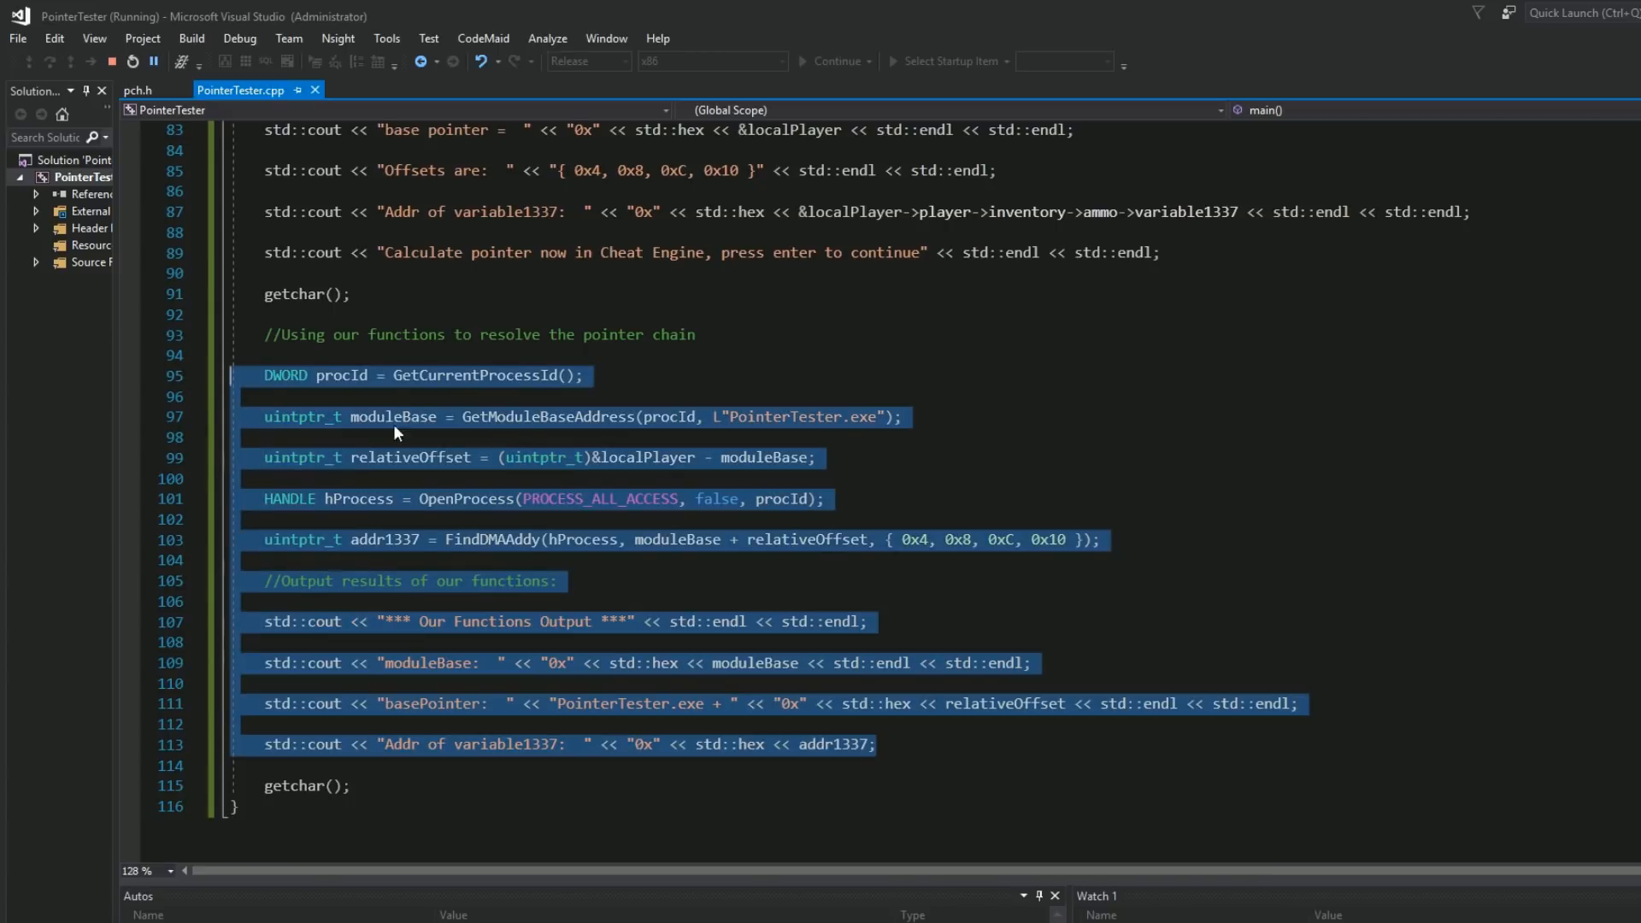
scroll(up, 3)
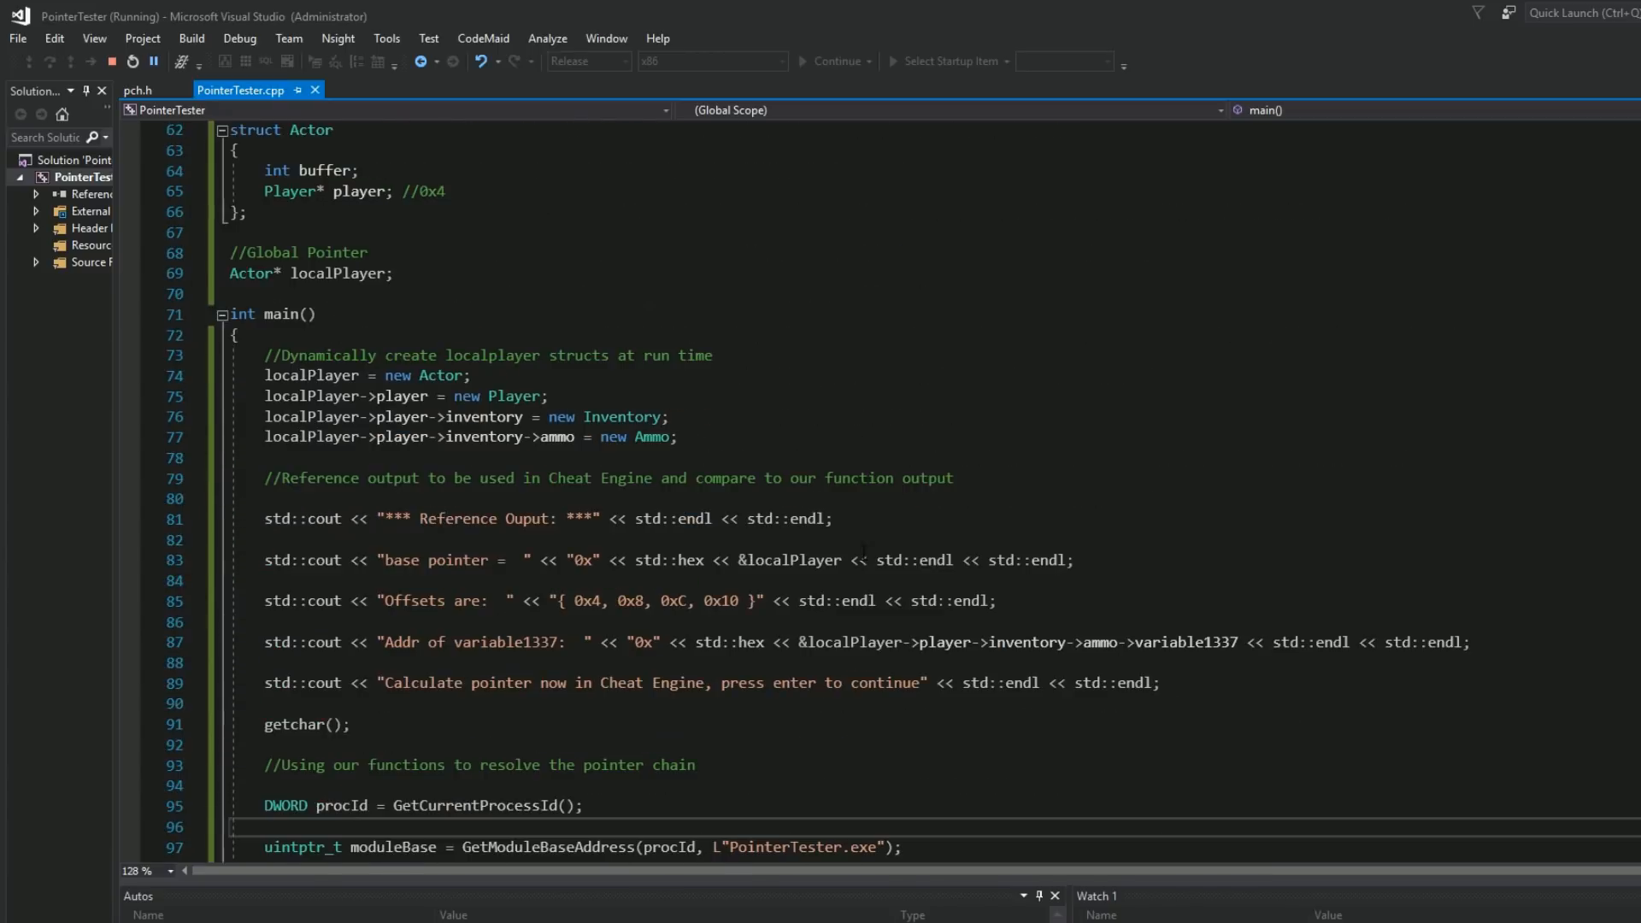
scroll(up, 3)
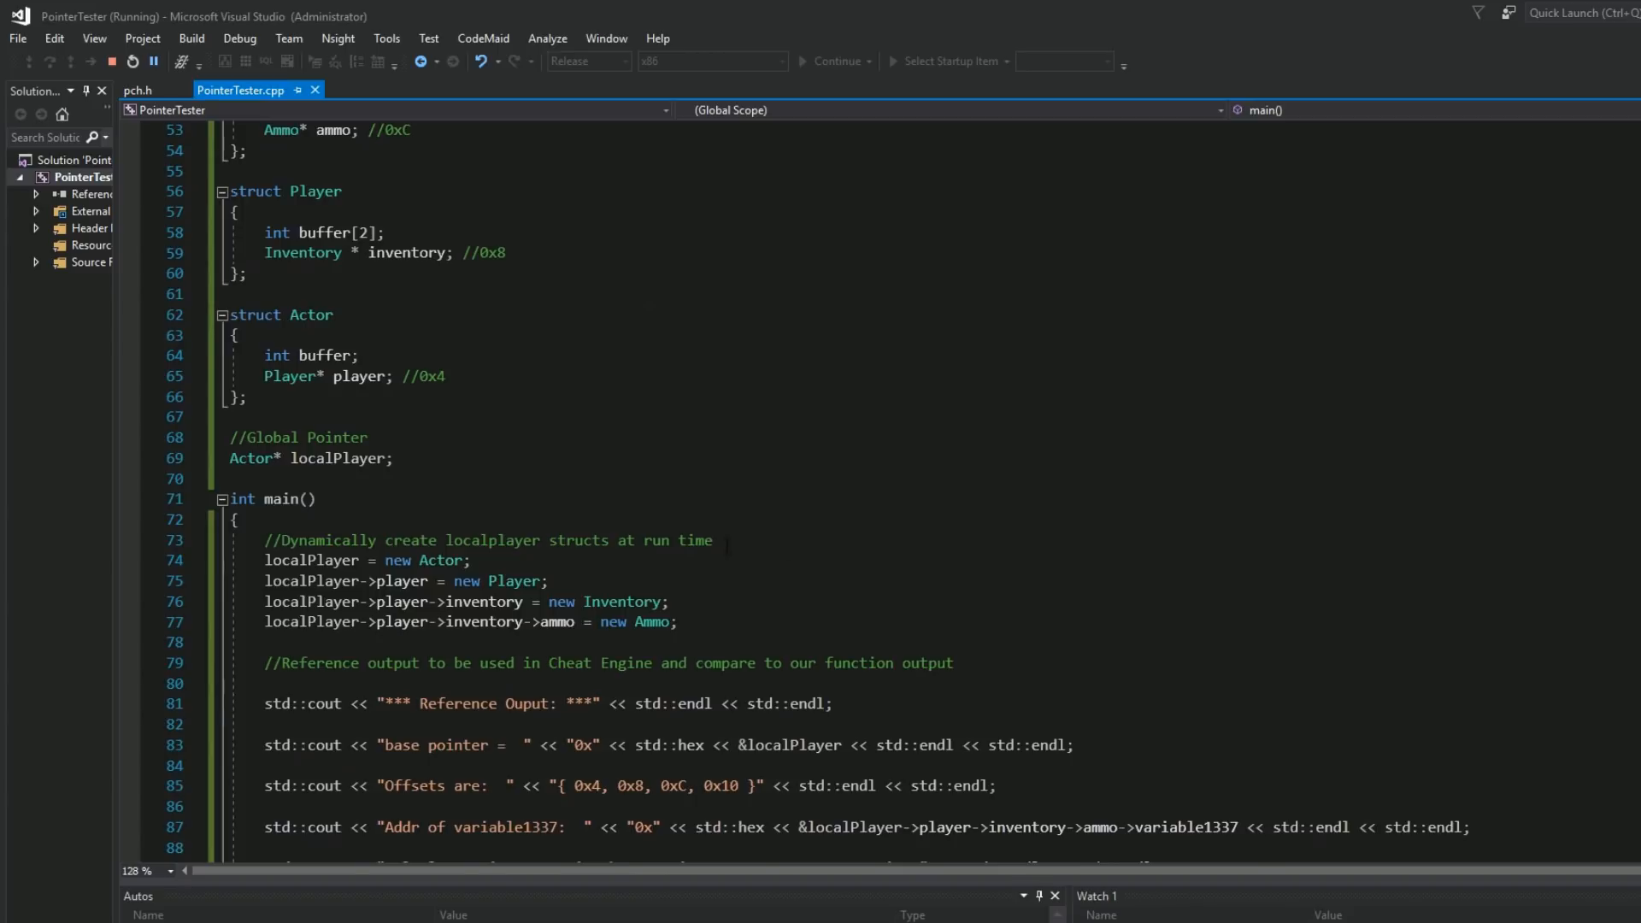
scroll(up, 3)
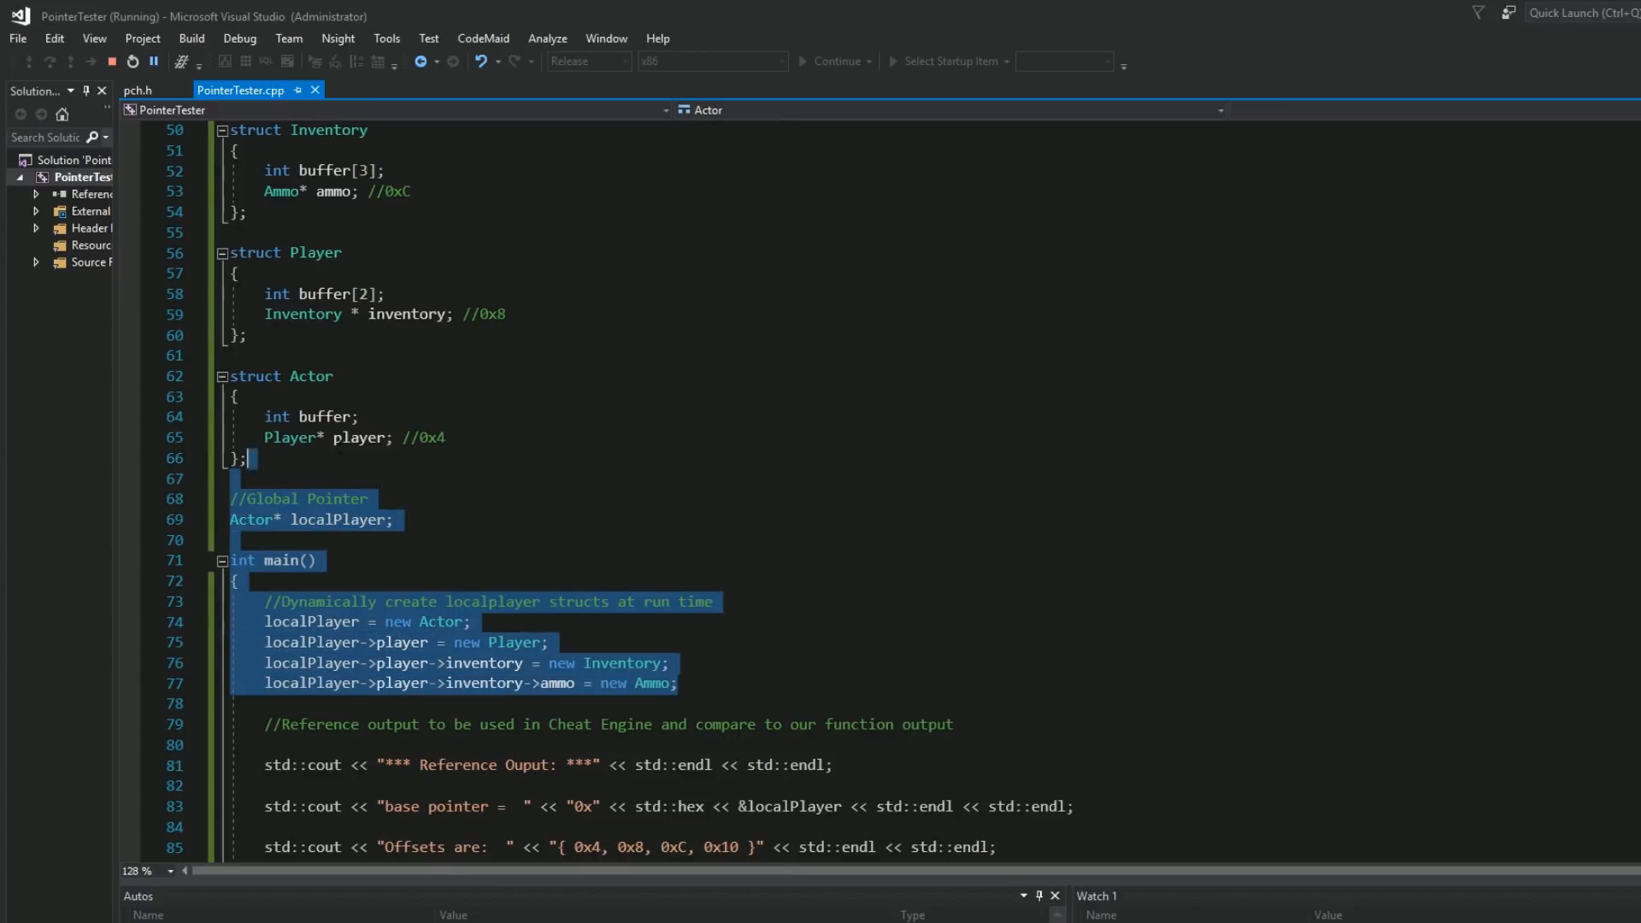
scroll(up, 3)
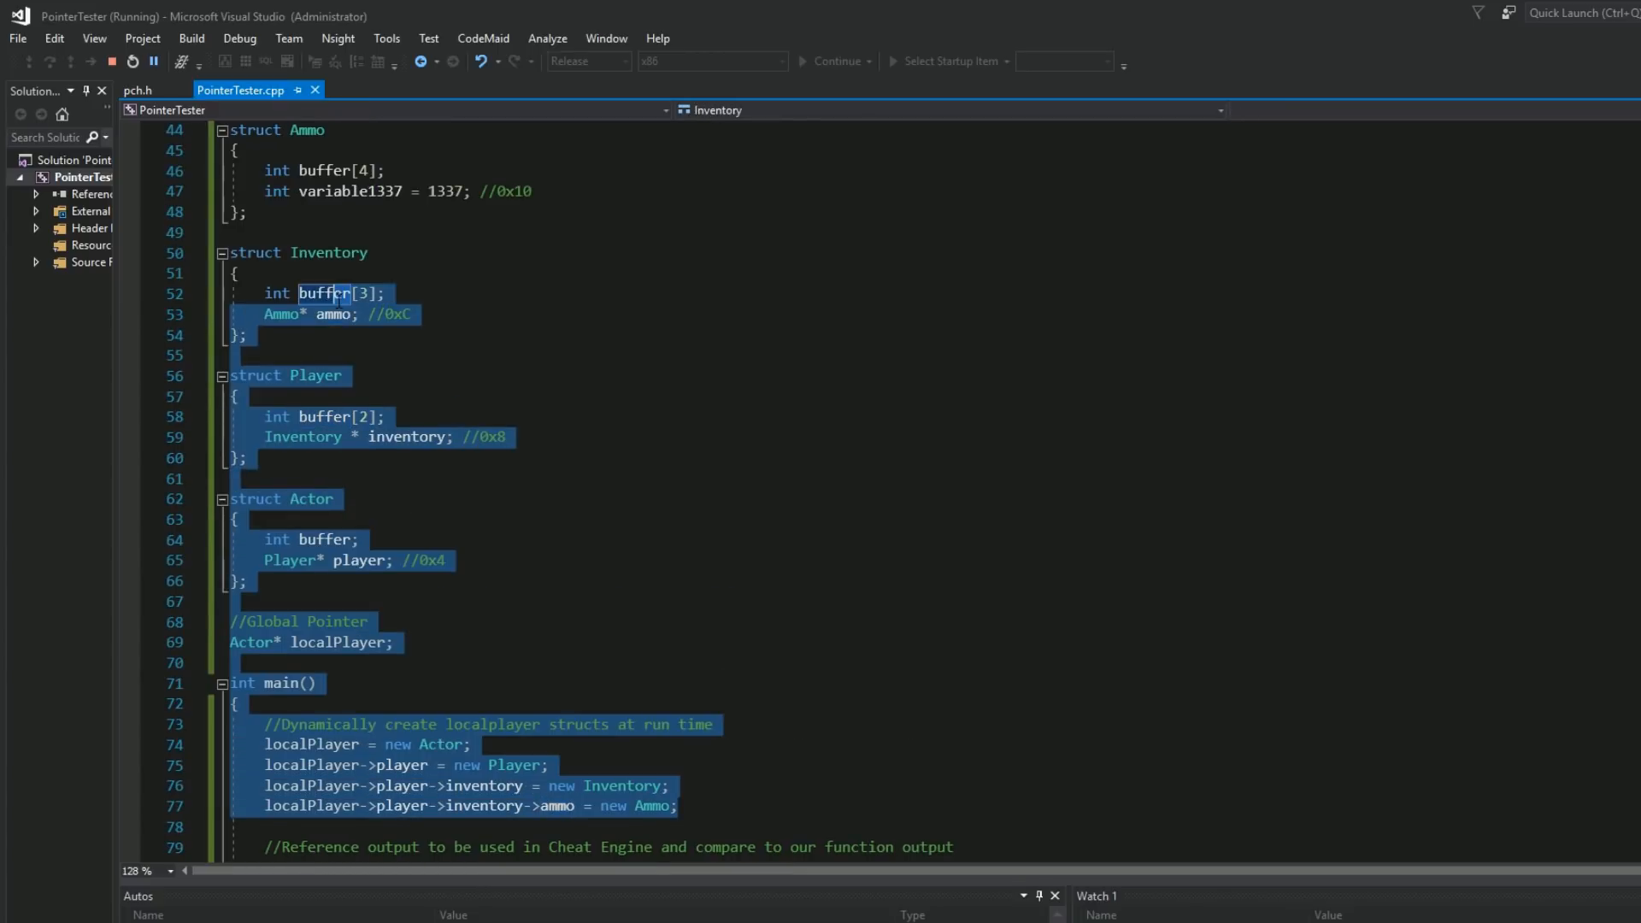
scroll(up, 3)
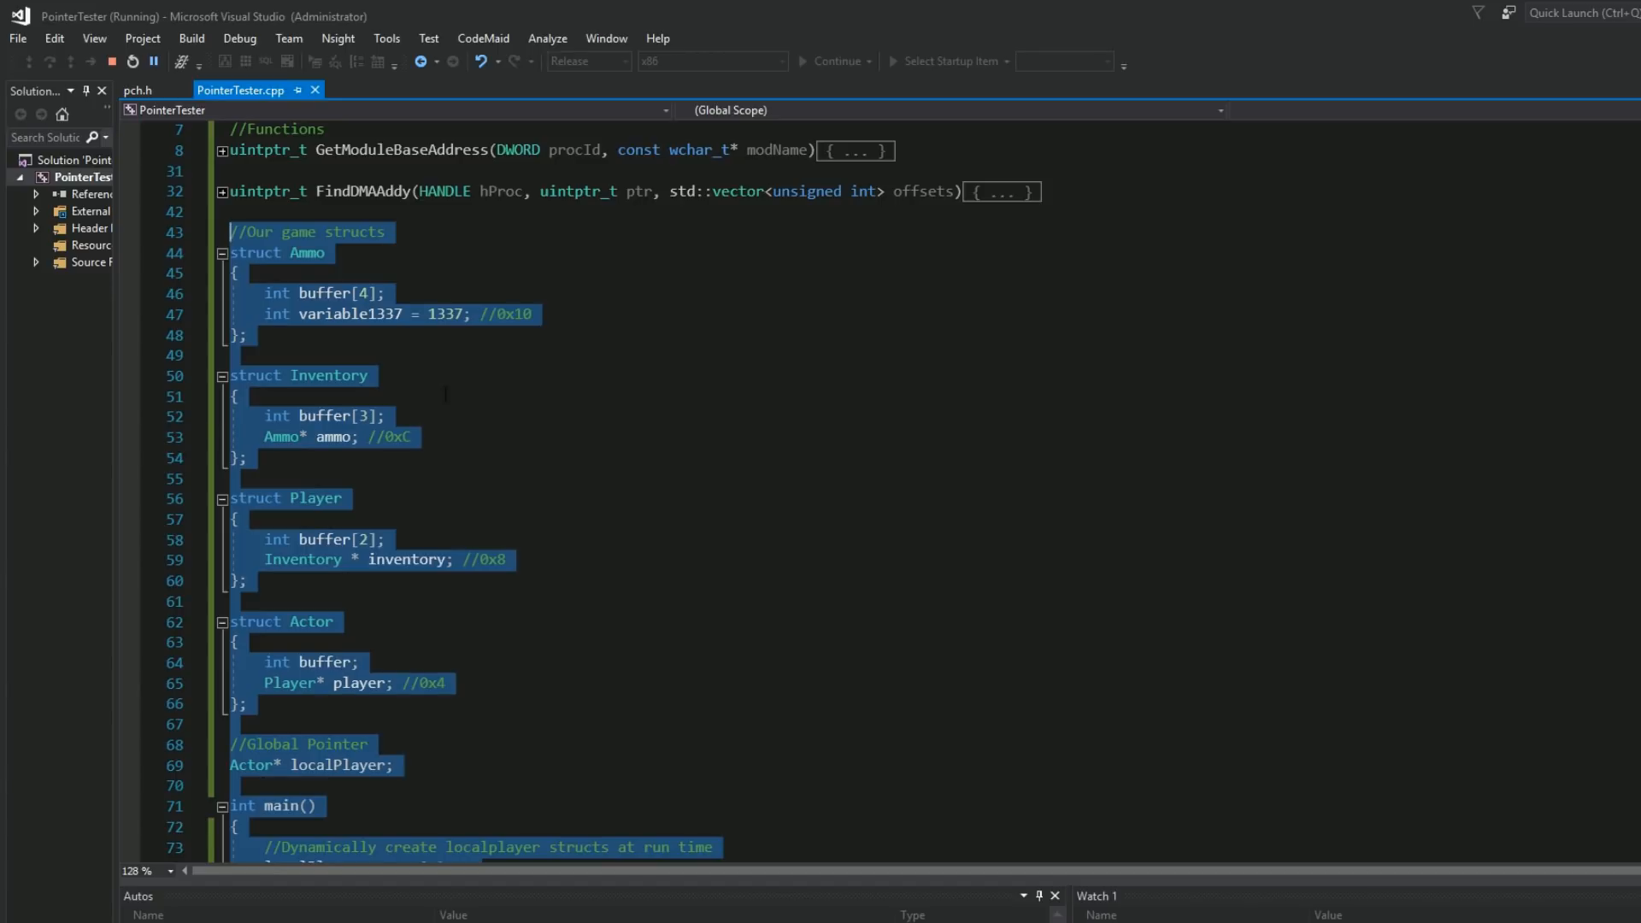
click(236, 395)
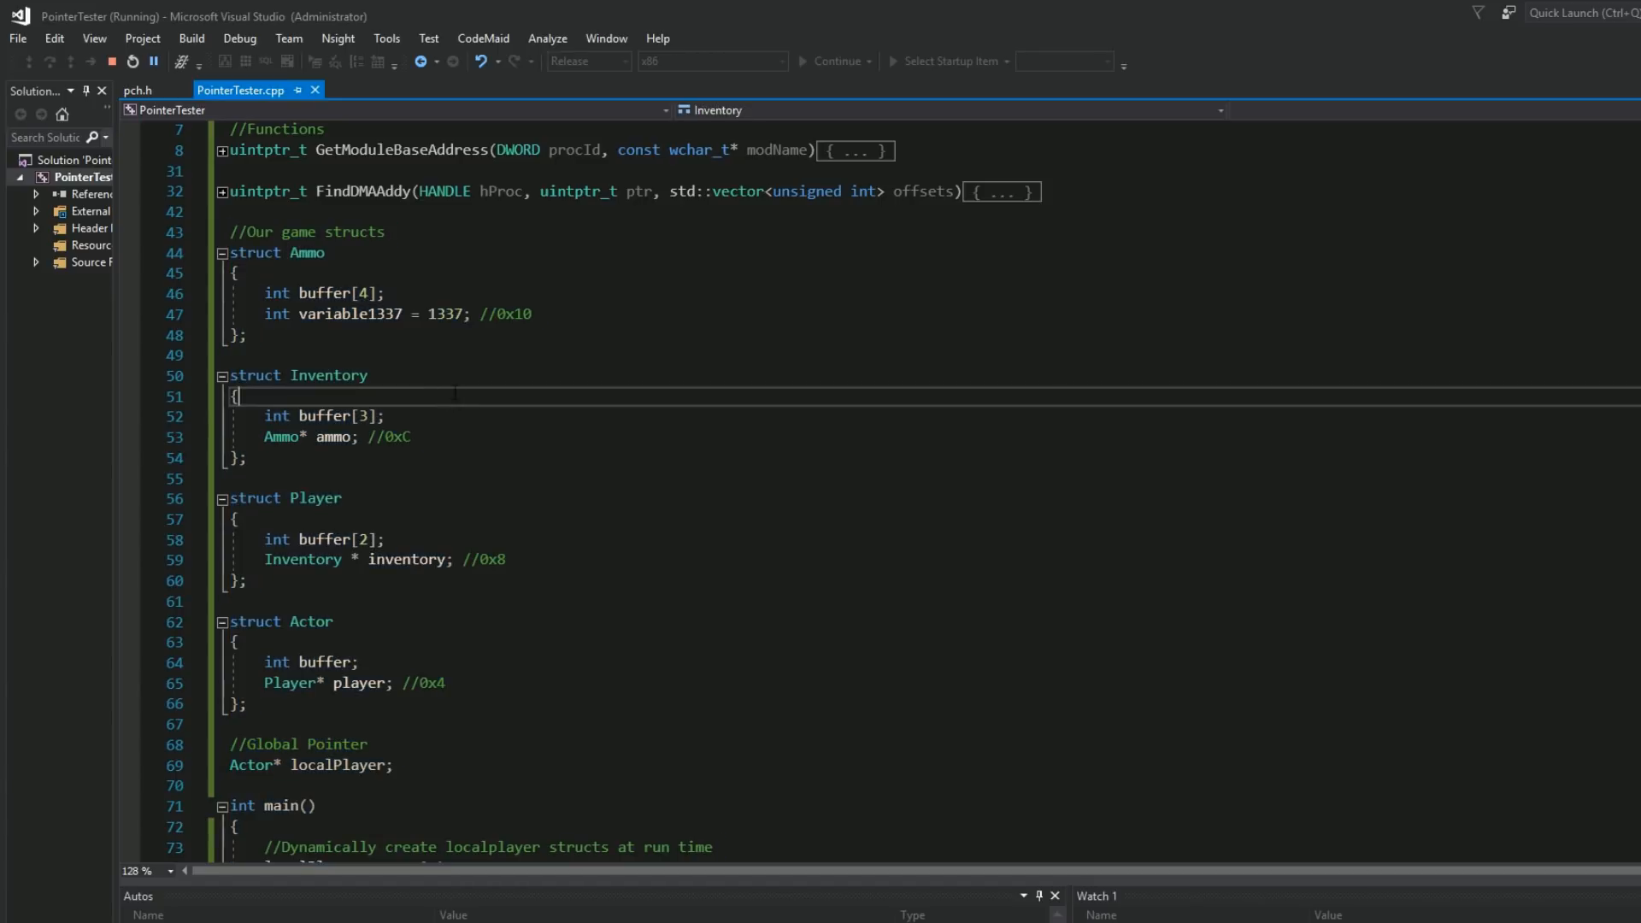